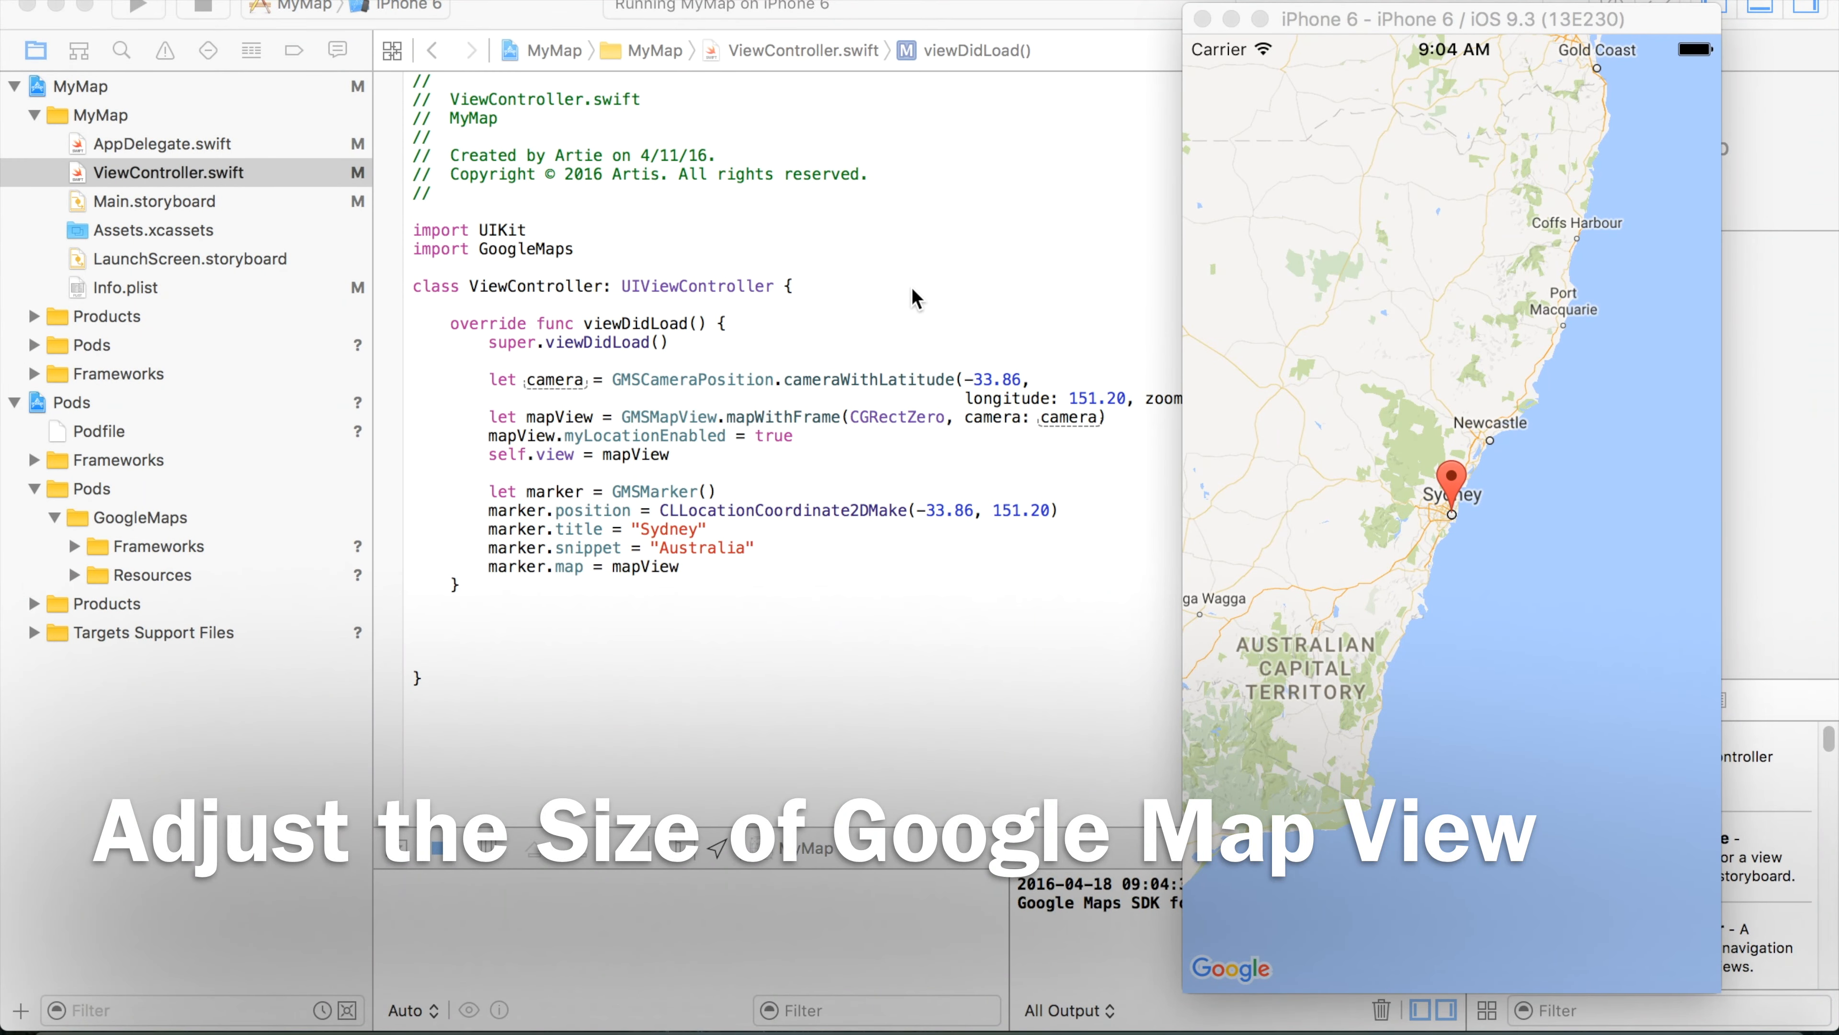
{"action": "mouse_move", "coordinate": [1373, 445]}
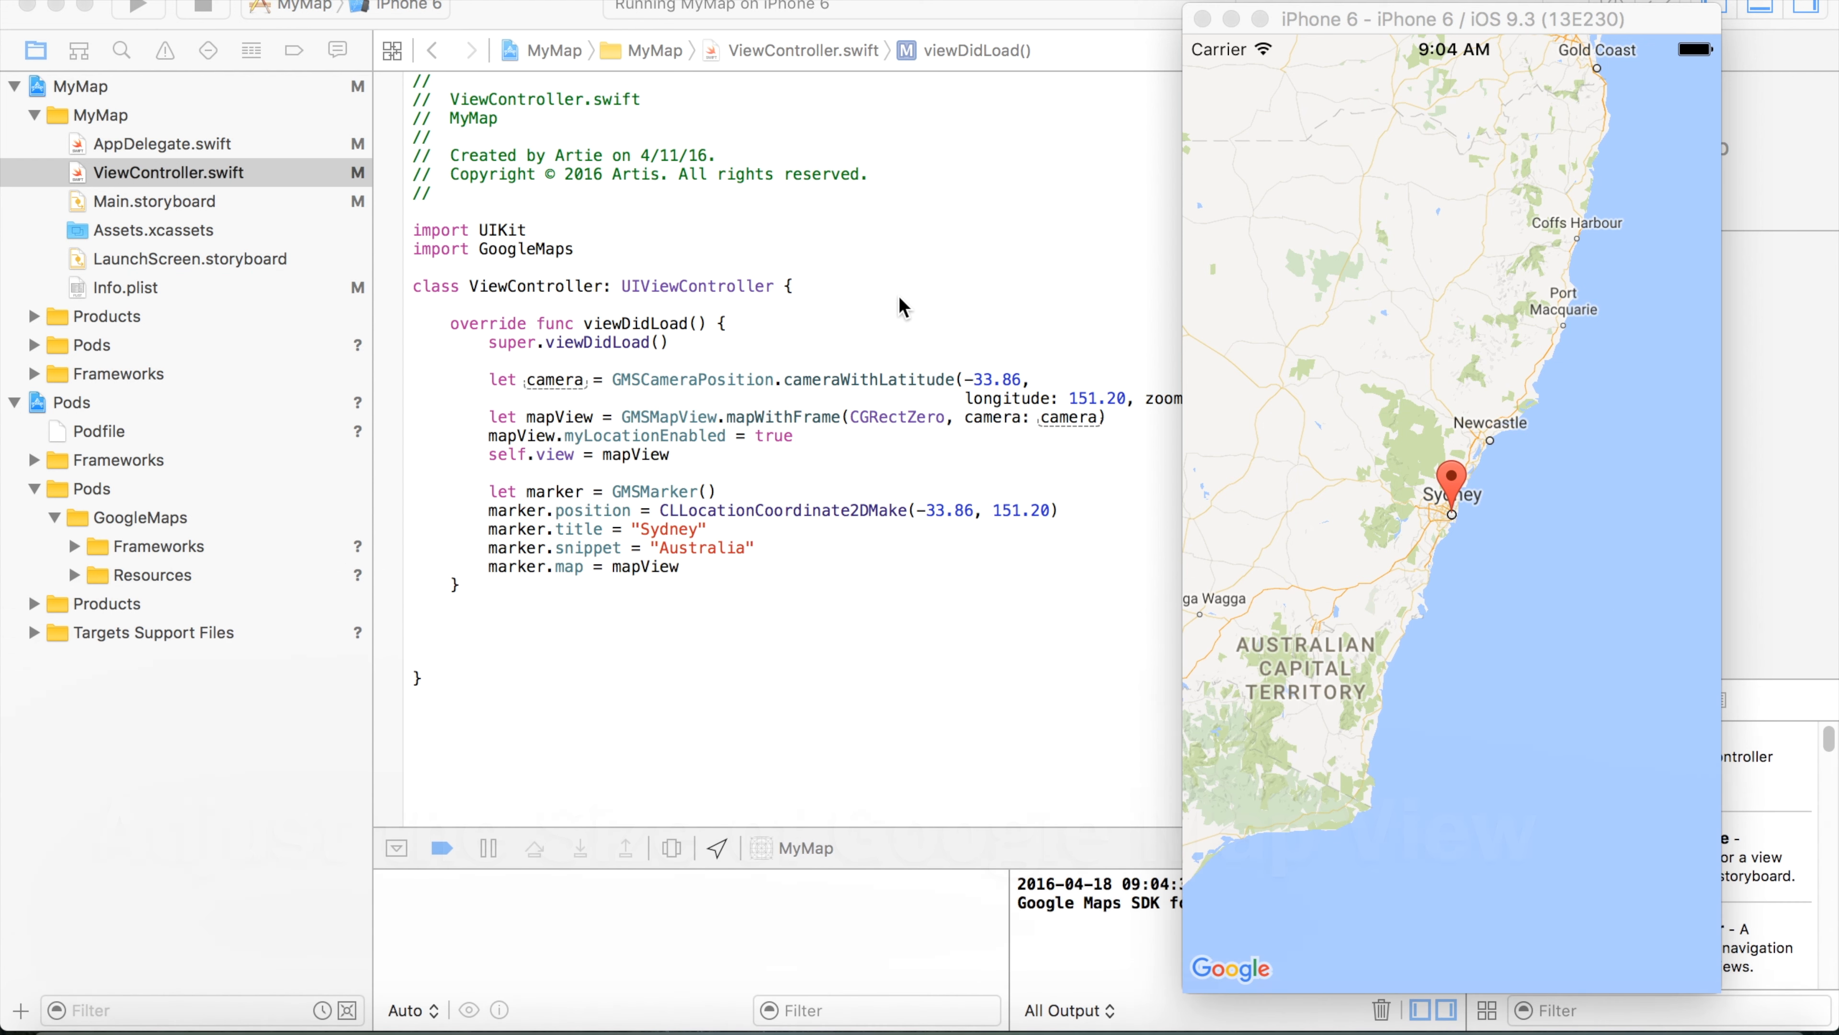
{"action": "mouse_move", "coordinate": [1541, 312]}
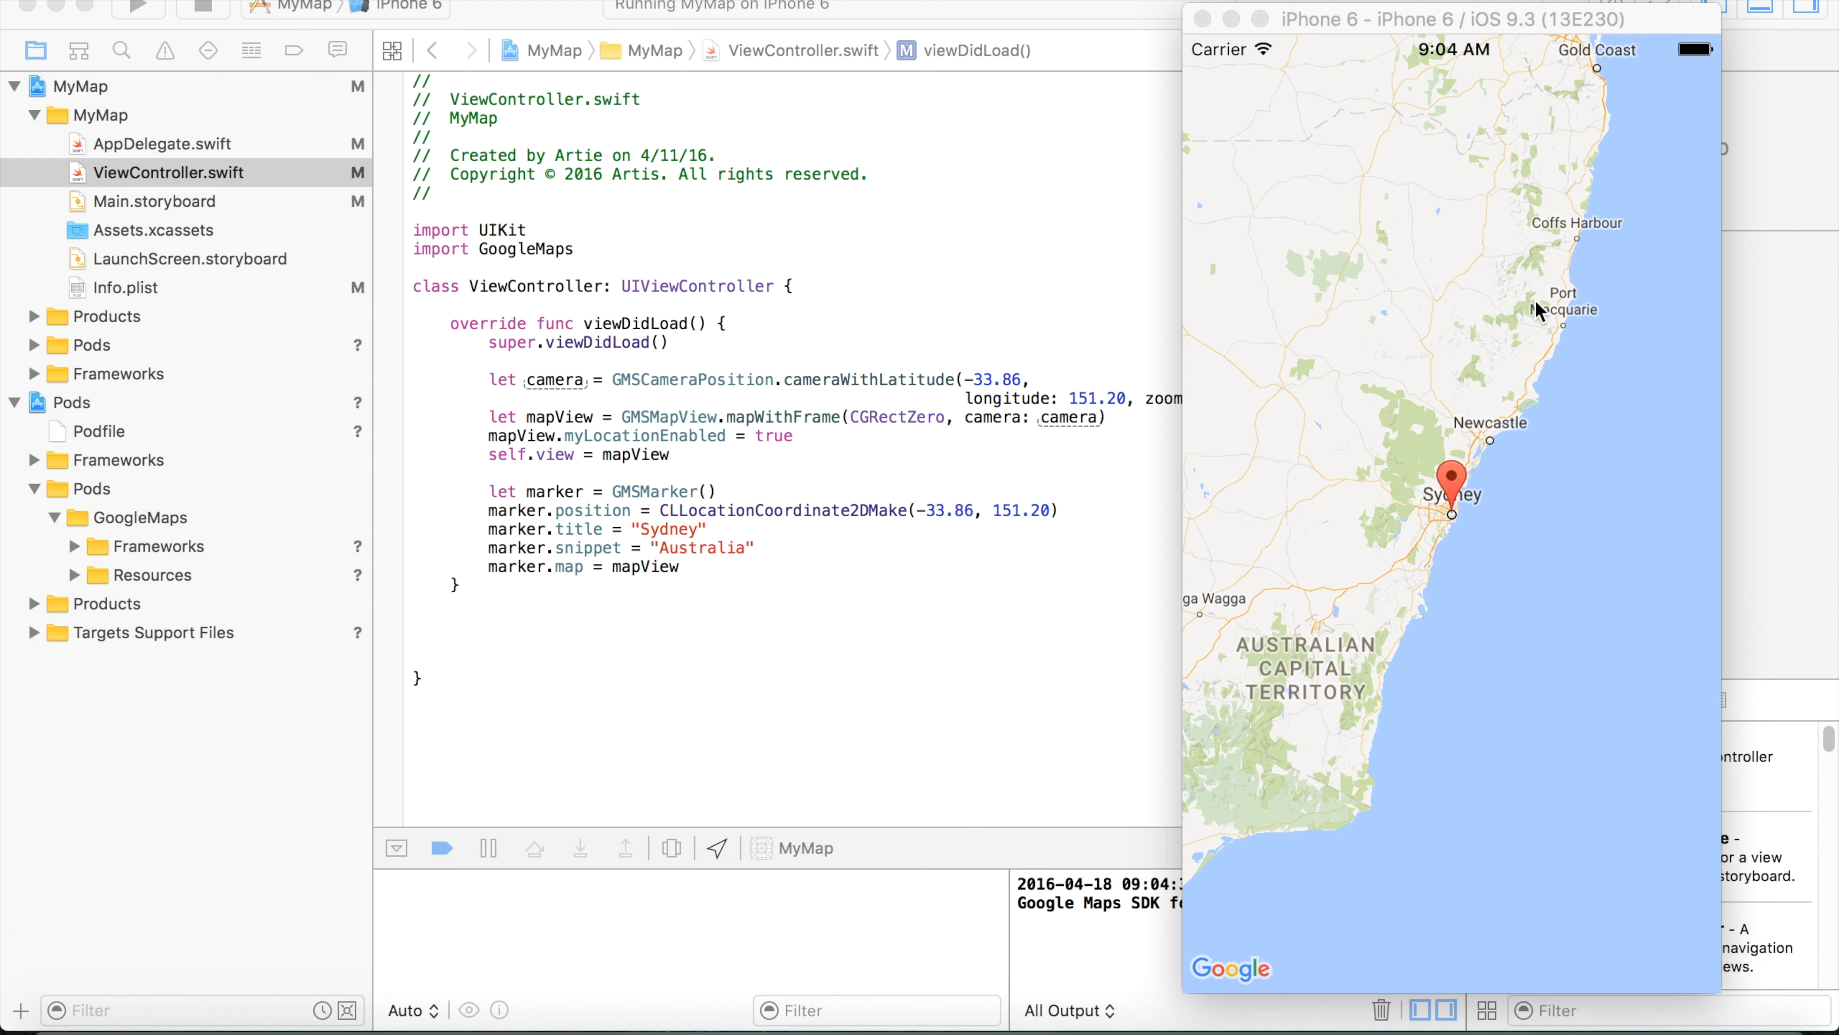
{"action": "mouse_move", "coordinate": [1496, 364]}
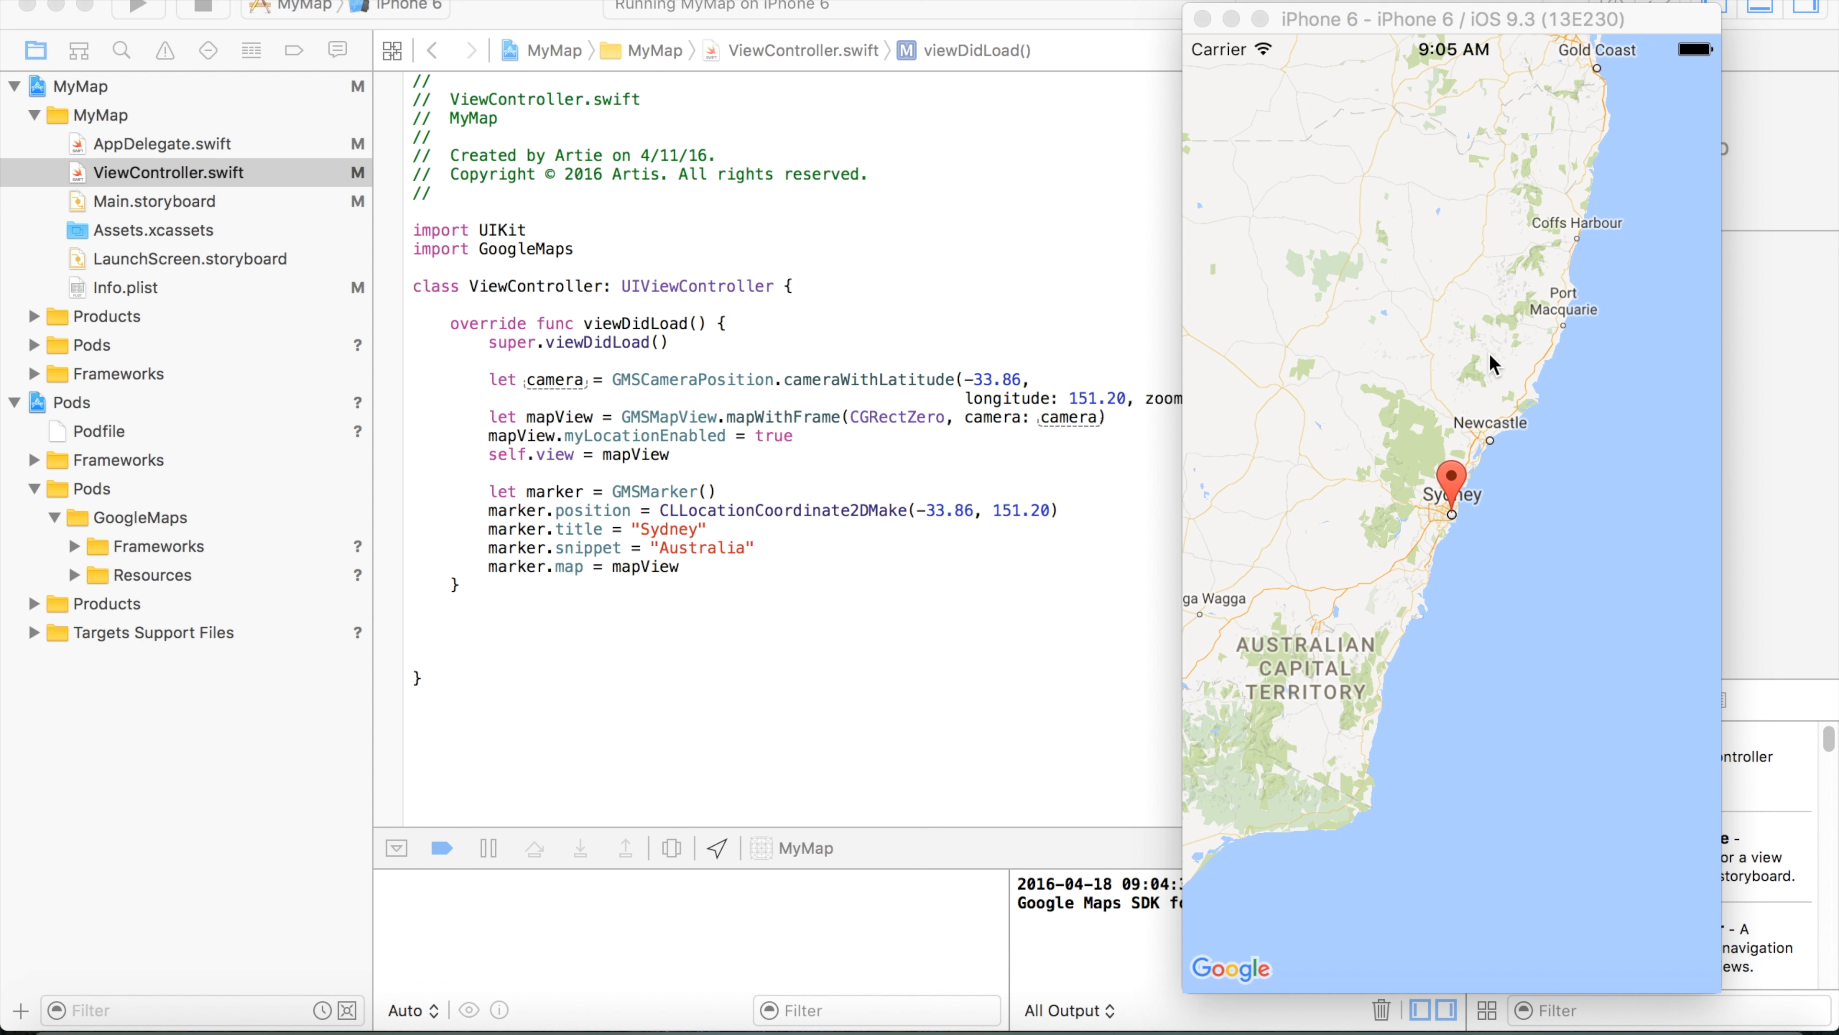
{"action": "mouse_move", "coordinate": [1273, 559]}
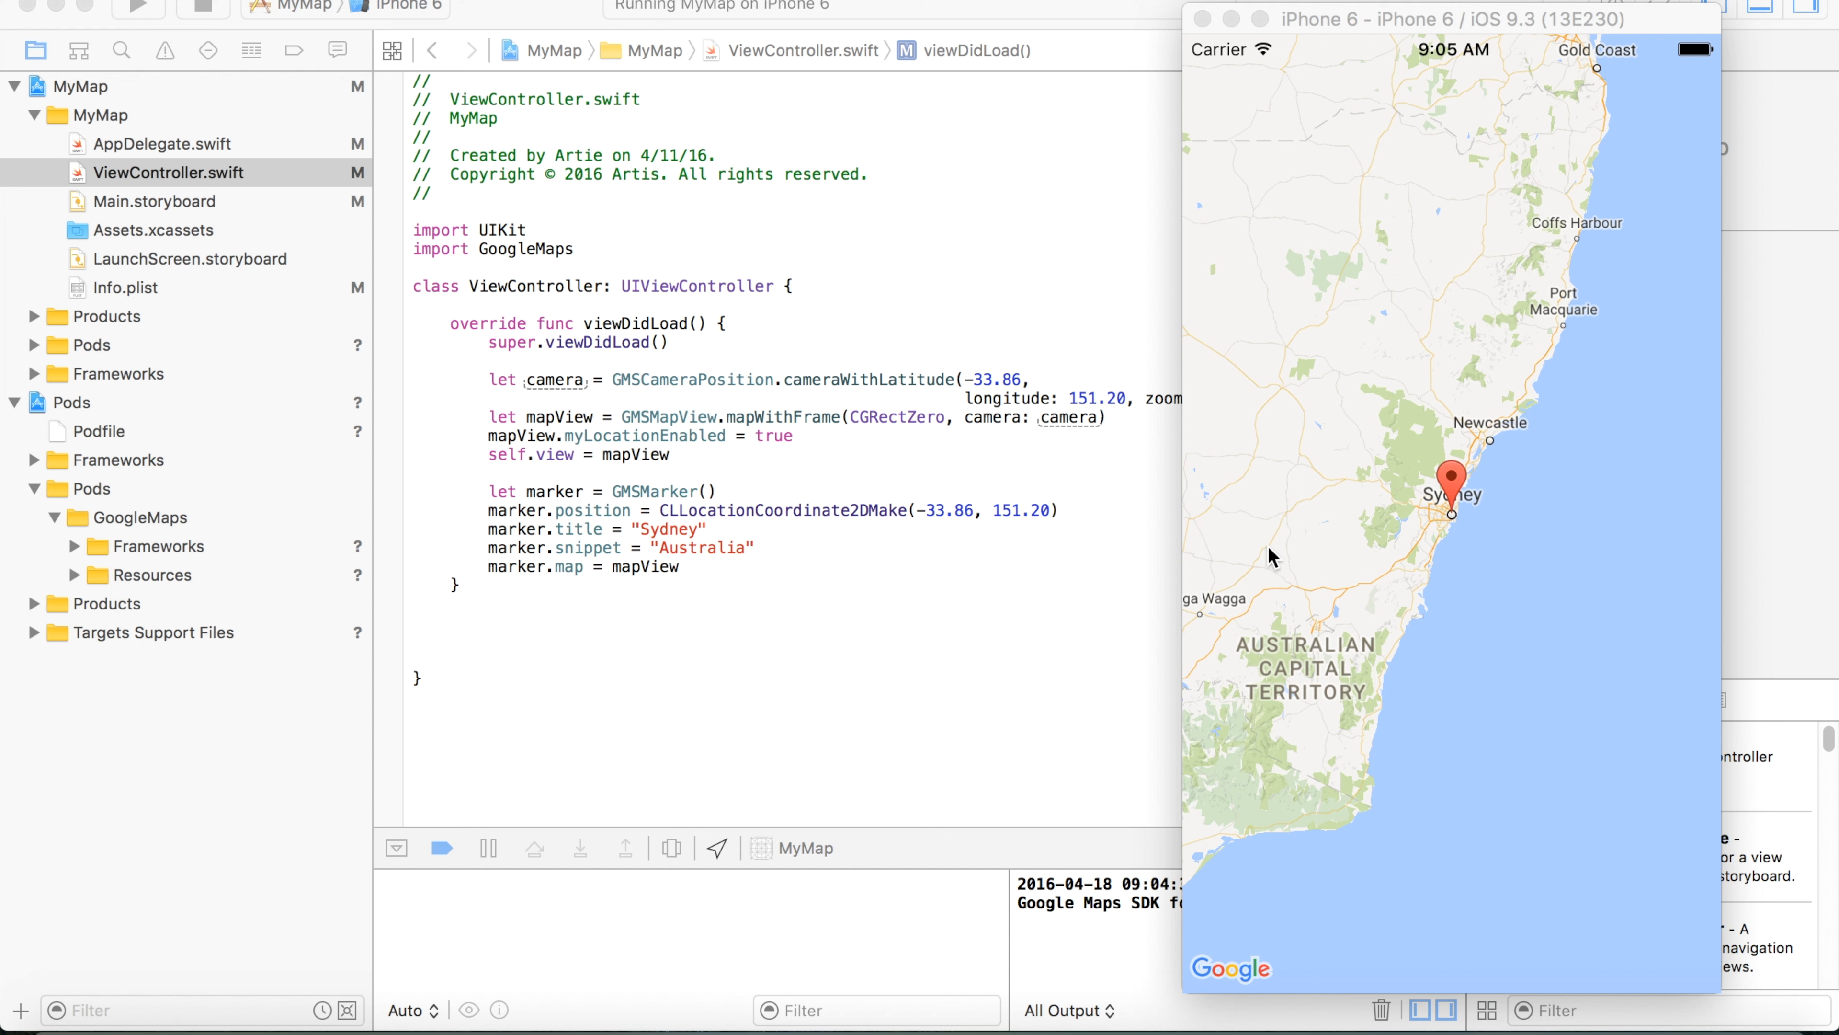
{"action": "mouse_move", "coordinate": [1499, 485]}
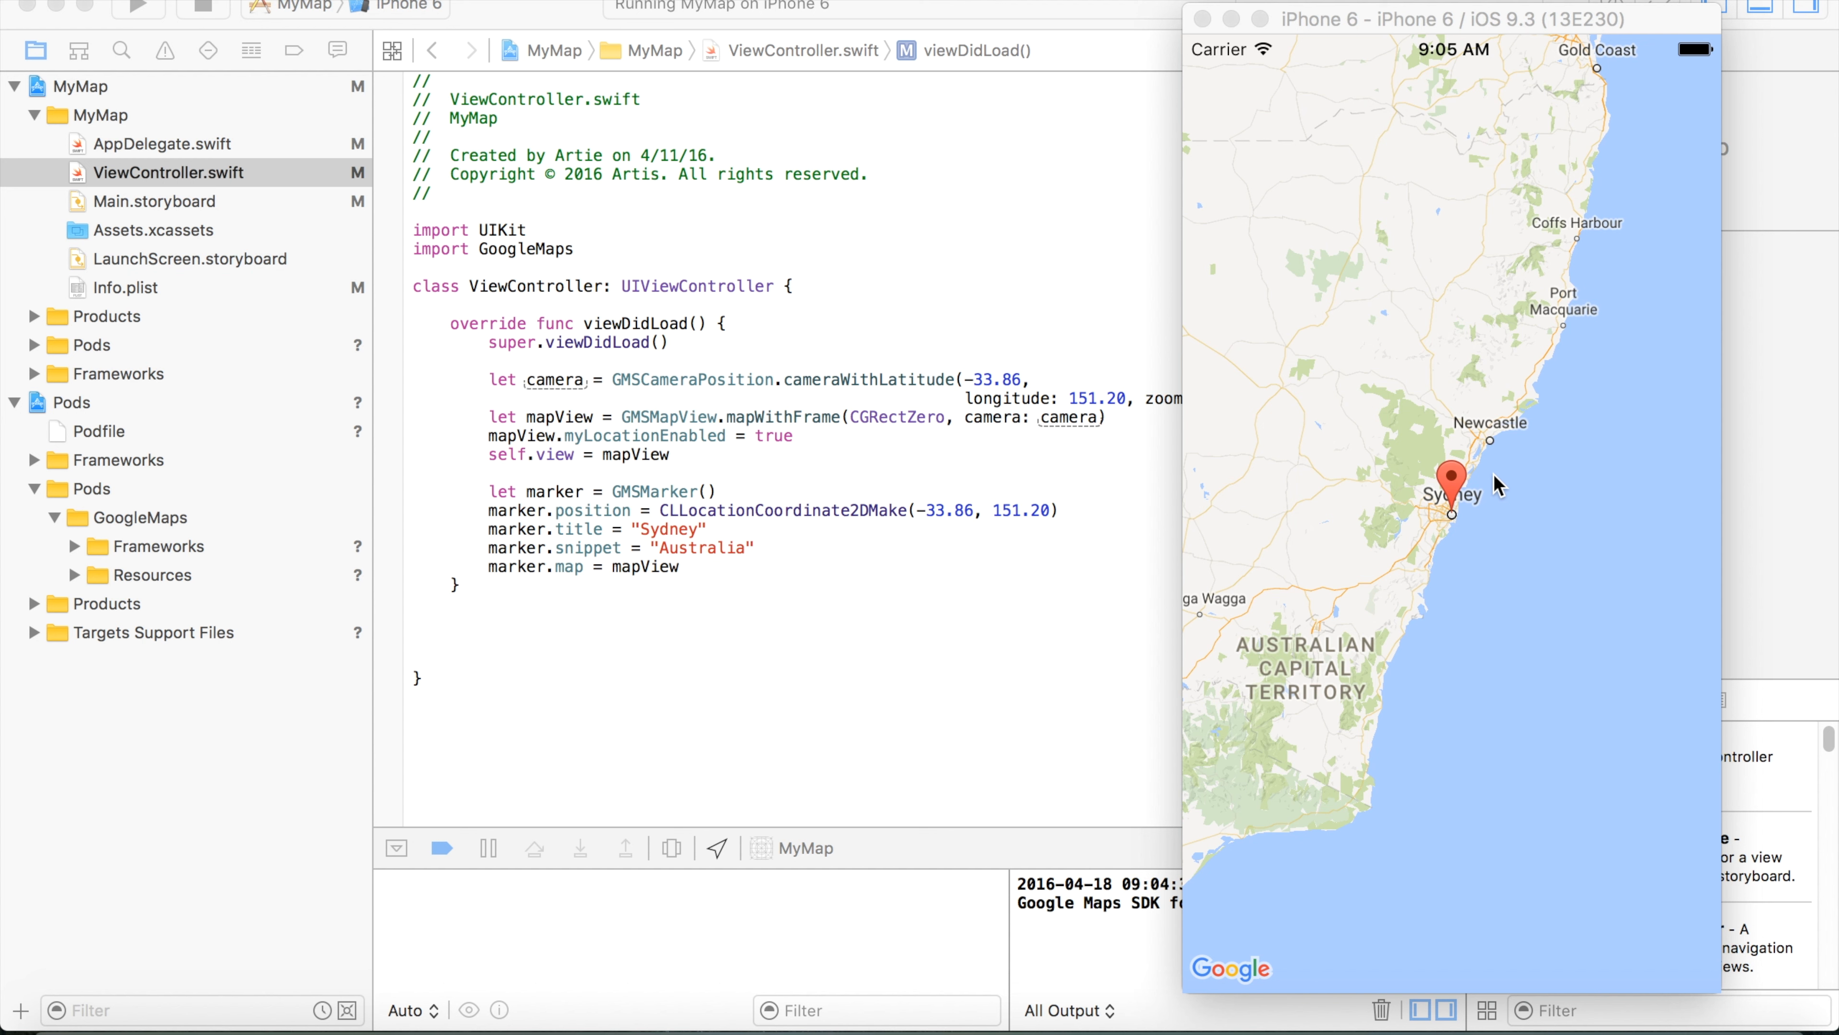
{"action": "mouse_move", "coordinate": [1373, 396]}
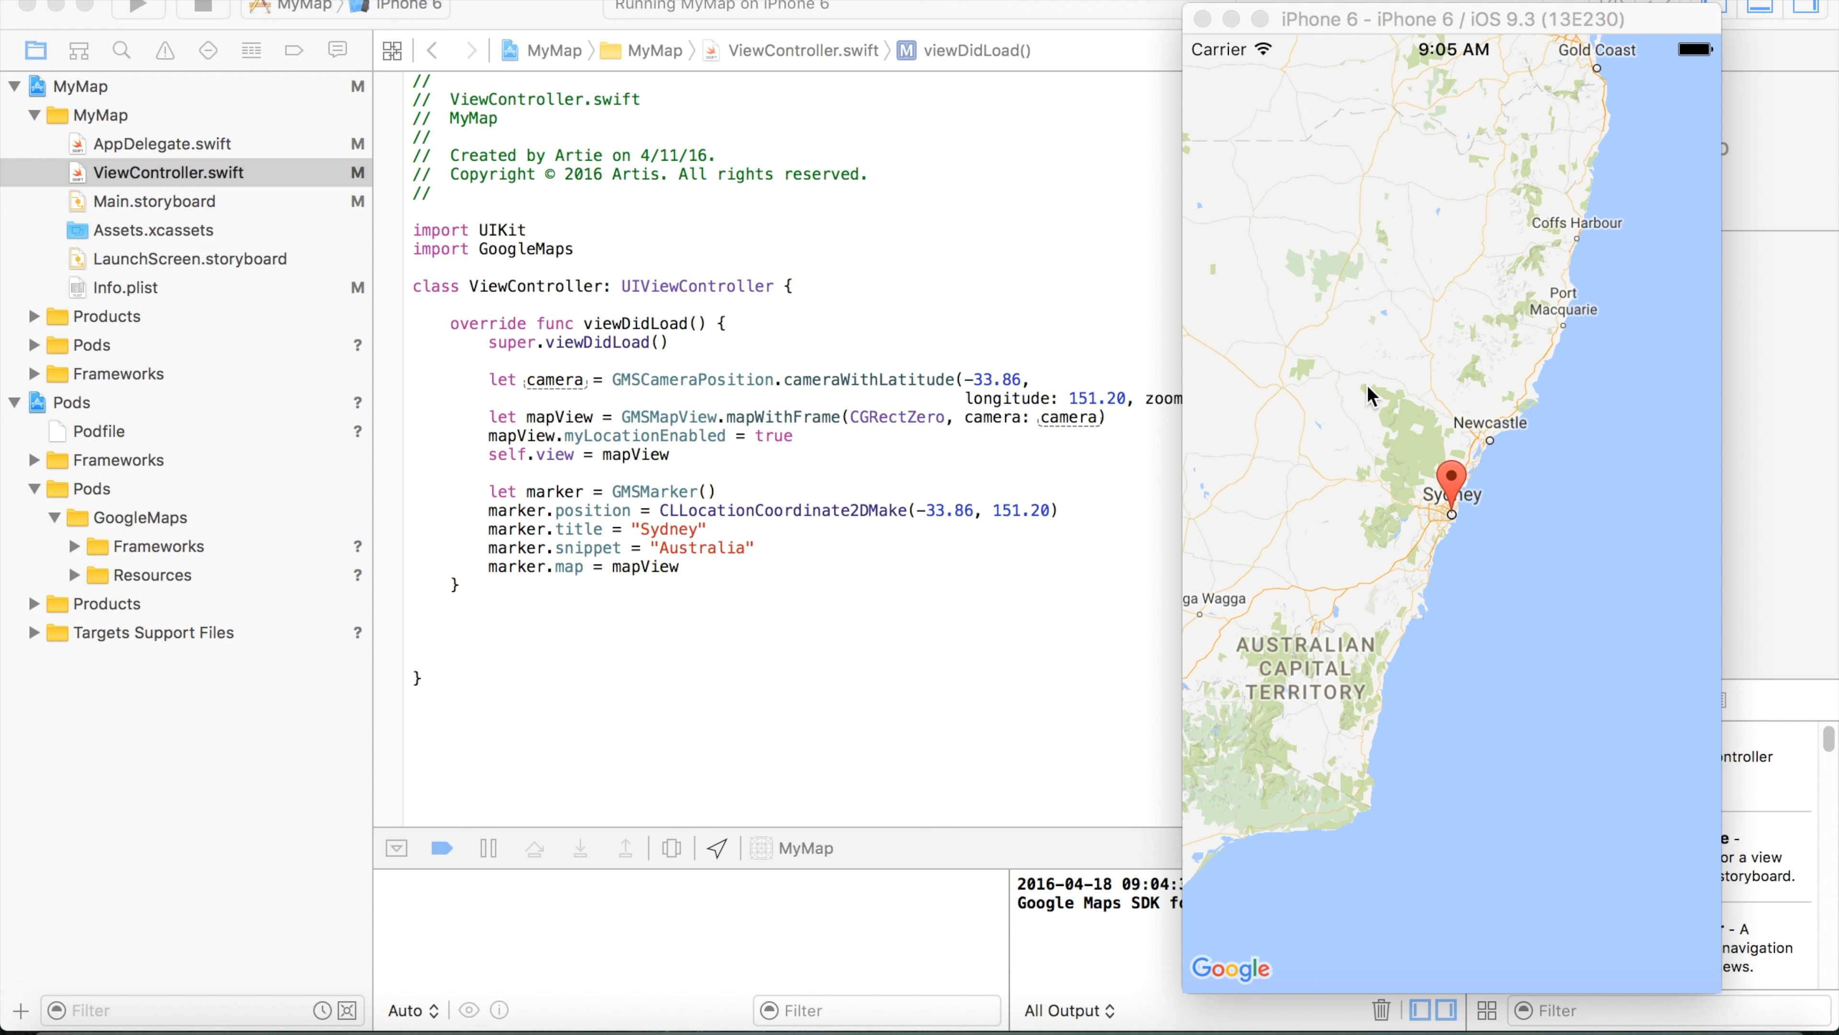
{"action": "mouse_move", "coordinate": [1443, 438]}
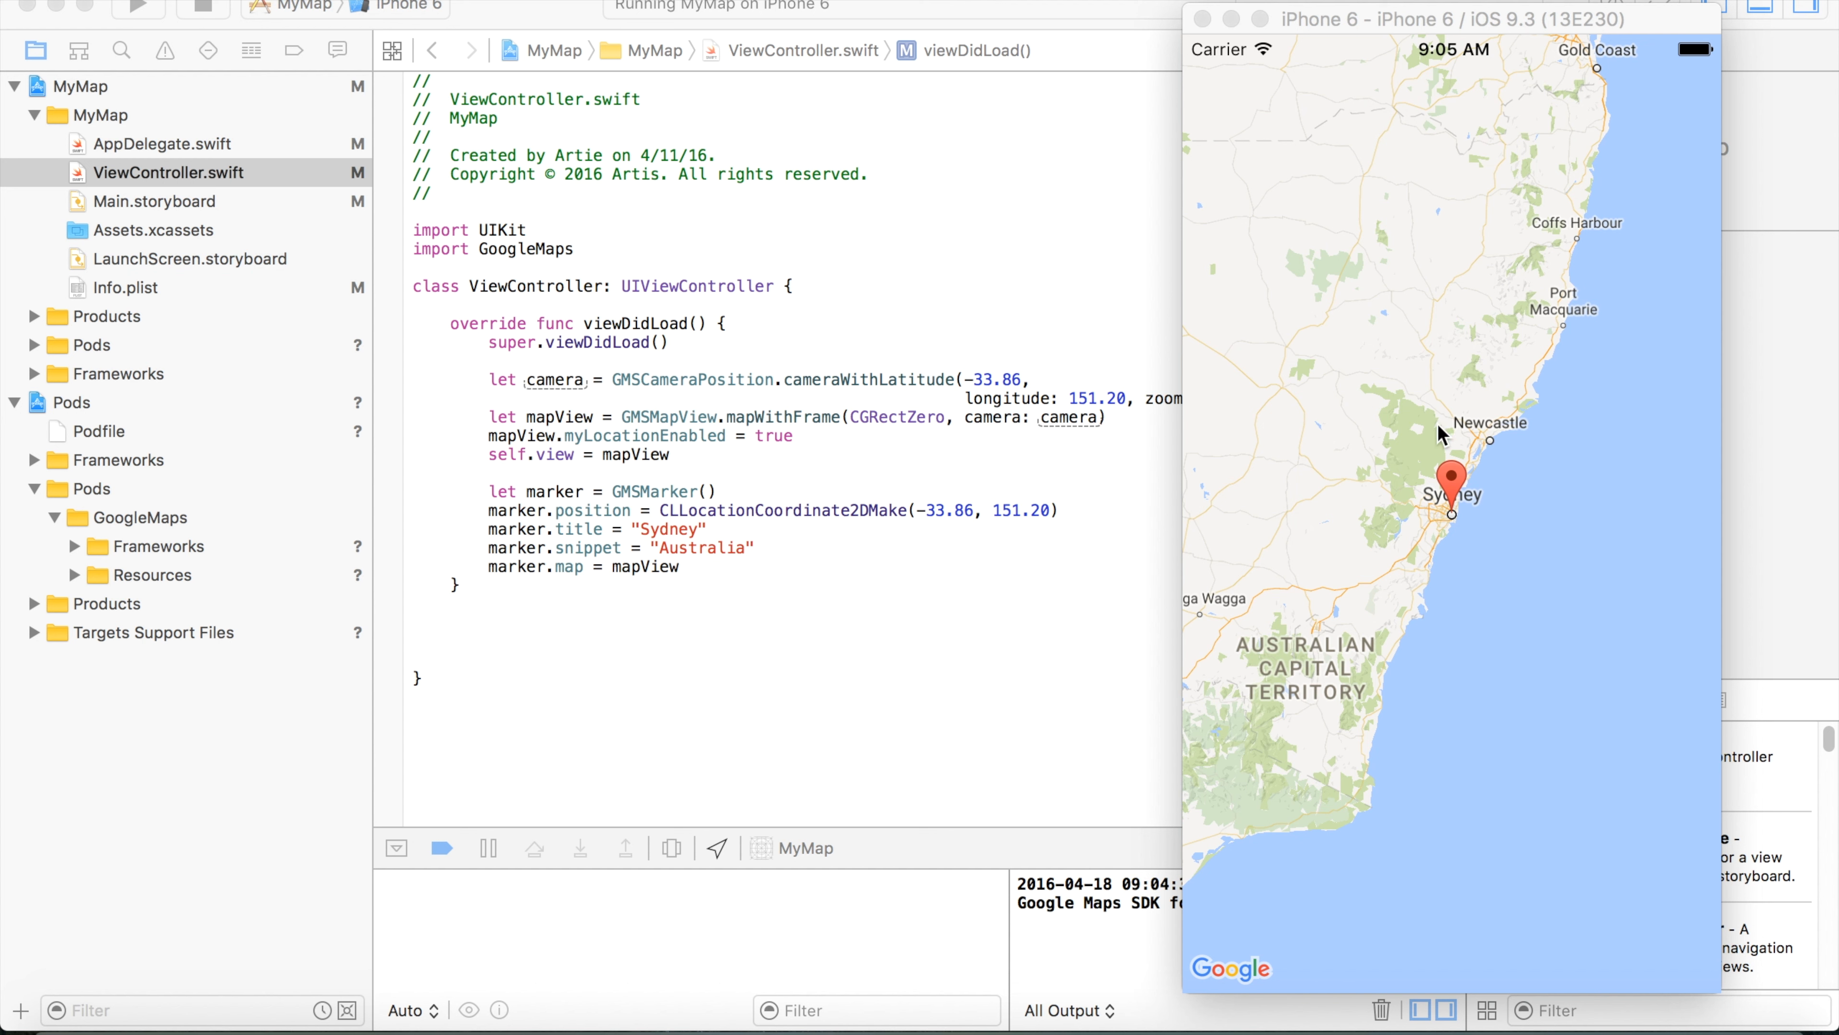
{"action": "mouse_move", "coordinate": [1451, 465]}
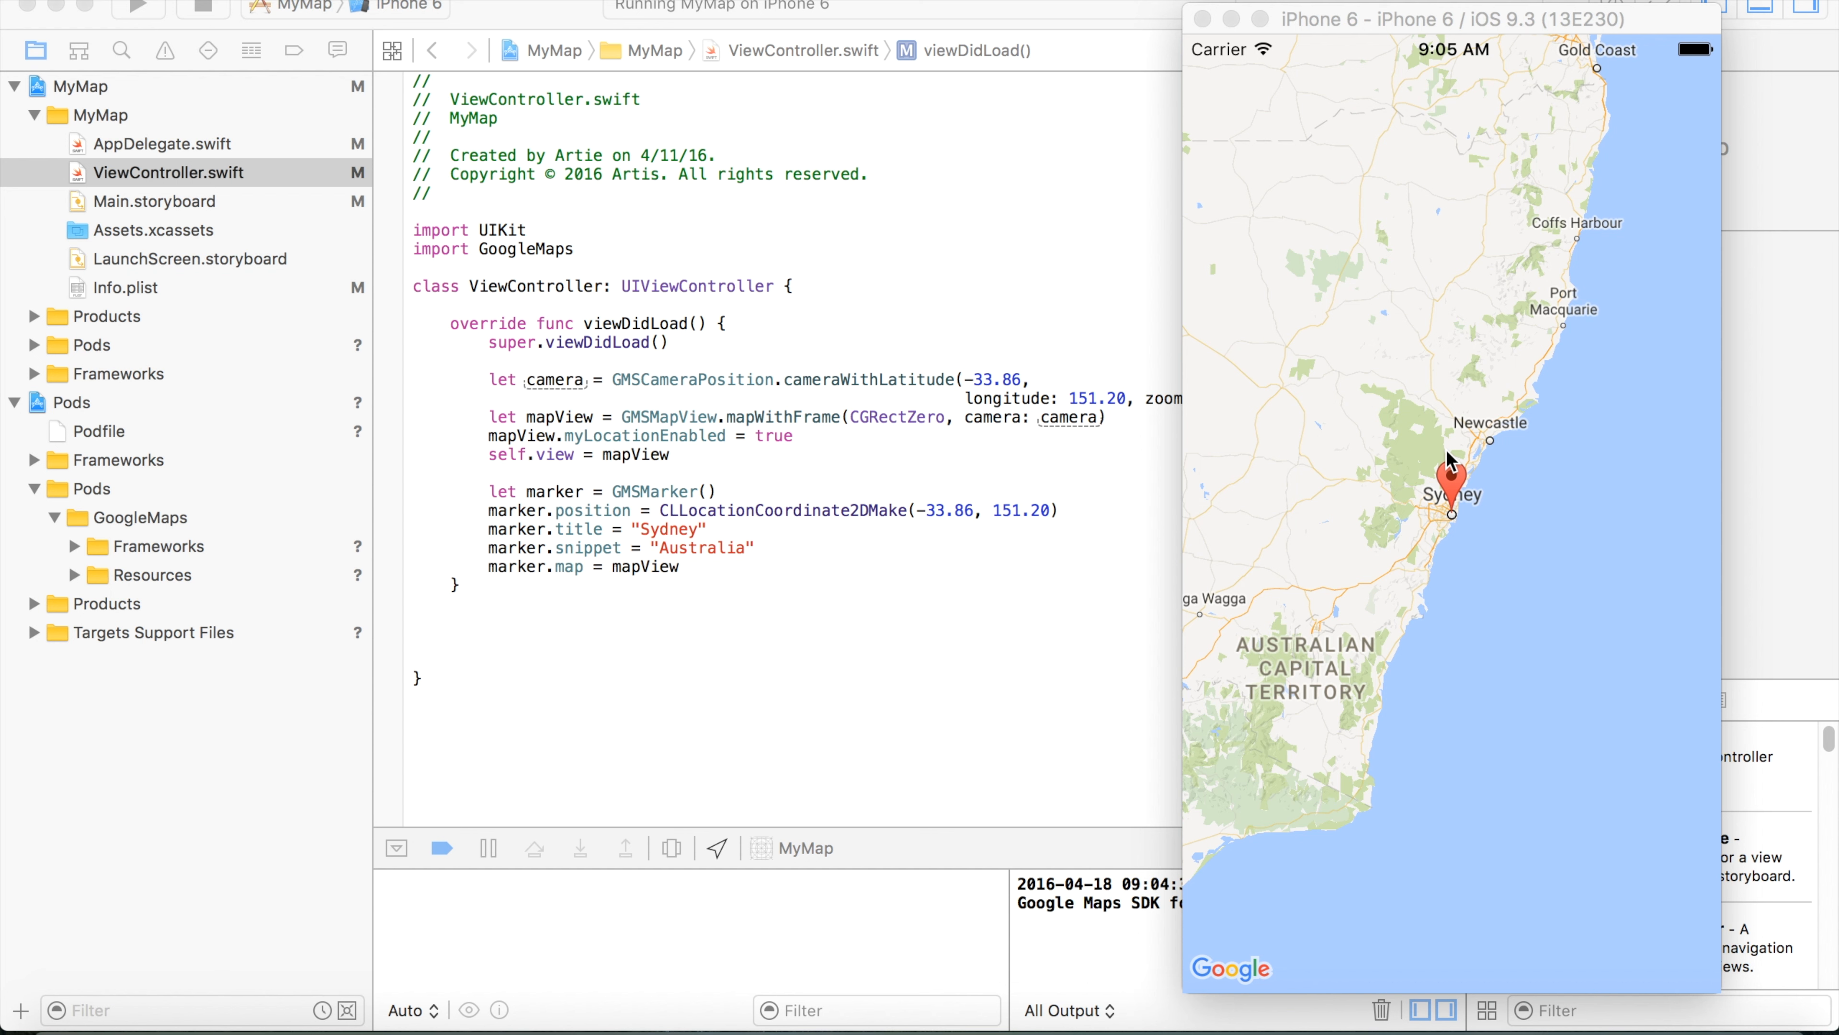
{"action": "mouse_move", "coordinate": [1452, 460]}
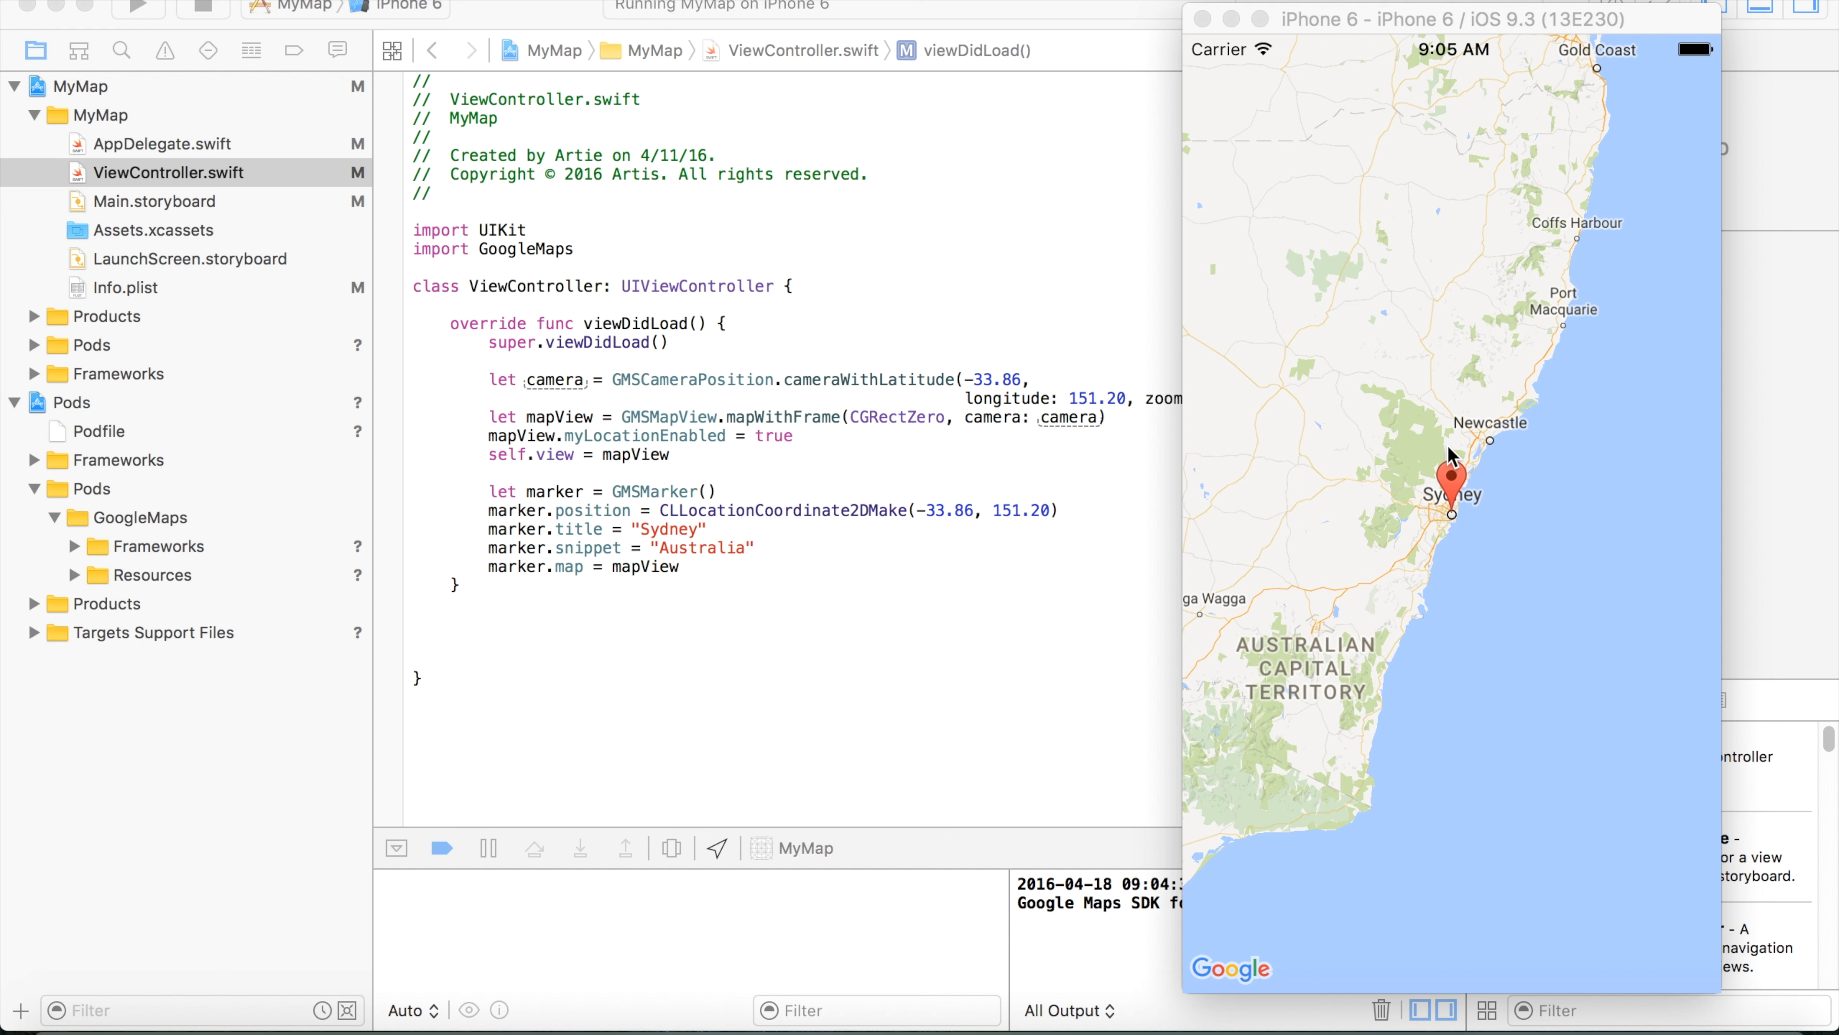
{"action": "mouse_move", "coordinate": [1217, 532]}
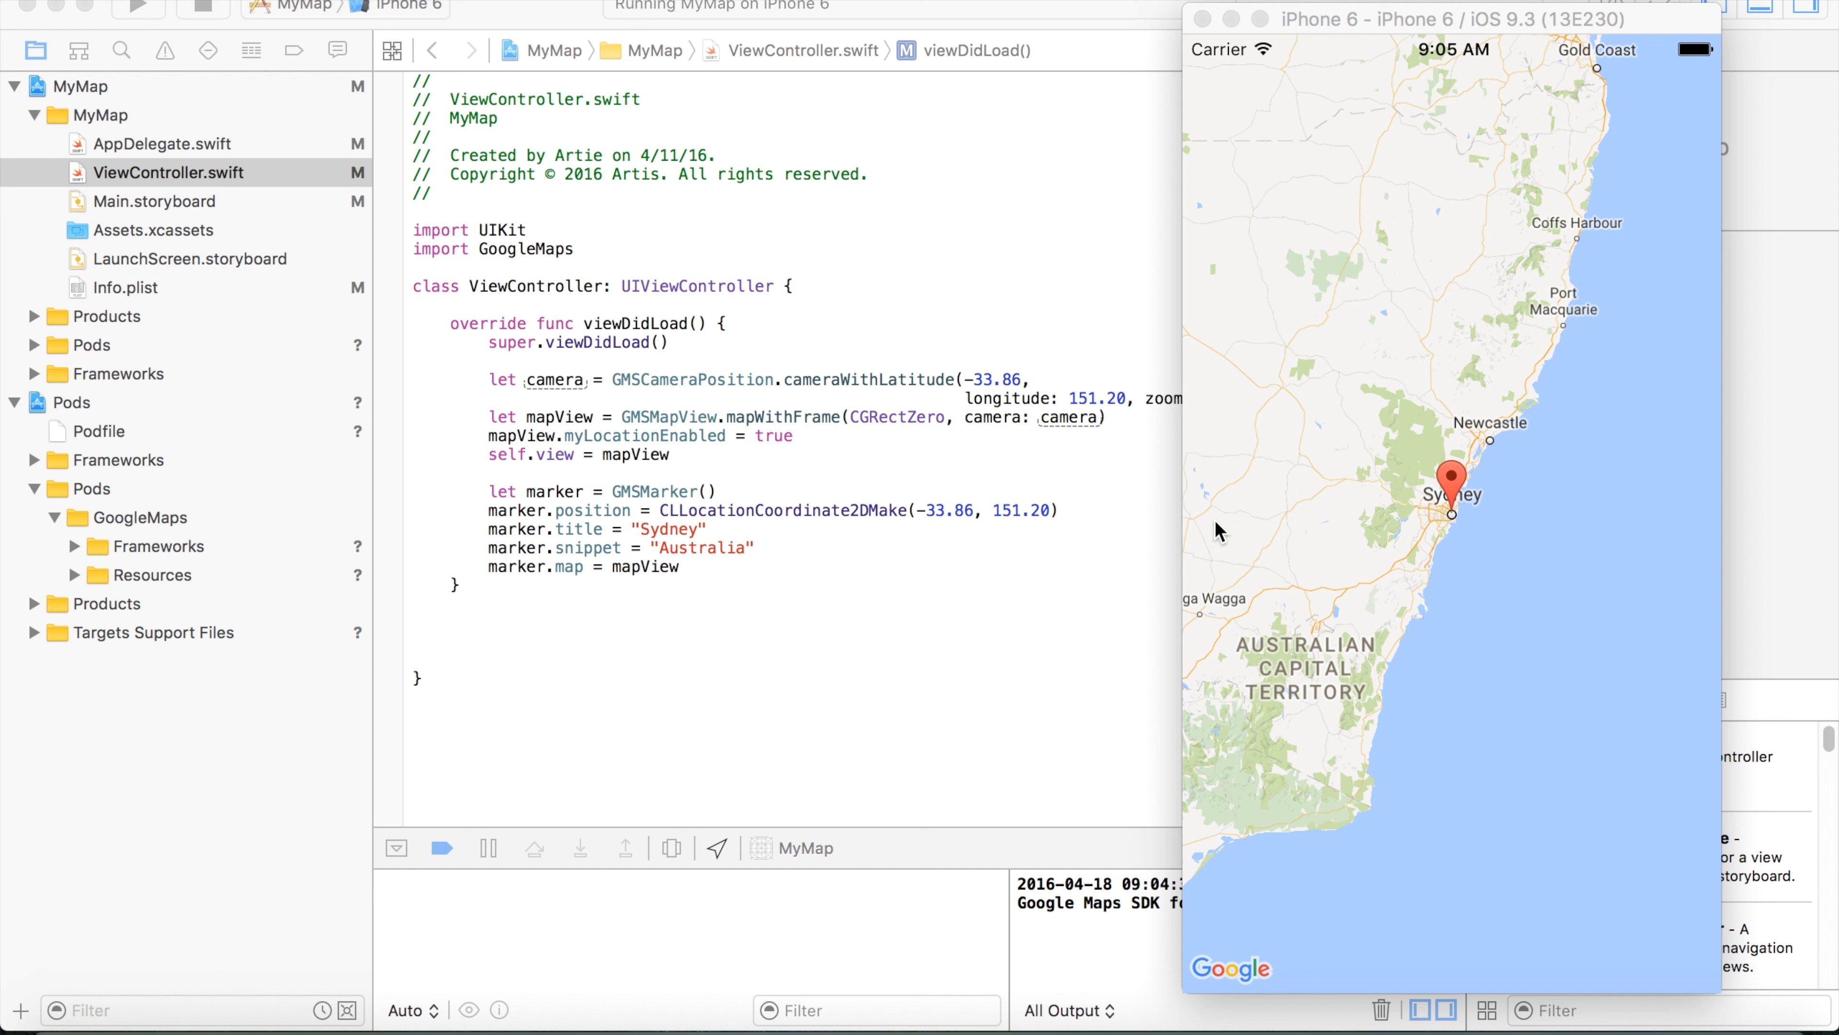
{"action": "mouse_move", "coordinate": [964, 509]}
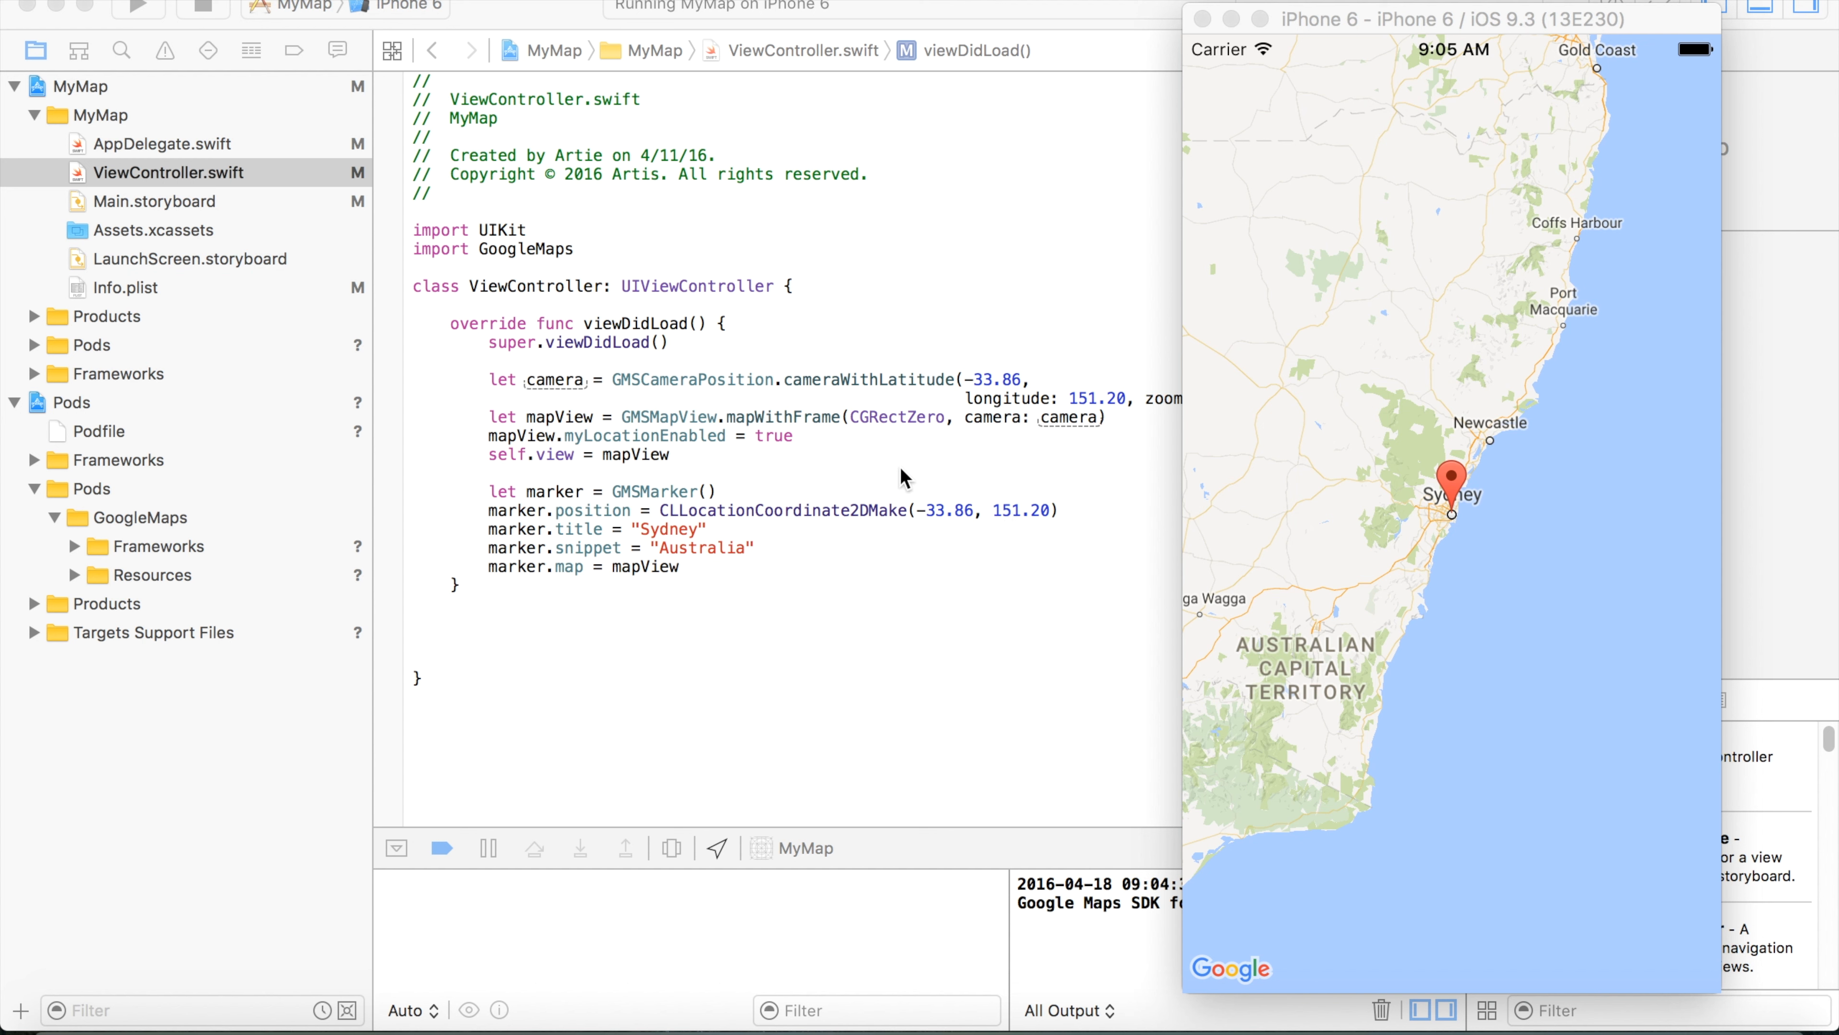
{"action": "mouse_move", "coordinate": [678, 437]}
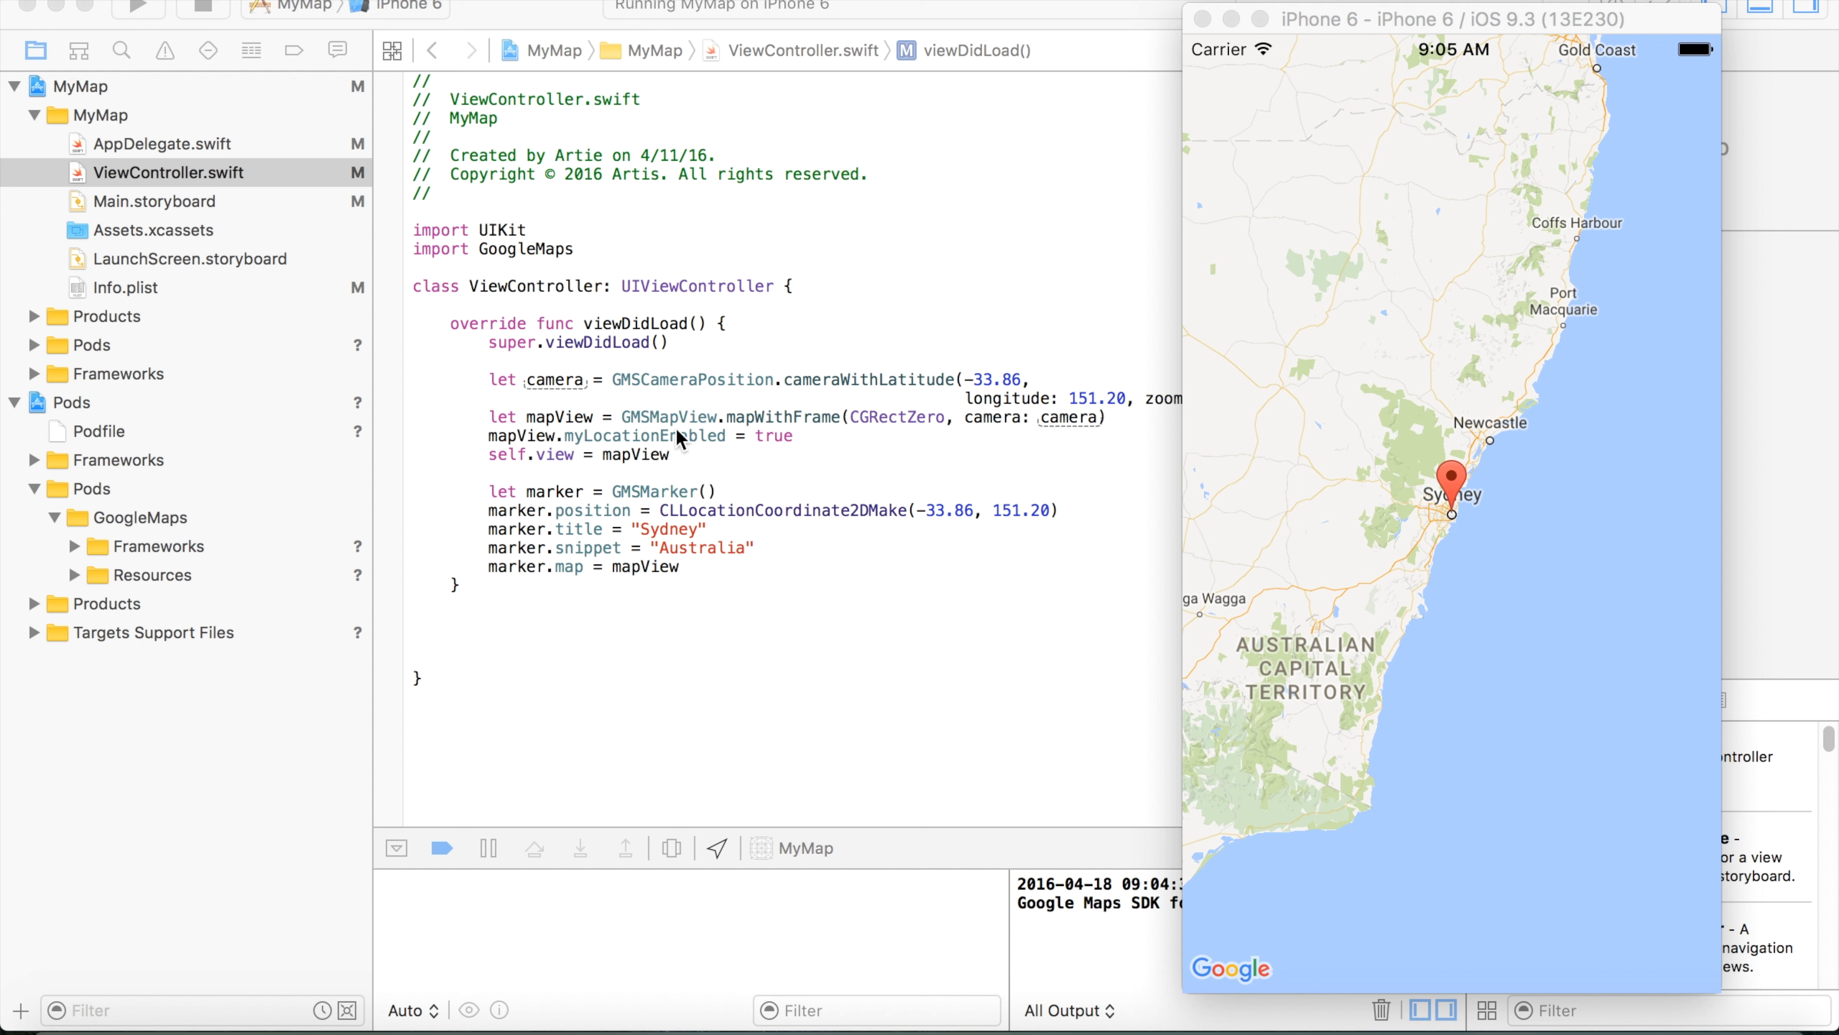
{"action": "mouse_move", "coordinate": [684, 432]}
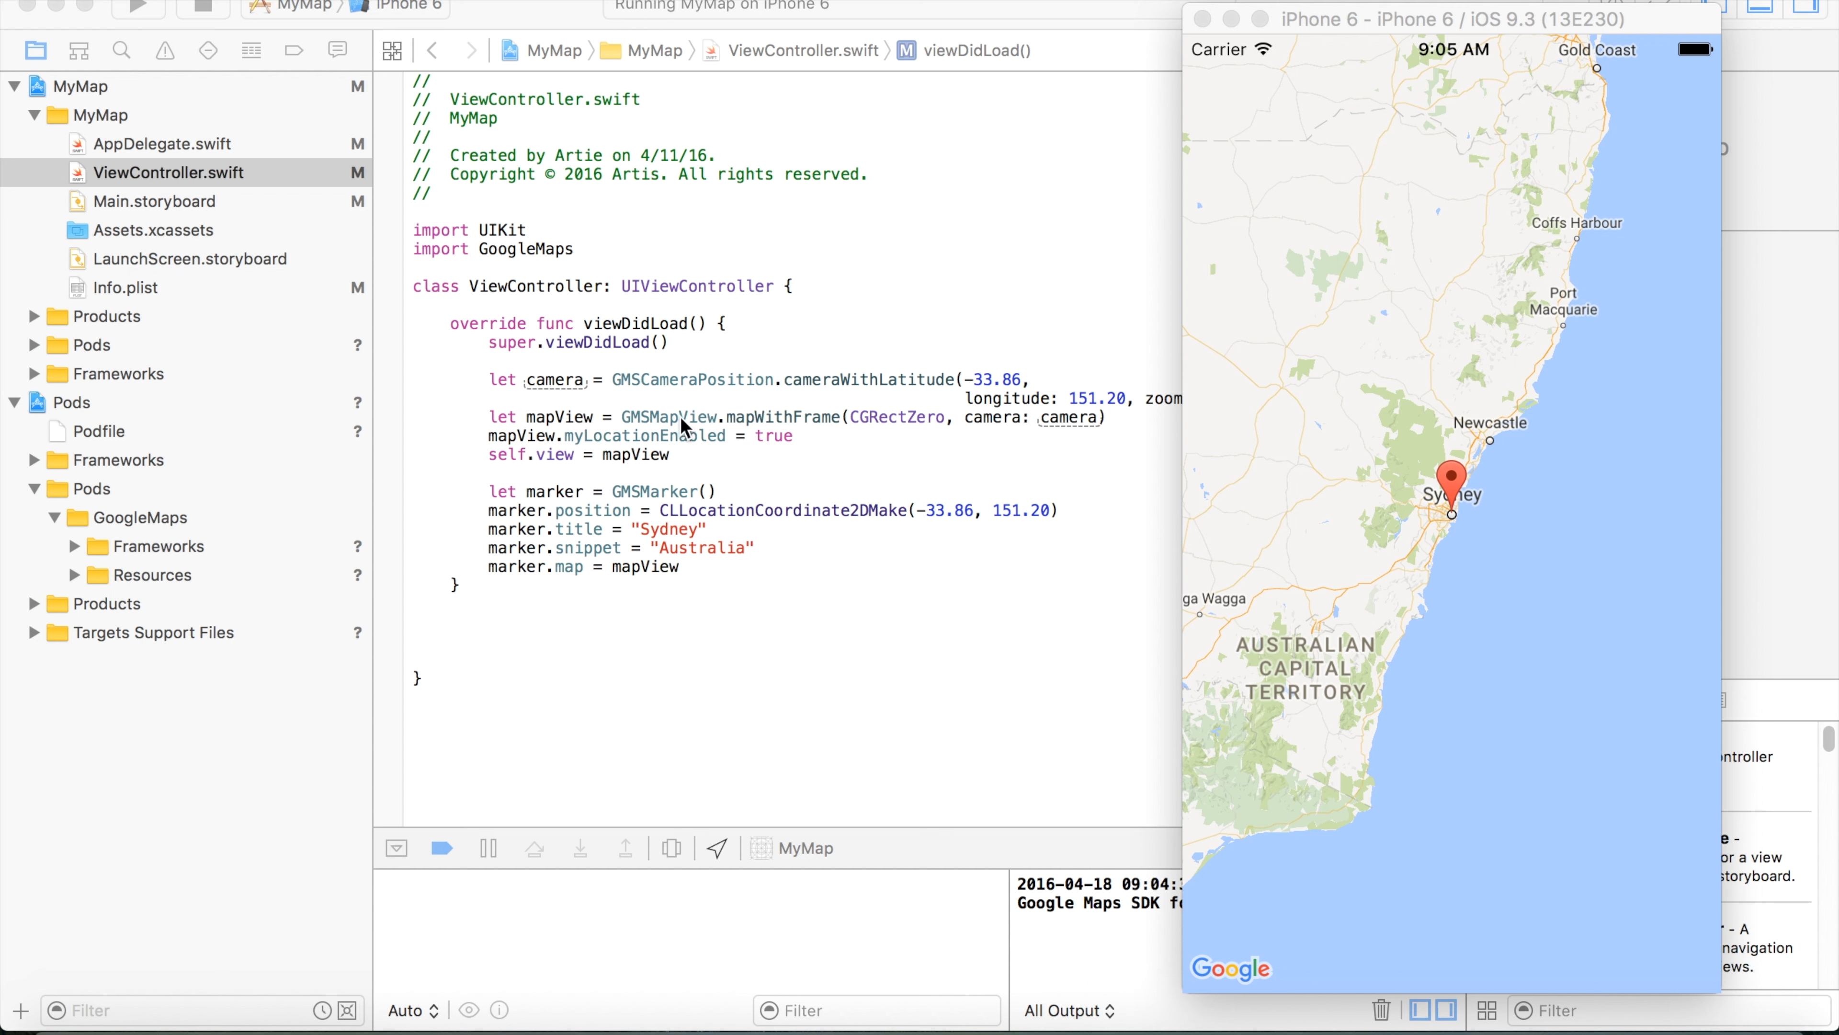
{"action": "mouse_move", "coordinate": [810, 434]}
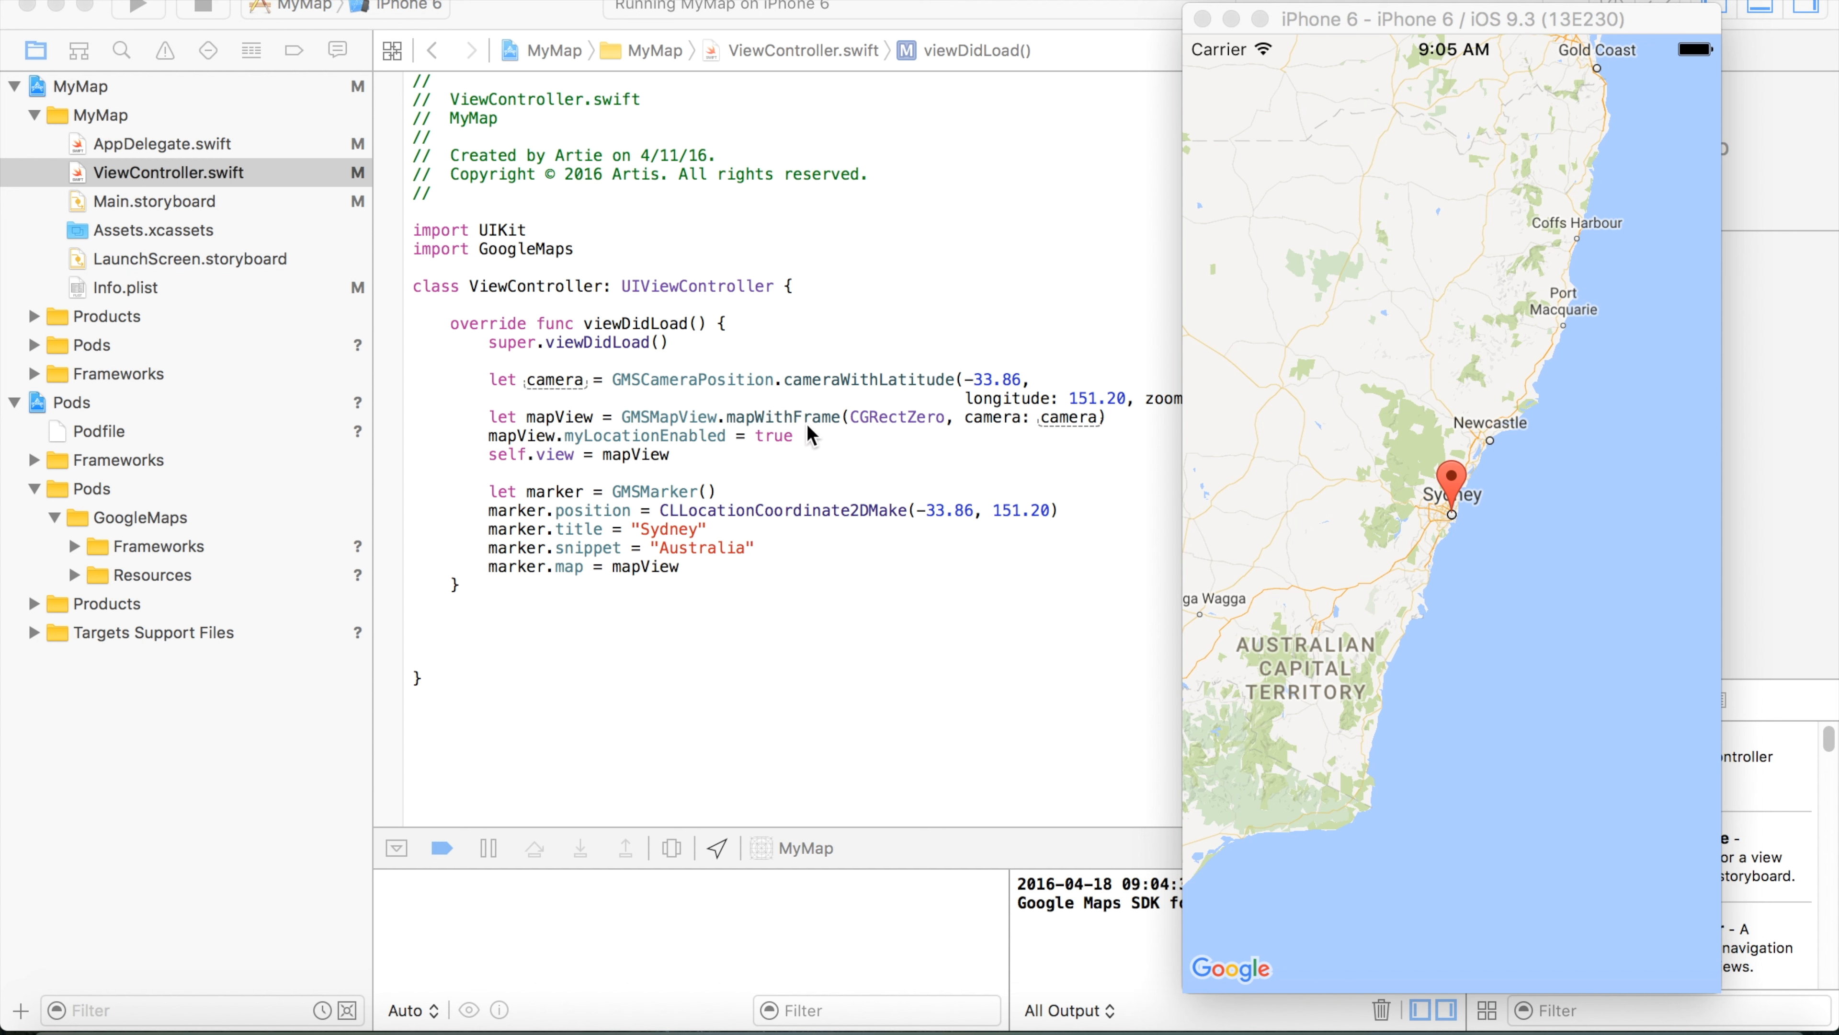
{"action": "mouse_move", "coordinate": [881, 435]}
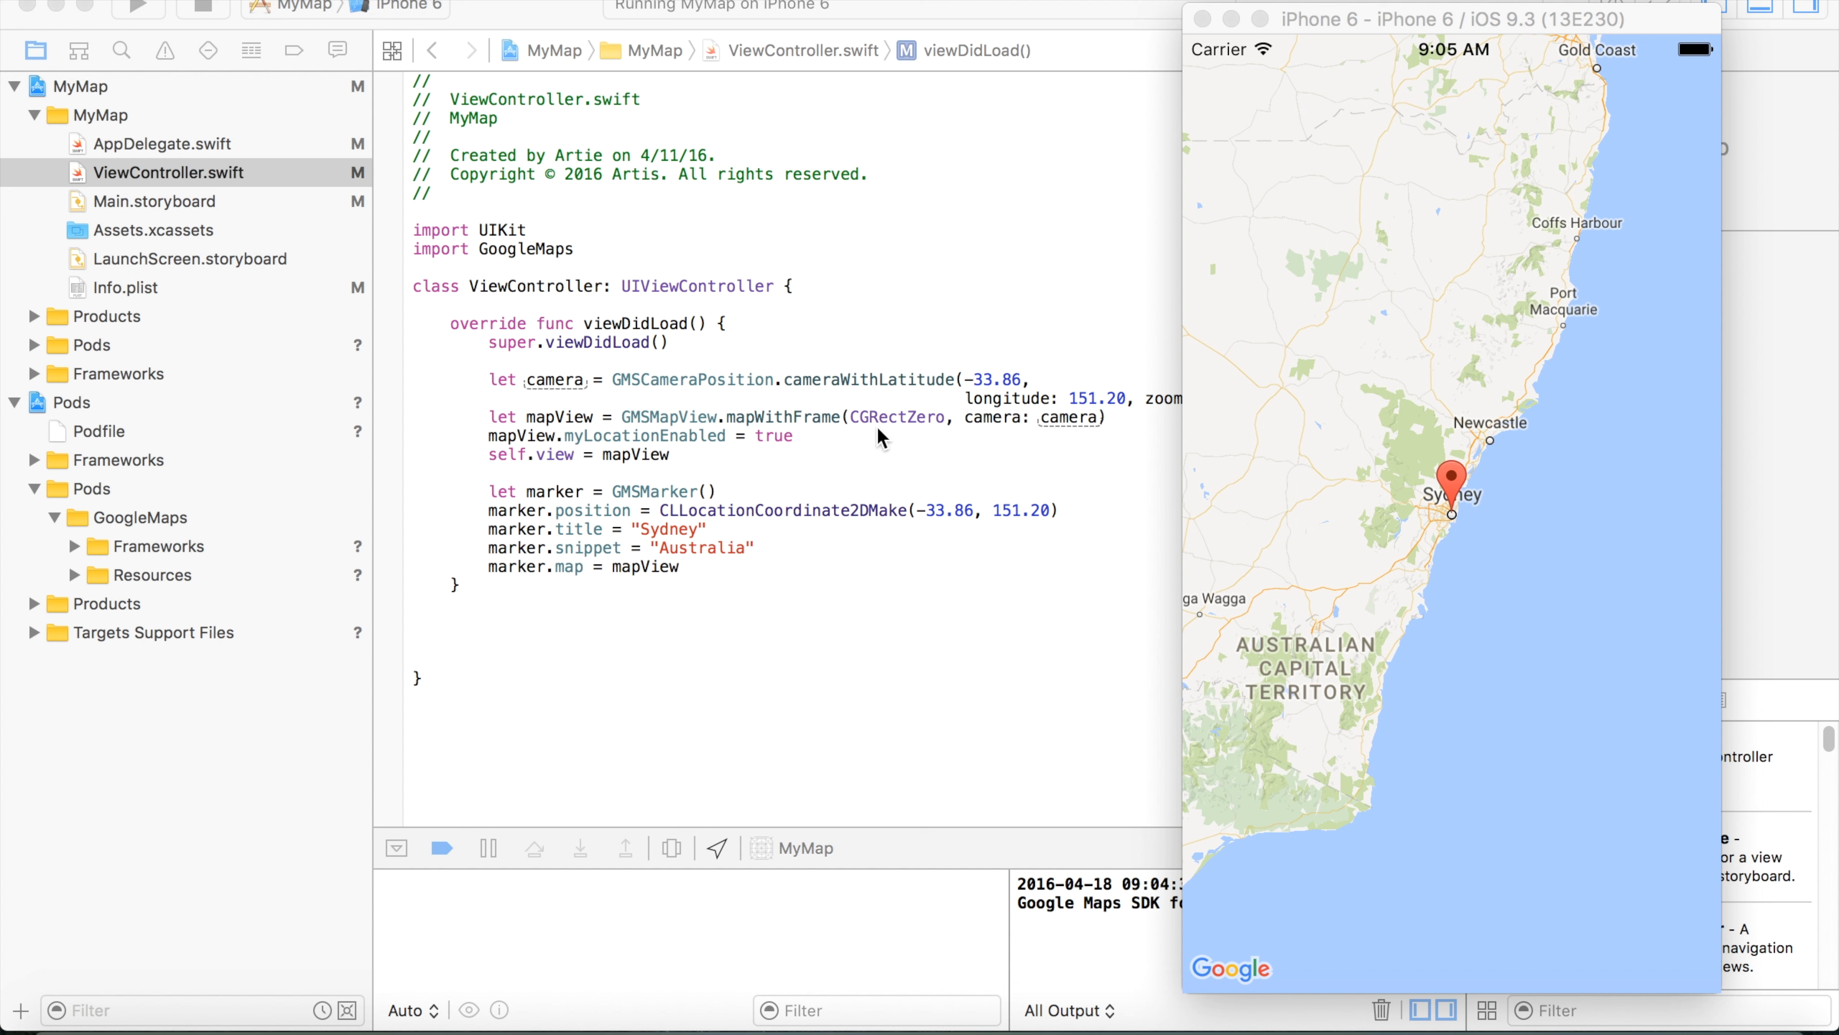
{"action": "mouse_move", "coordinate": [907, 418]}
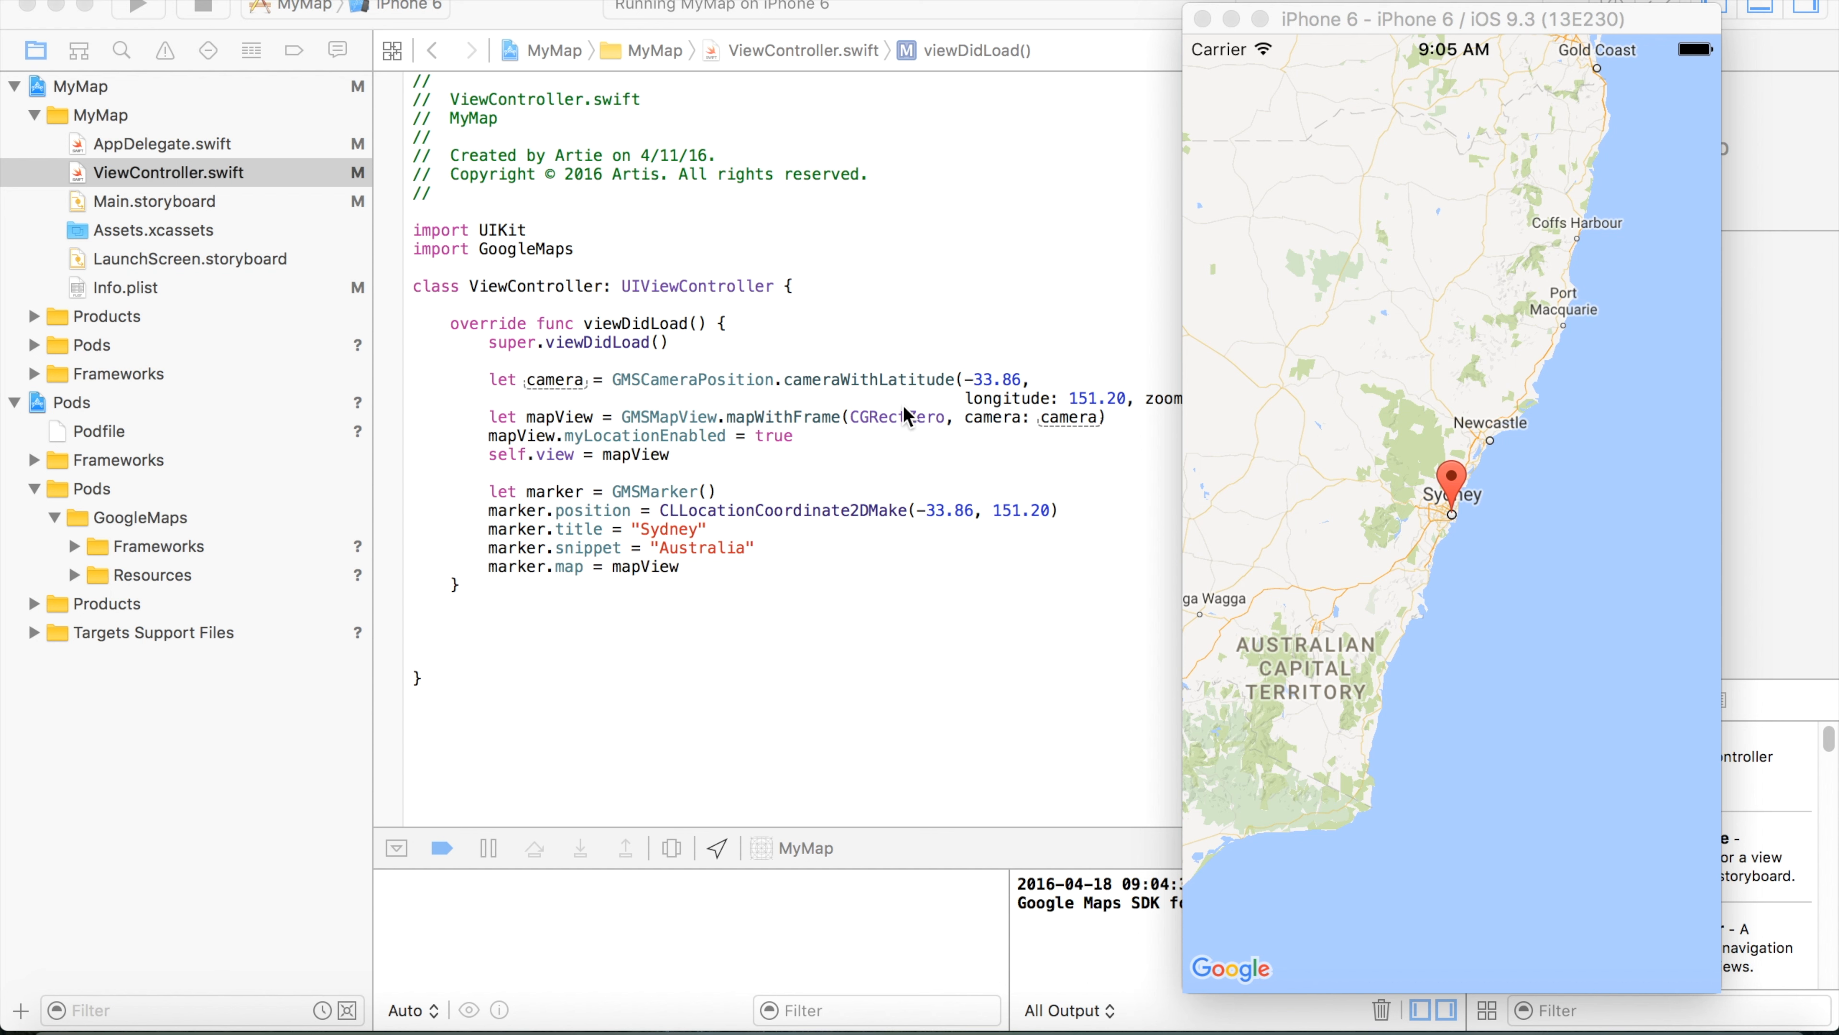
{"action": "mouse_move", "coordinate": [898, 433]}
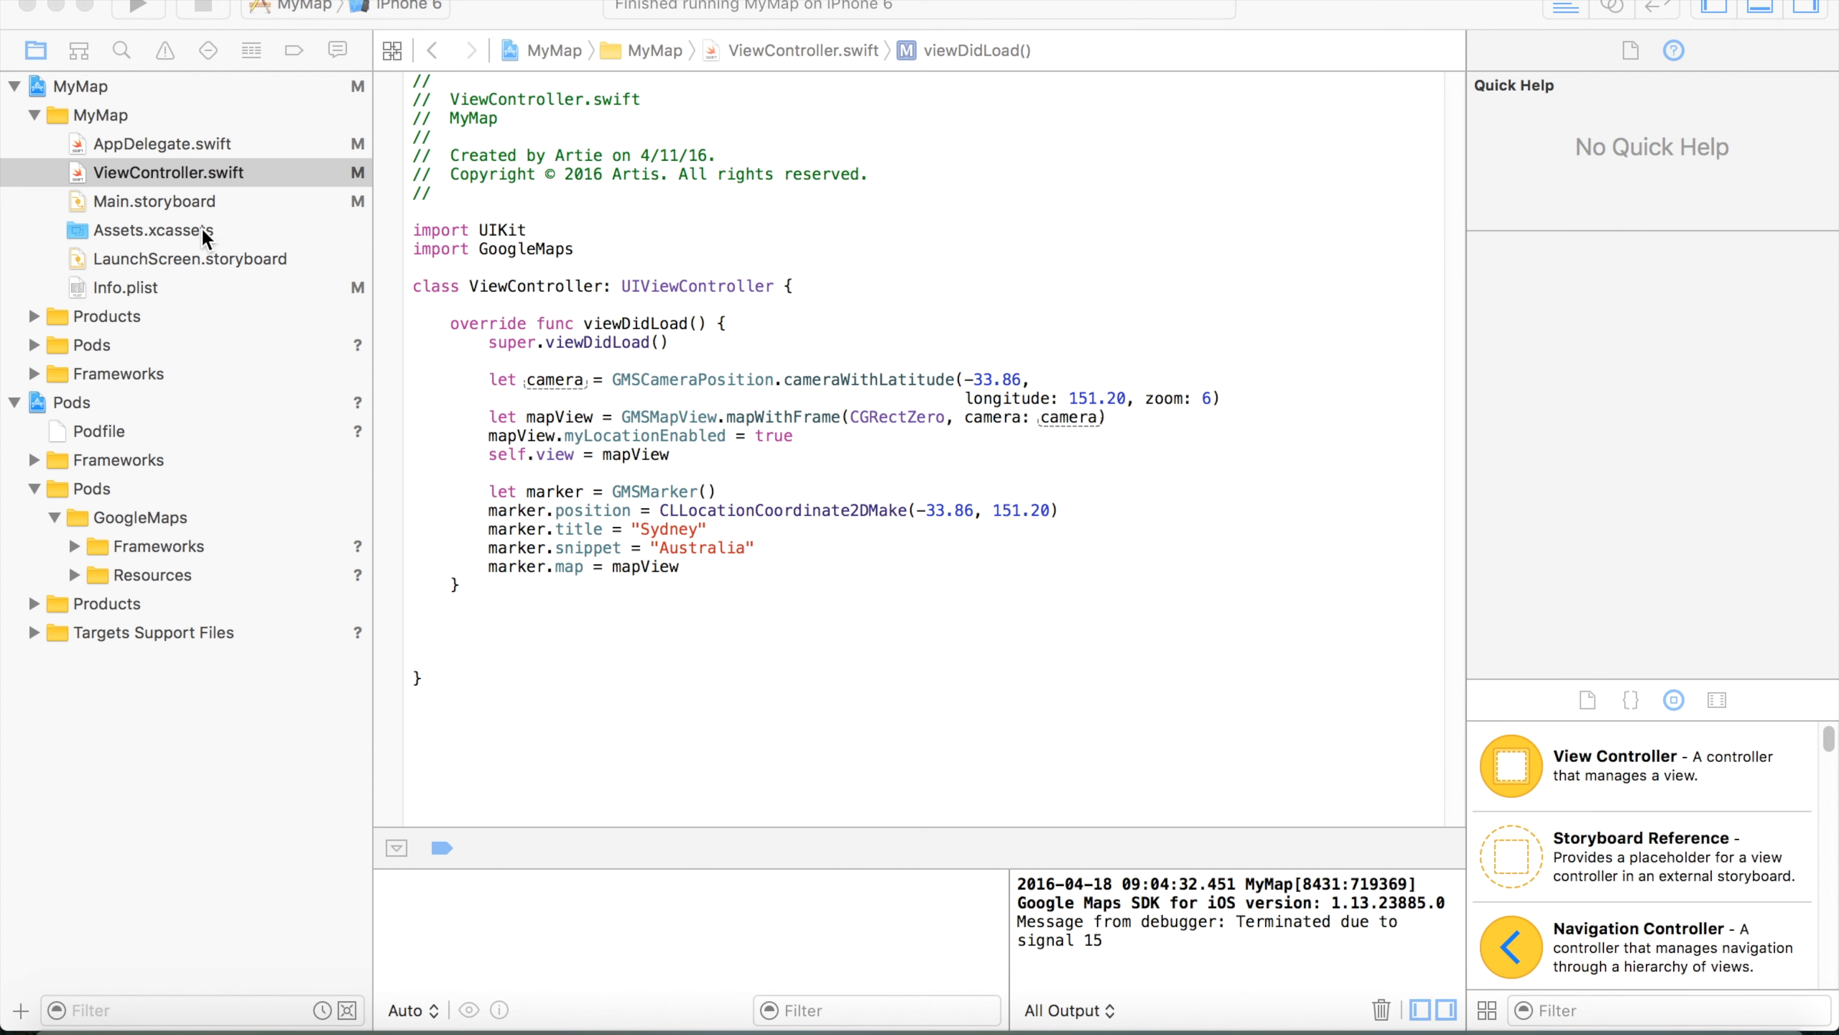
Show the empty ViewController scene of Main.storyboard in Interface Builder.
{"action": "left_click", "coordinate": [153, 200]}
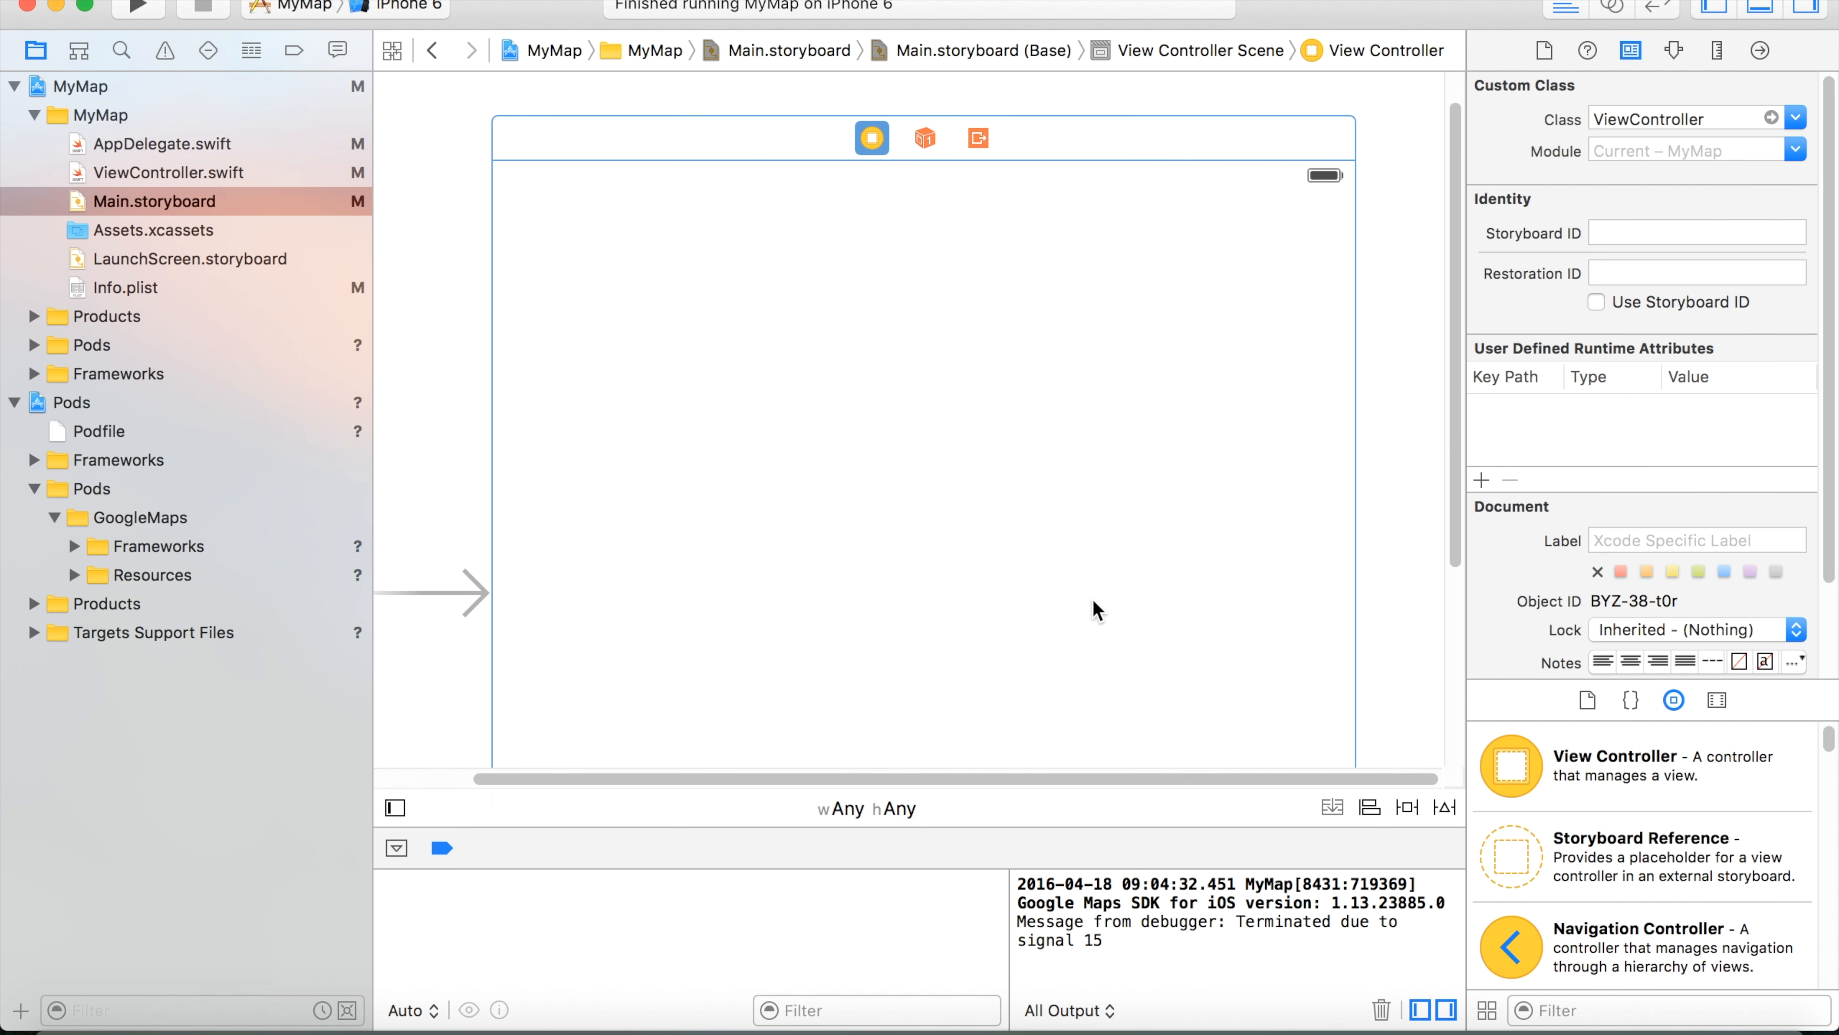
{"action": "mouse_move", "coordinate": [1088, 605]}
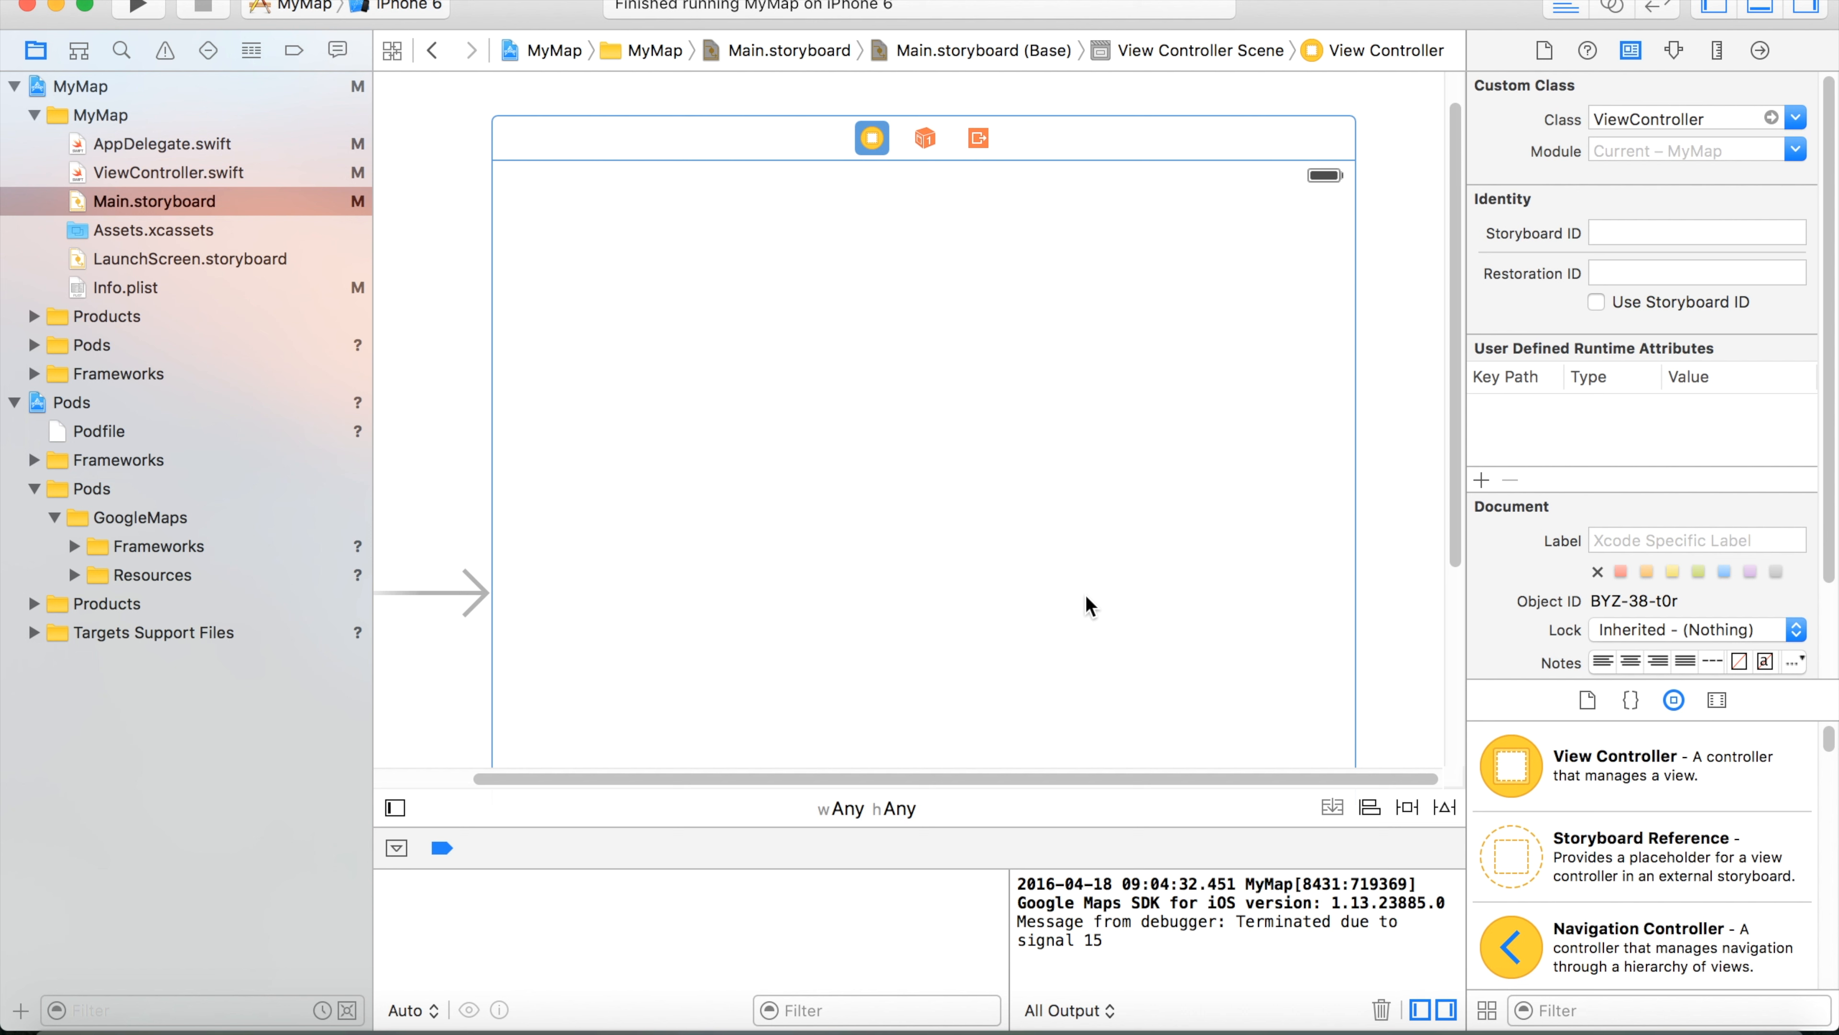
{"action": "mouse_move", "coordinate": [1558, 1009]}
{"action": "type", "text": "container view"}
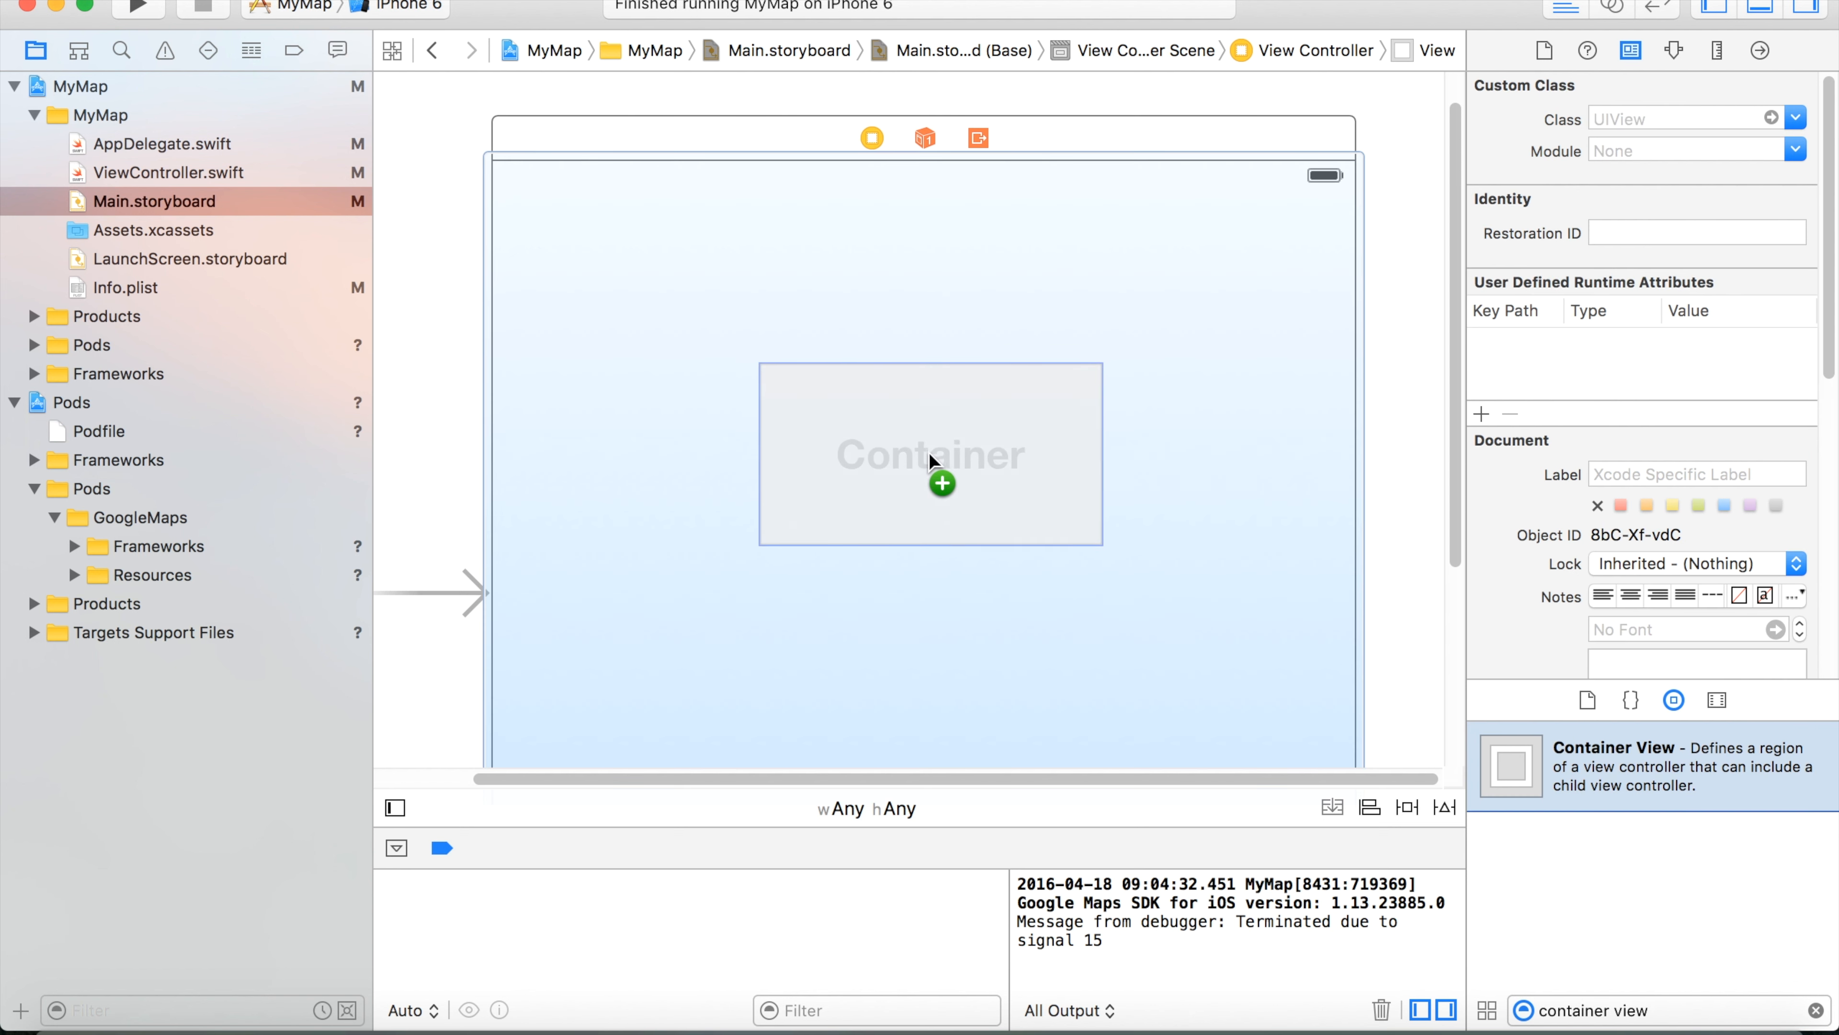
Resize the container view into a square sitting at the centre of the scene.
{"action": "left_click", "coordinate": [928, 454]}
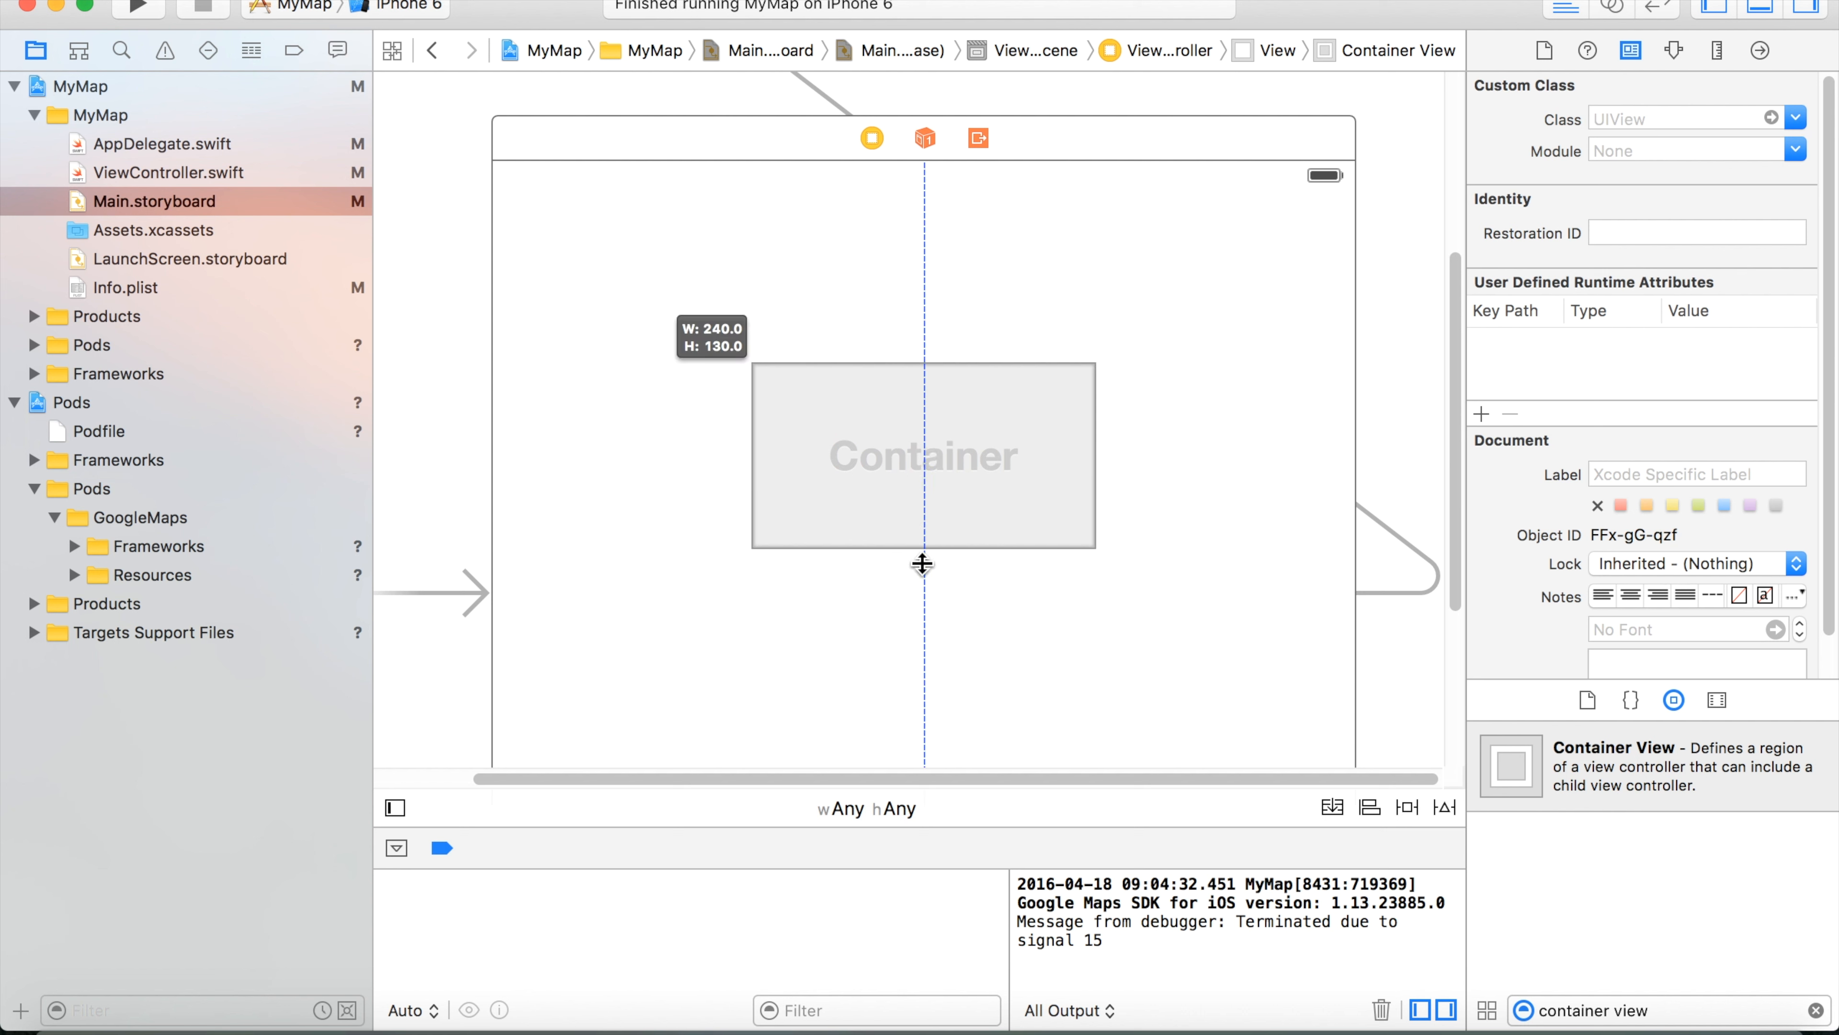
{"action": "left_click_drag", "start_coordinate": [921, 564], "coordinate": [922, 681]}
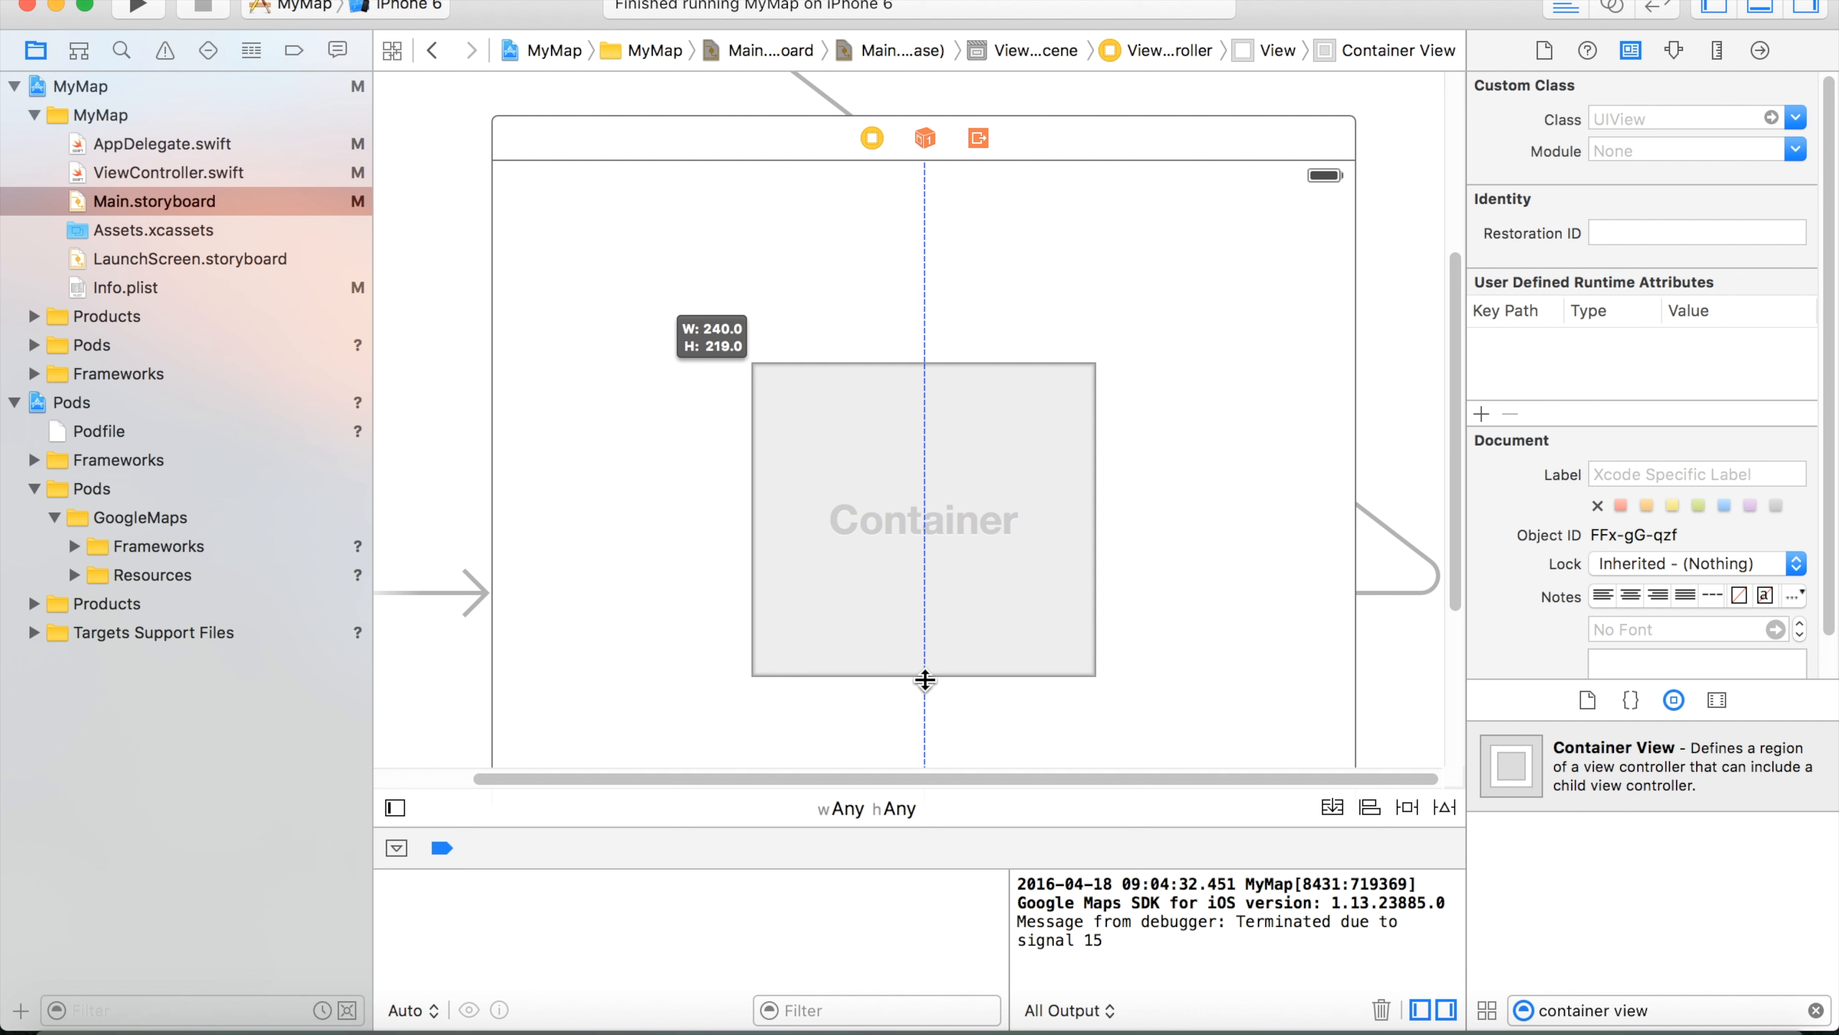
{"action": "left_click_drag", "start_coordinate": [925, 681], "coordinate": [929, 717]}
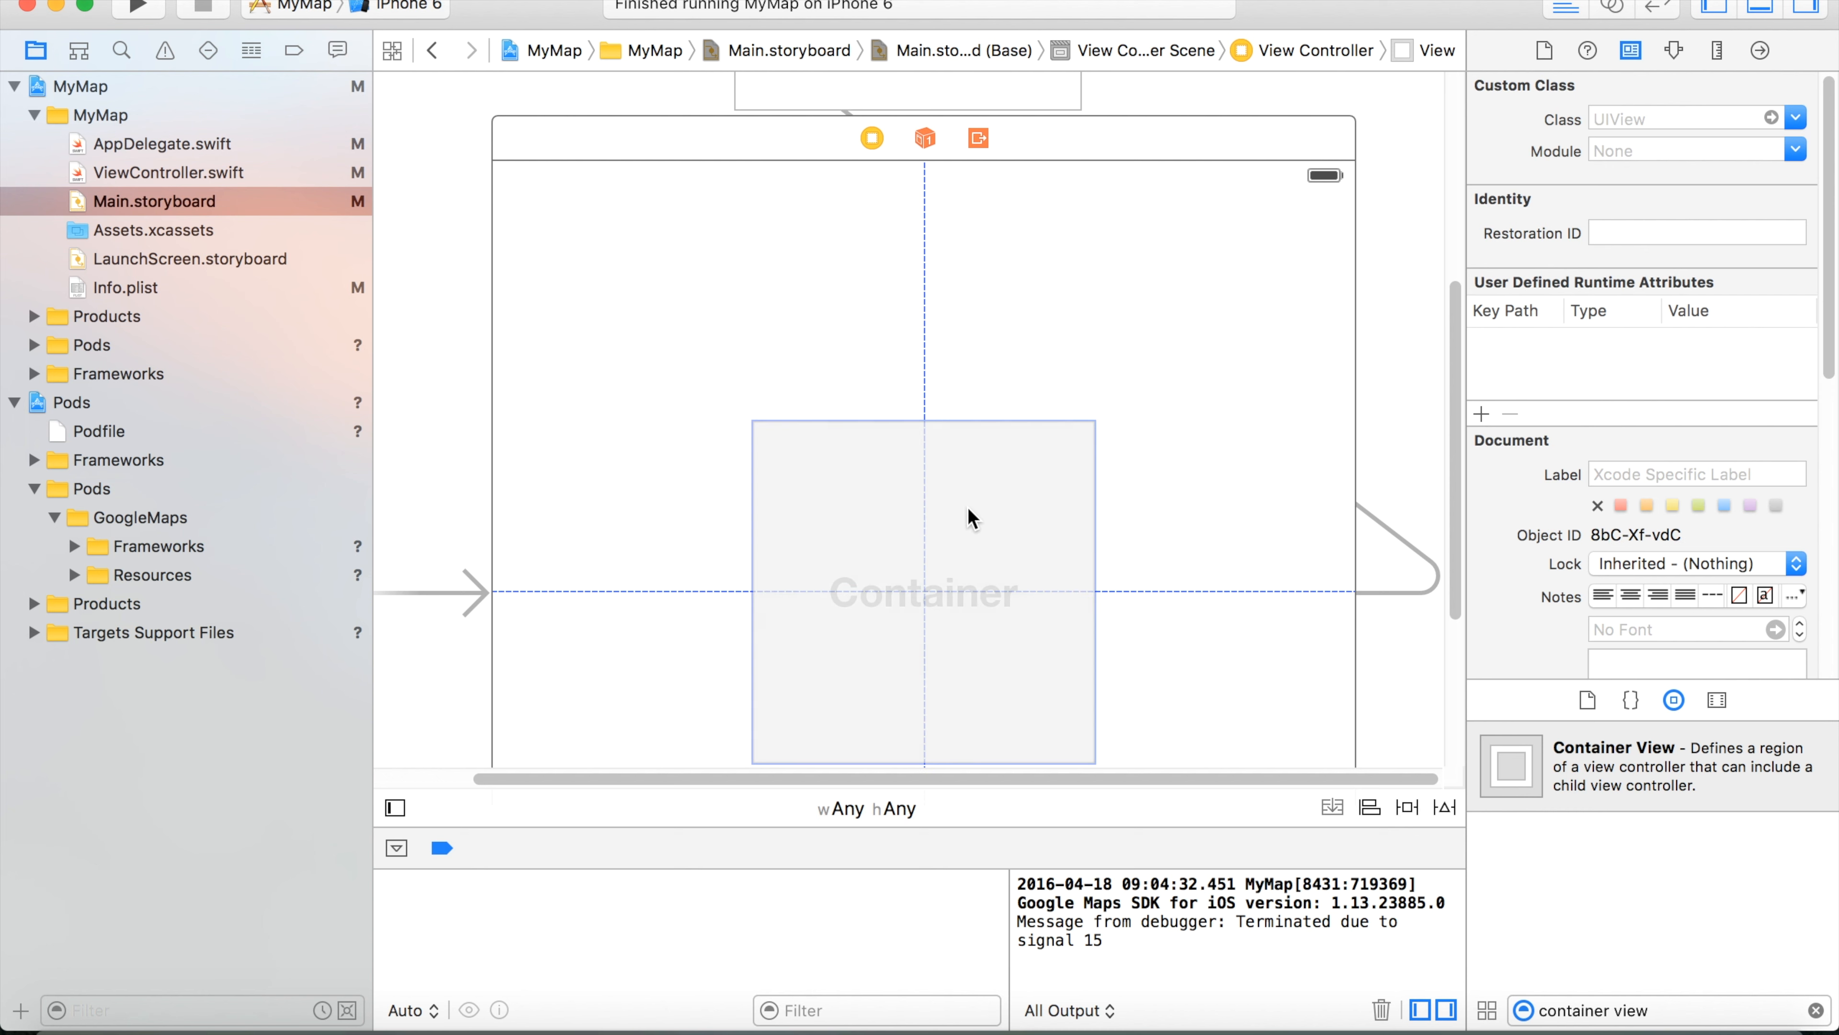
{"action": "mouse_move", "coordinate": [973, 510]}
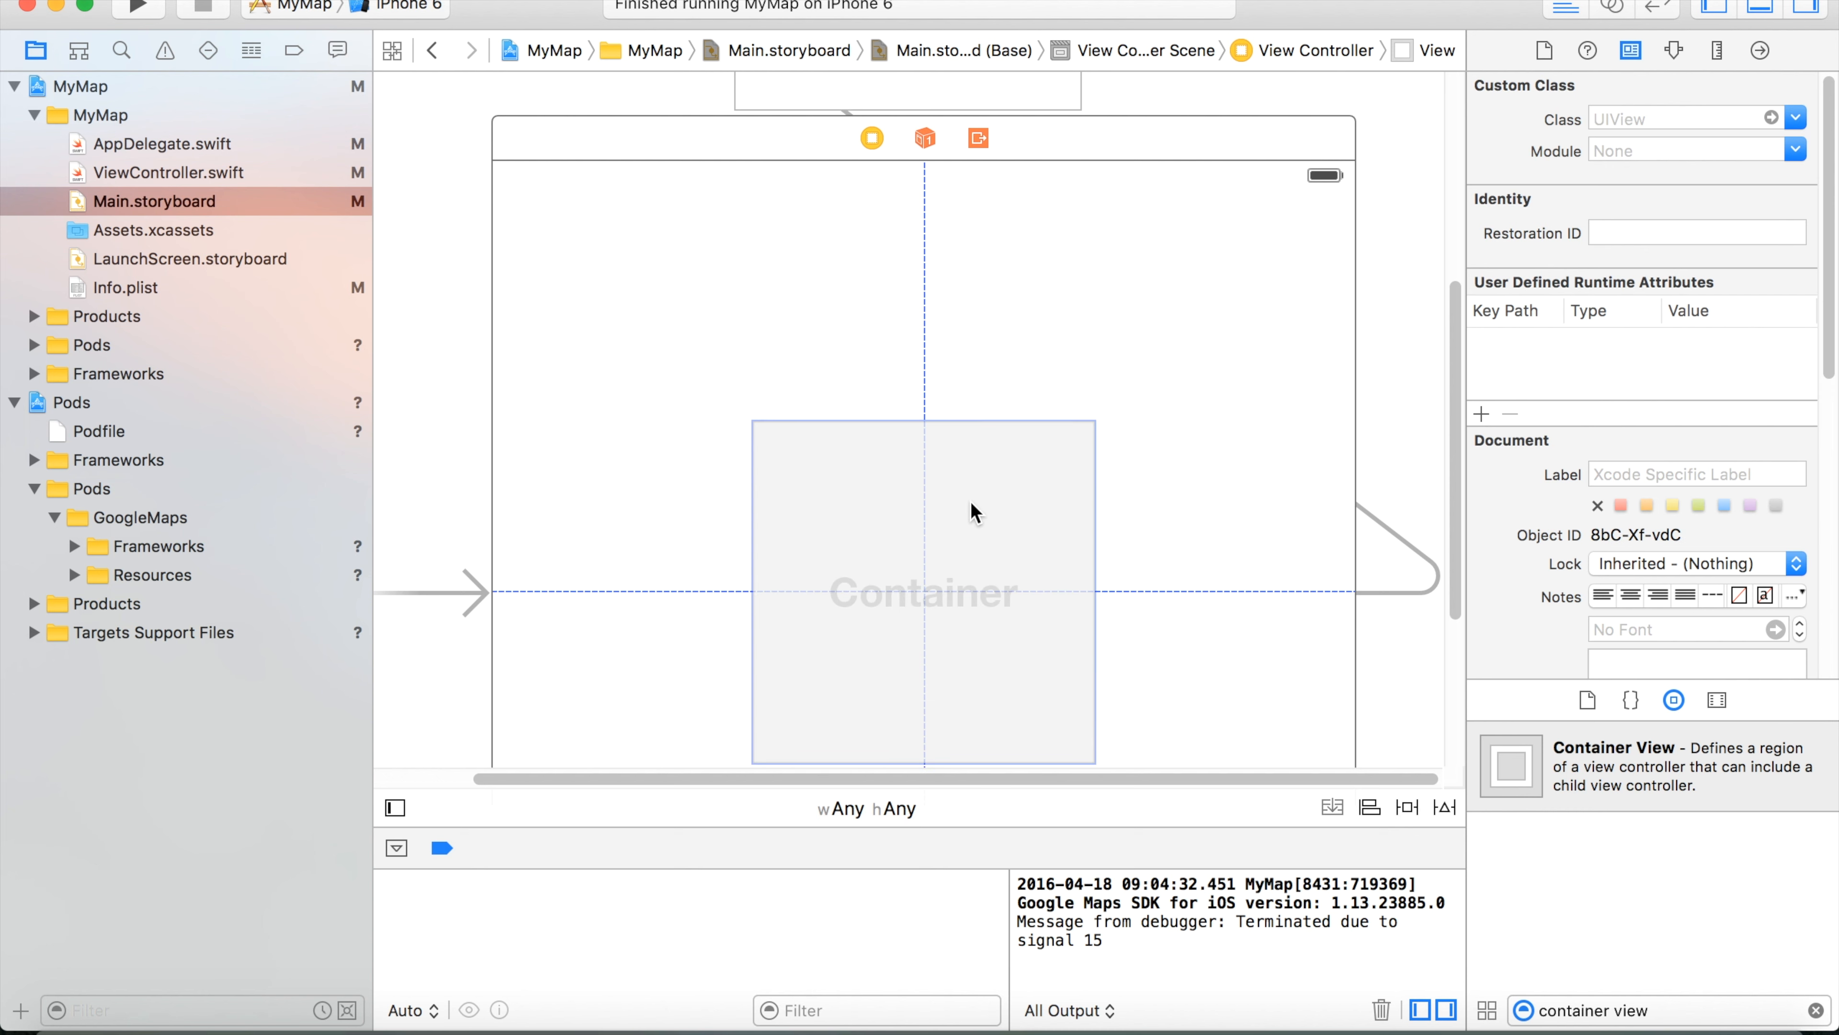
Add Horizontally and Vertically in Container alignment constraints to the container view.
{"action": "left_click", "coordinate": [1369, 806]}
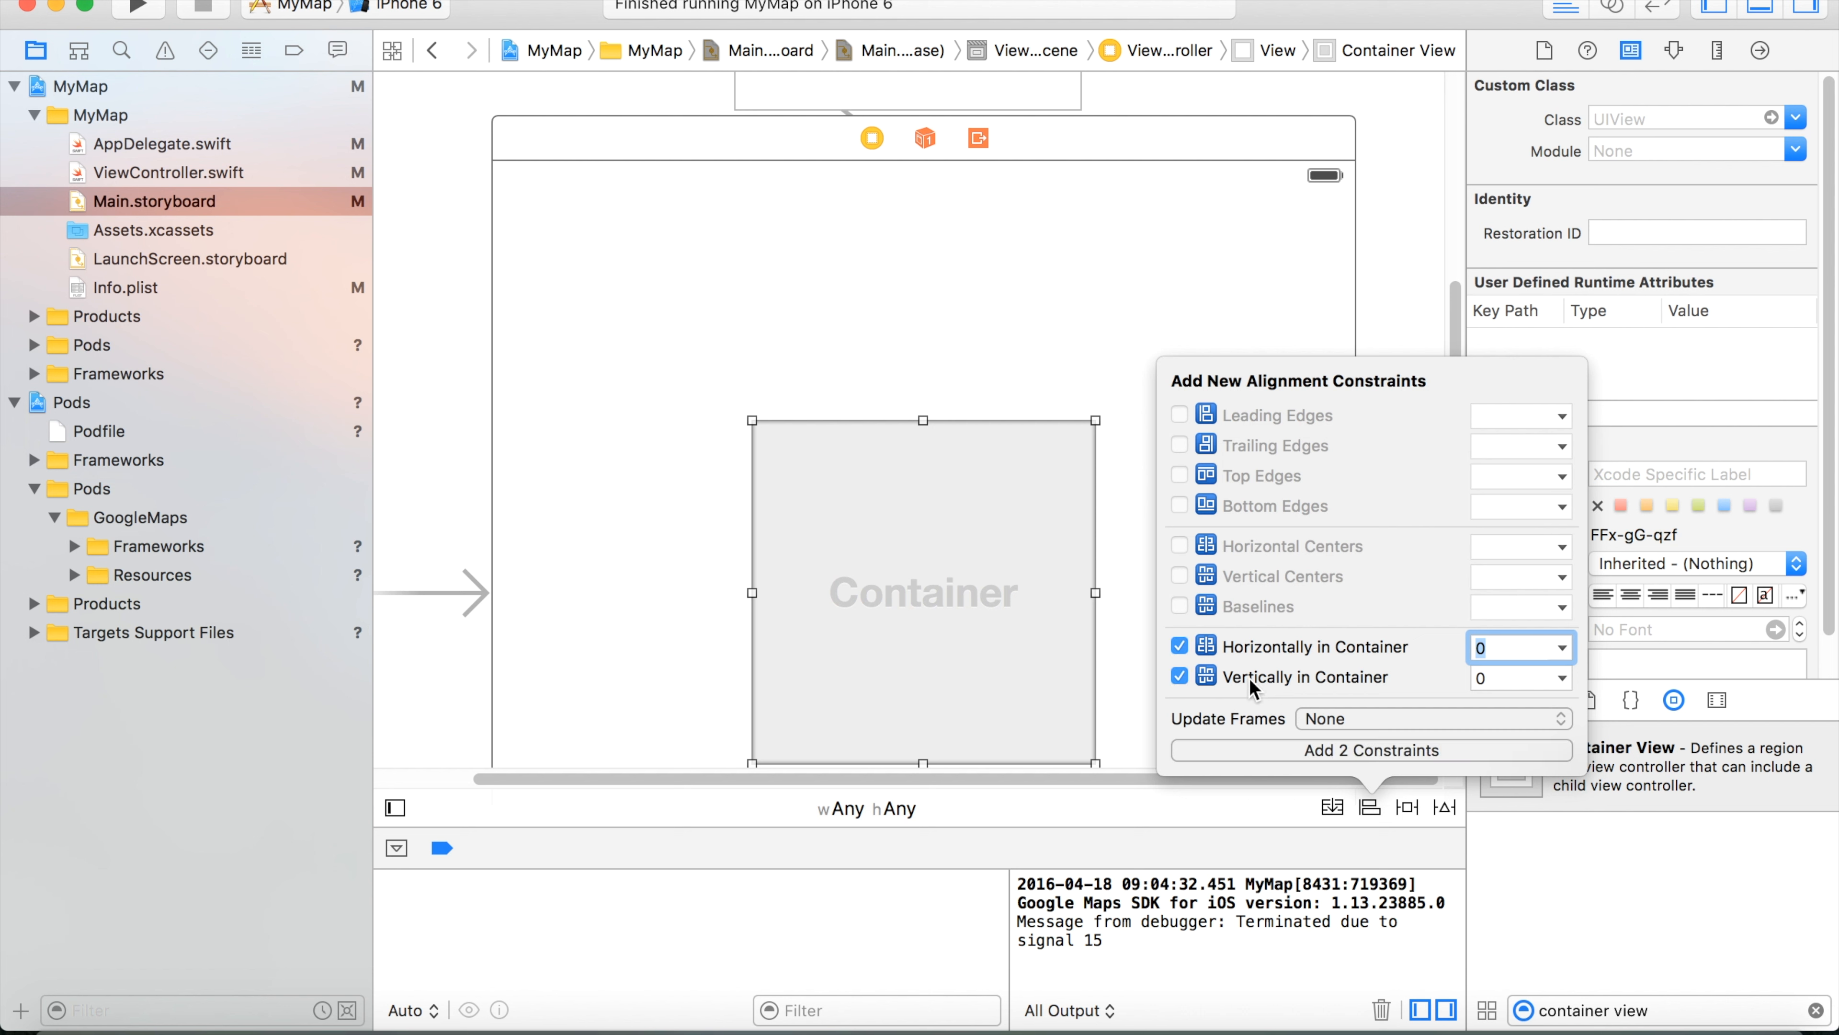
{"action": "mouse_move", "coordinate": [1265, 761]}
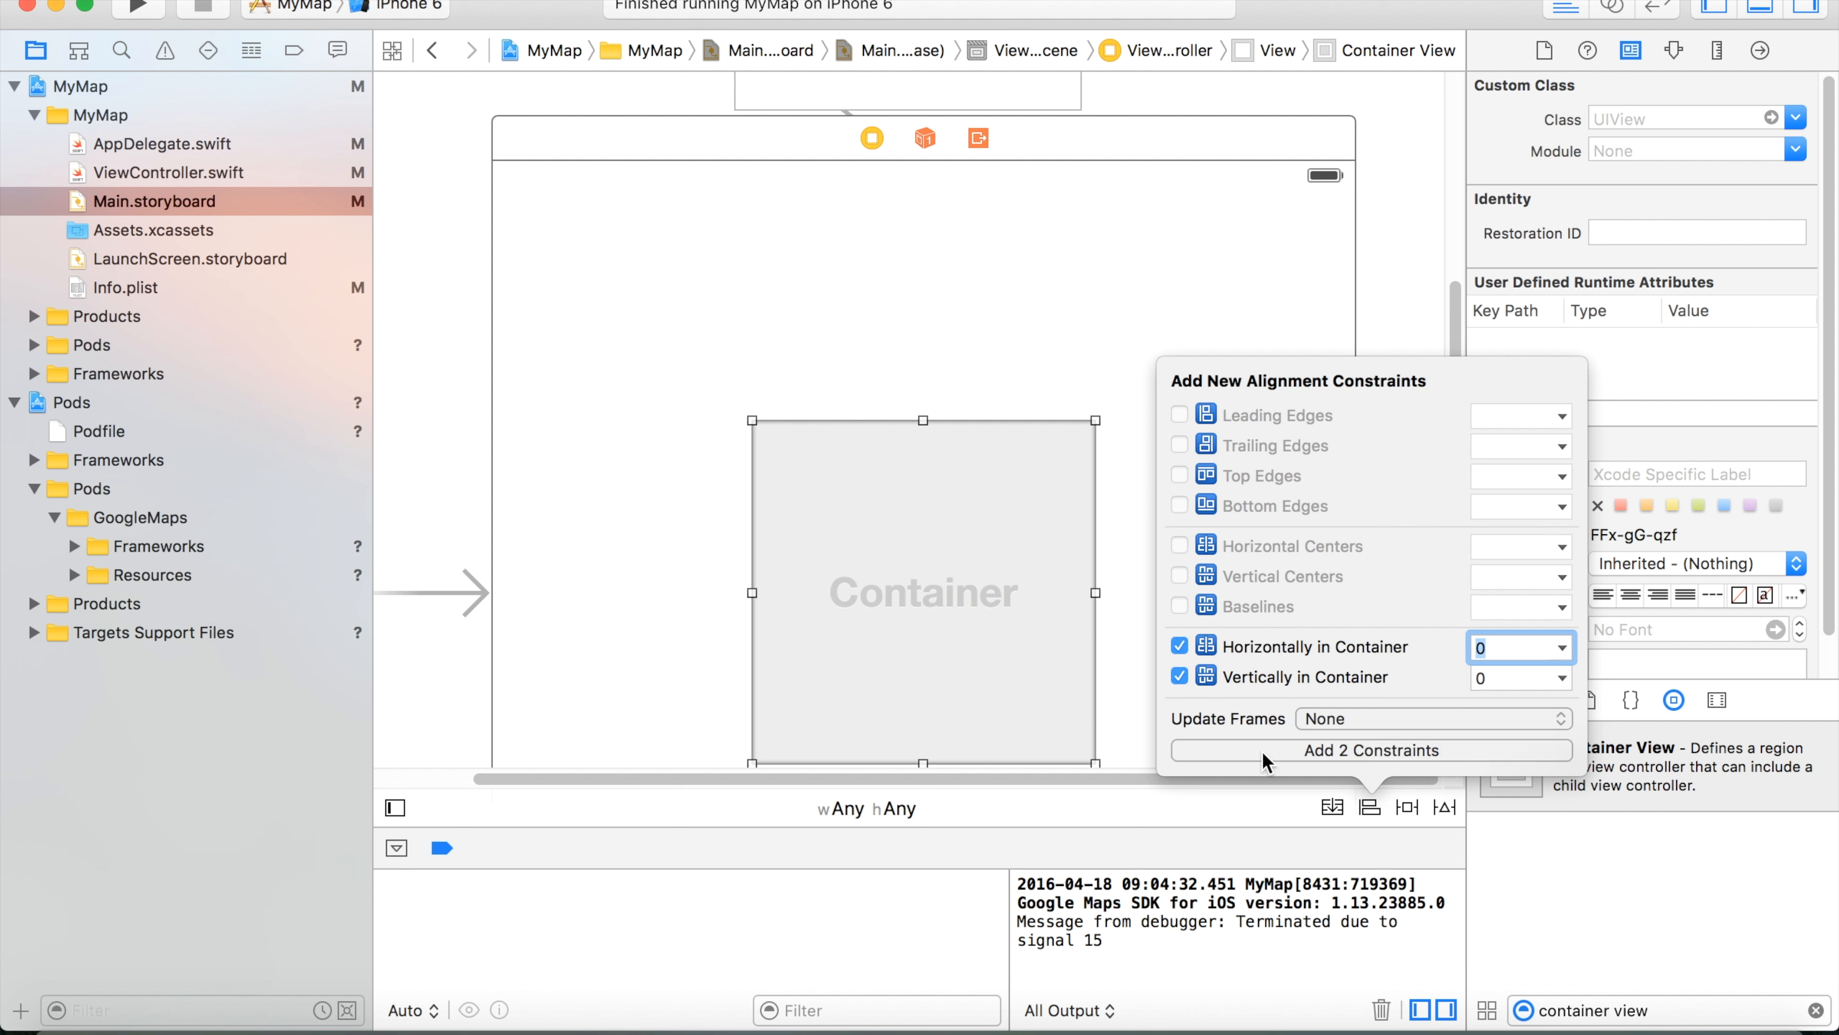
{"action": "left_click", "coordinate": [1369, 749]}
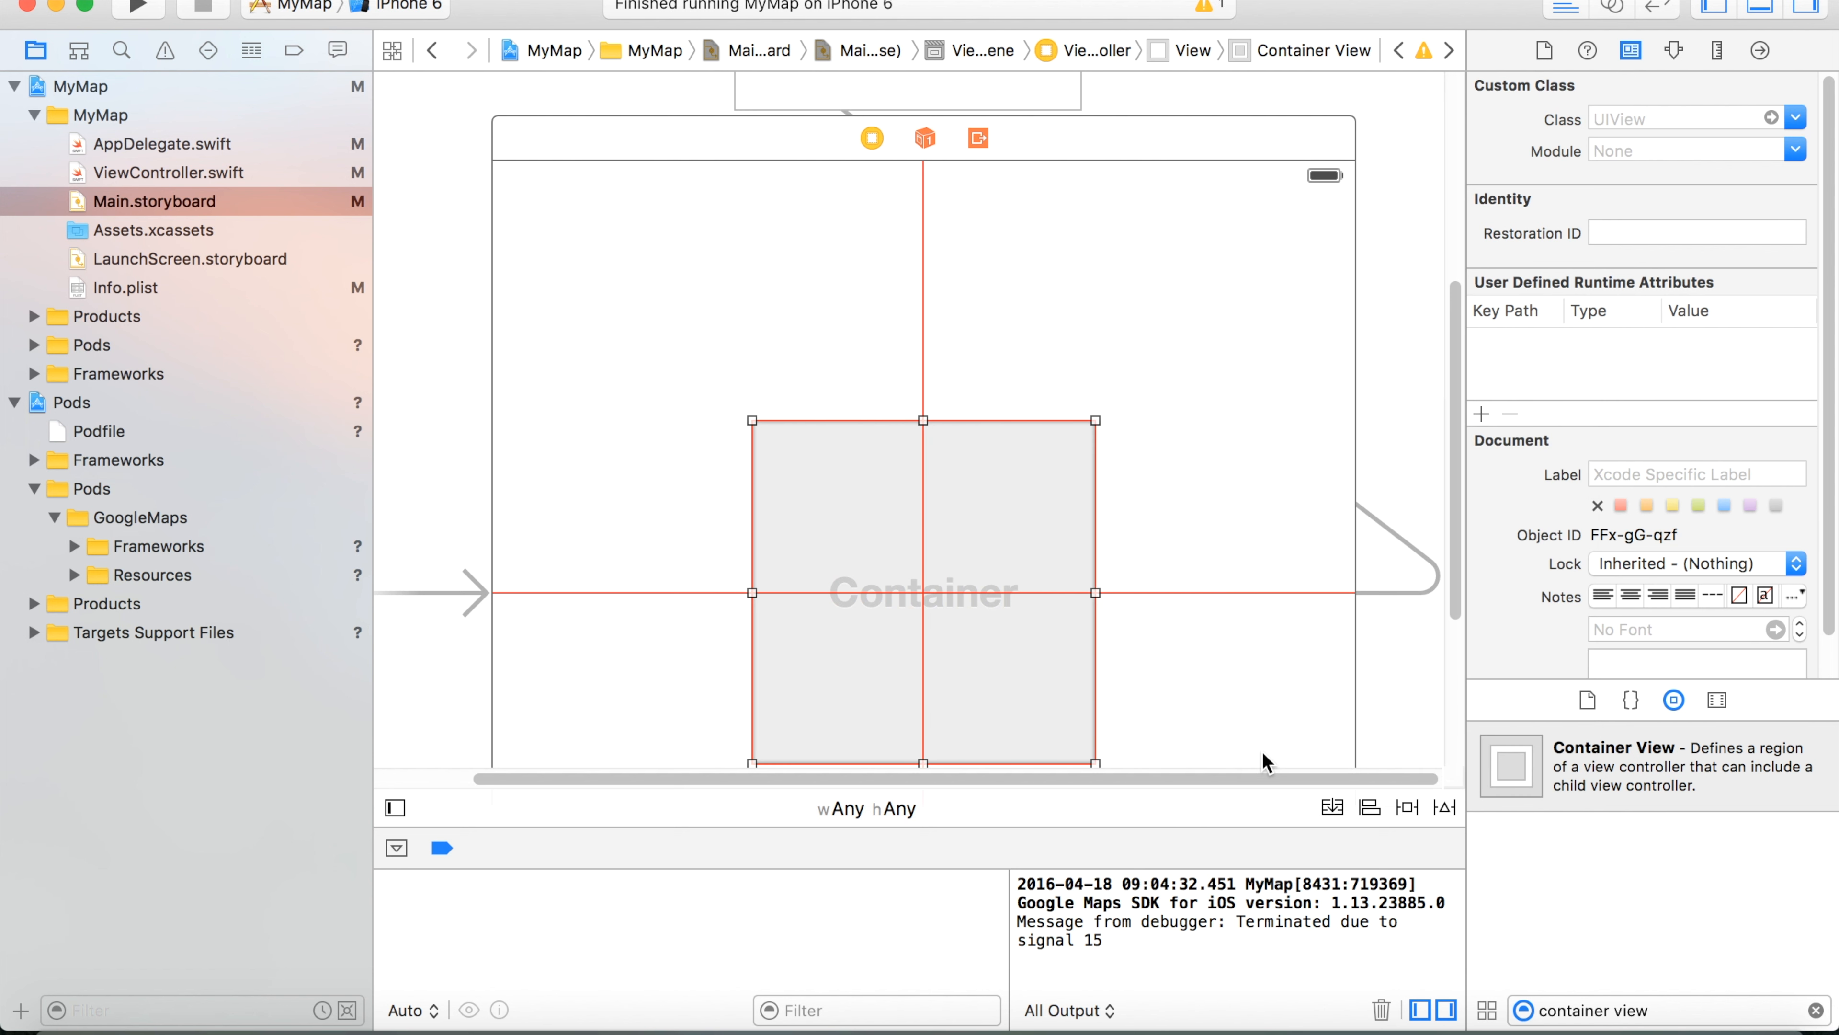
{"action": "mouse_move", "coordinate": [1458, 612]}
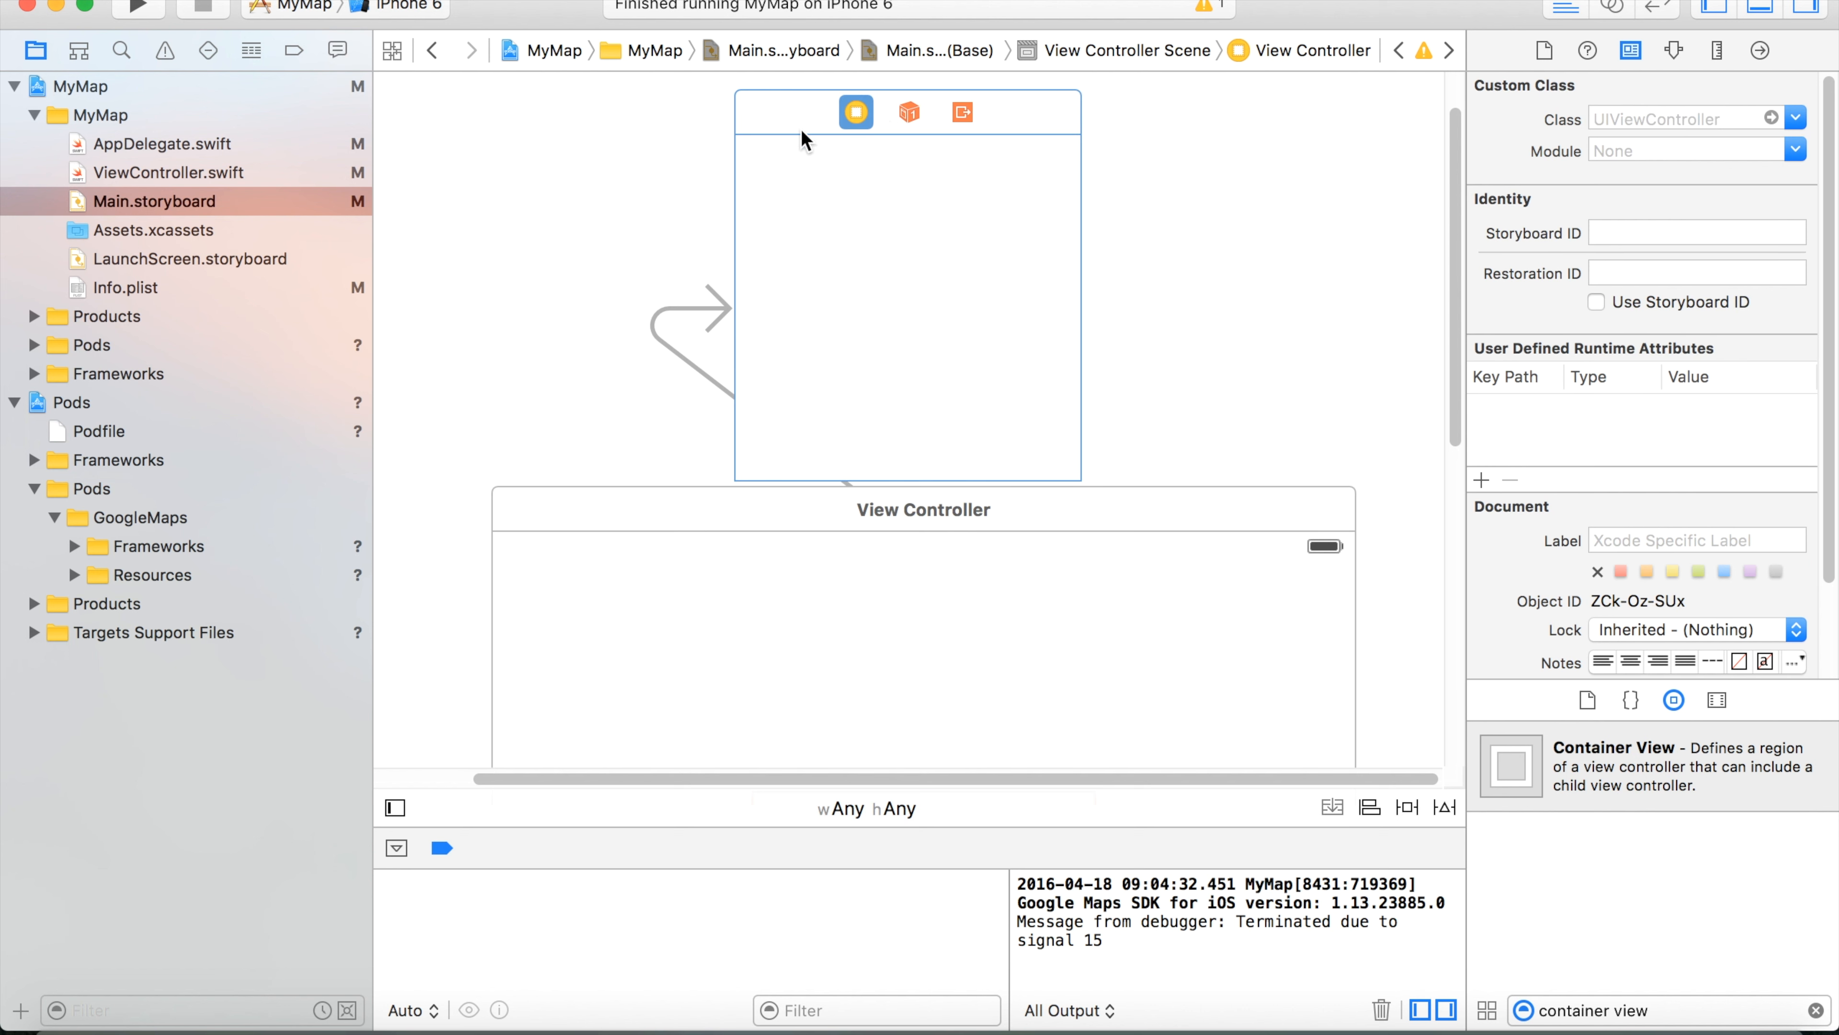
{"action": "mouse_move", "coordinate": [825, 137]}
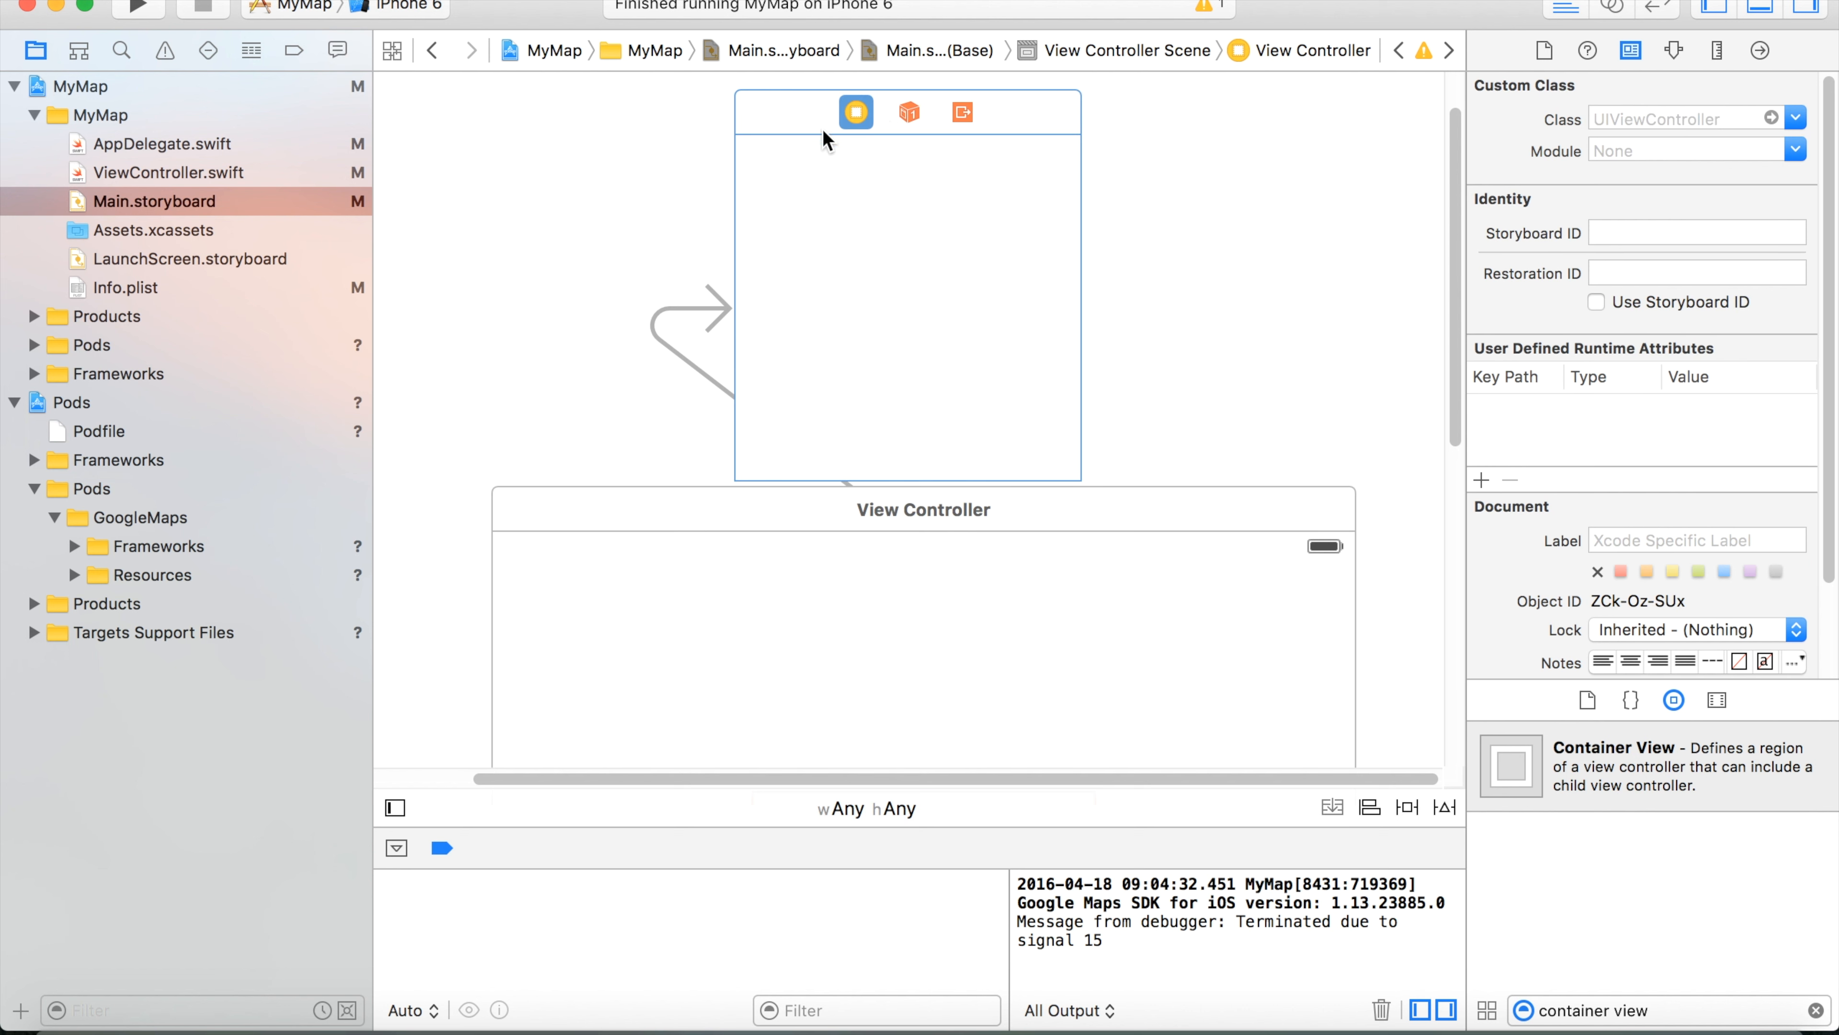
{"action": "mouse_move", "coordinate": [840, 396]}
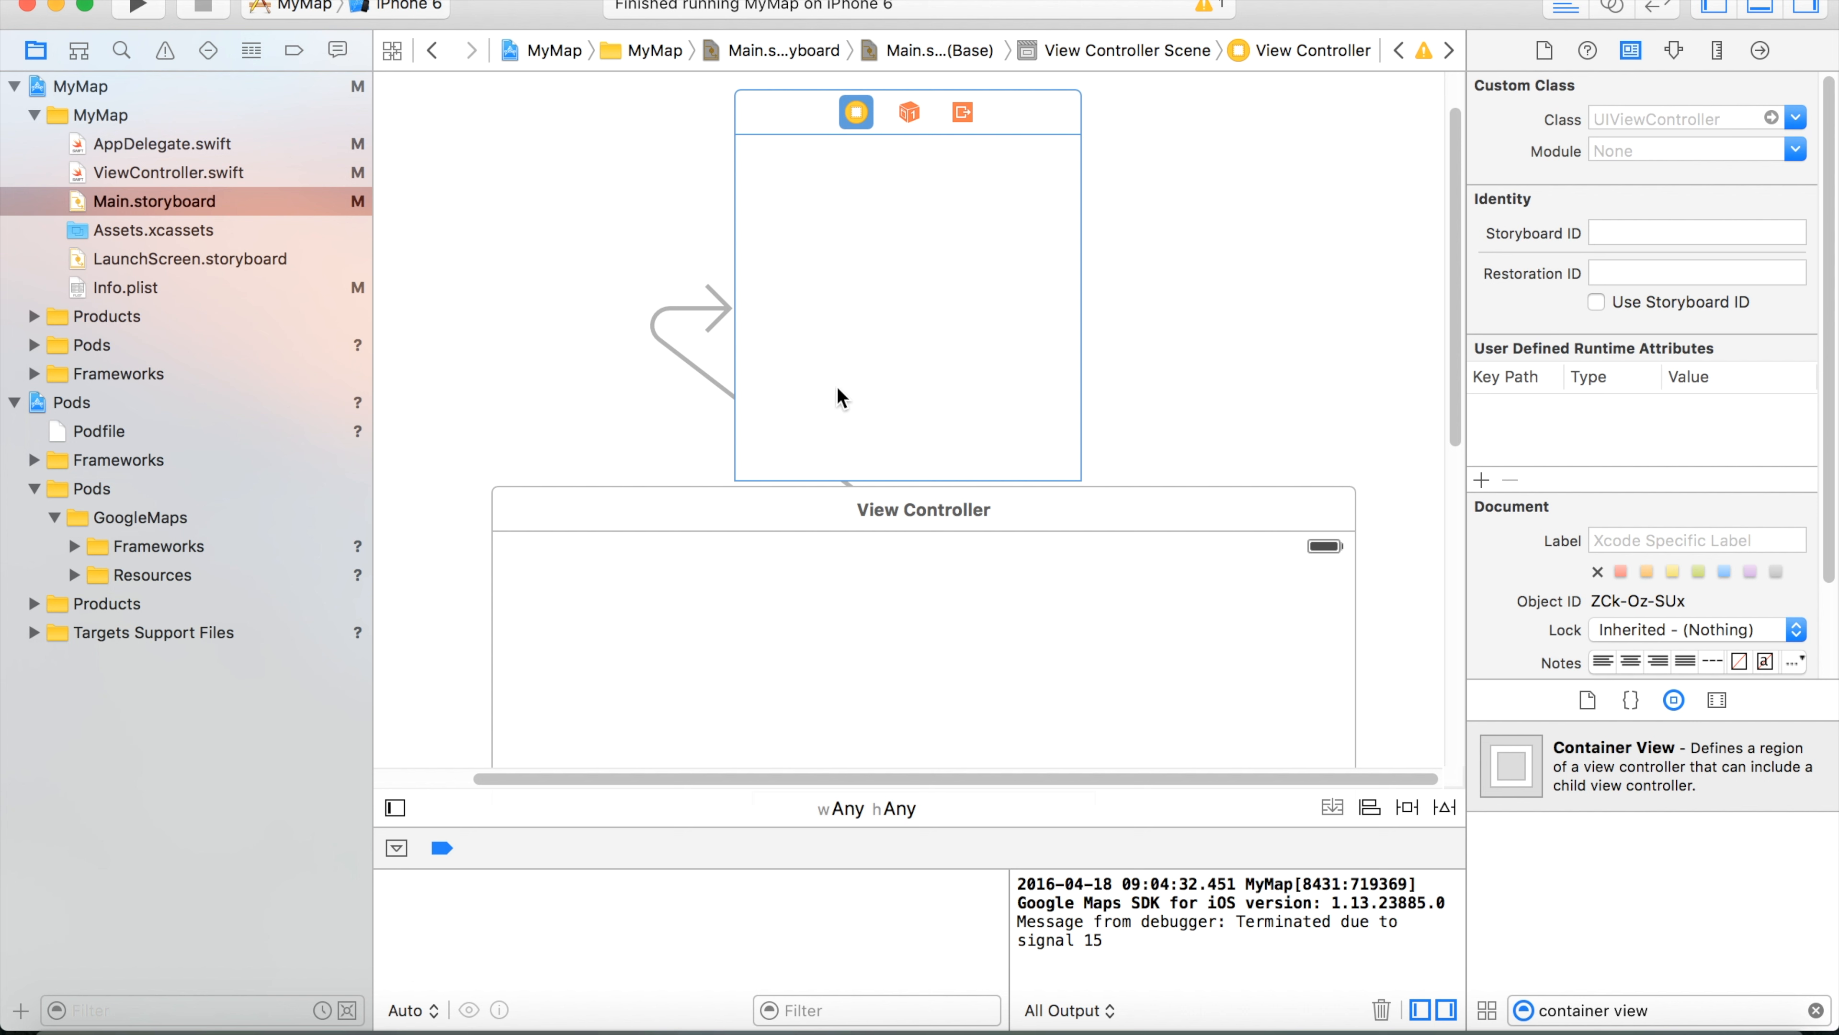
{"action": "mouse_move", "coordinate": [915, 540]}
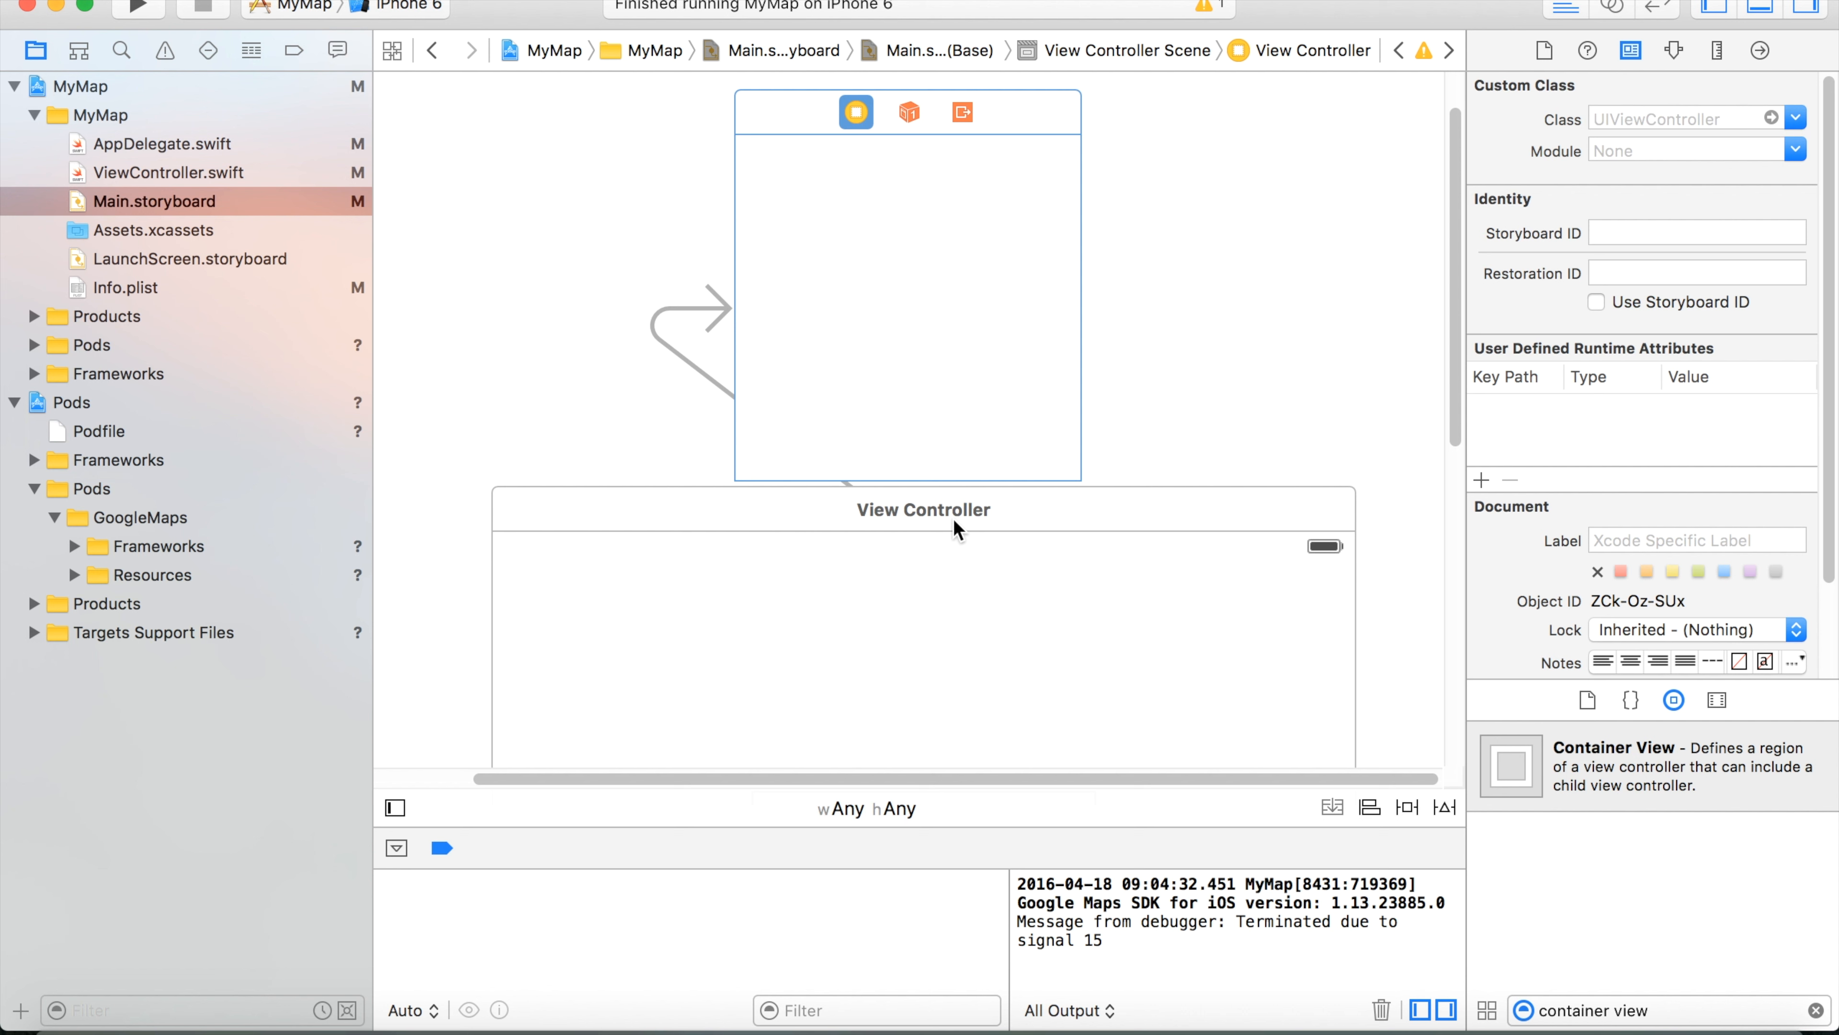
{"action": "mouse_move", "coordinate": [772, 460]}
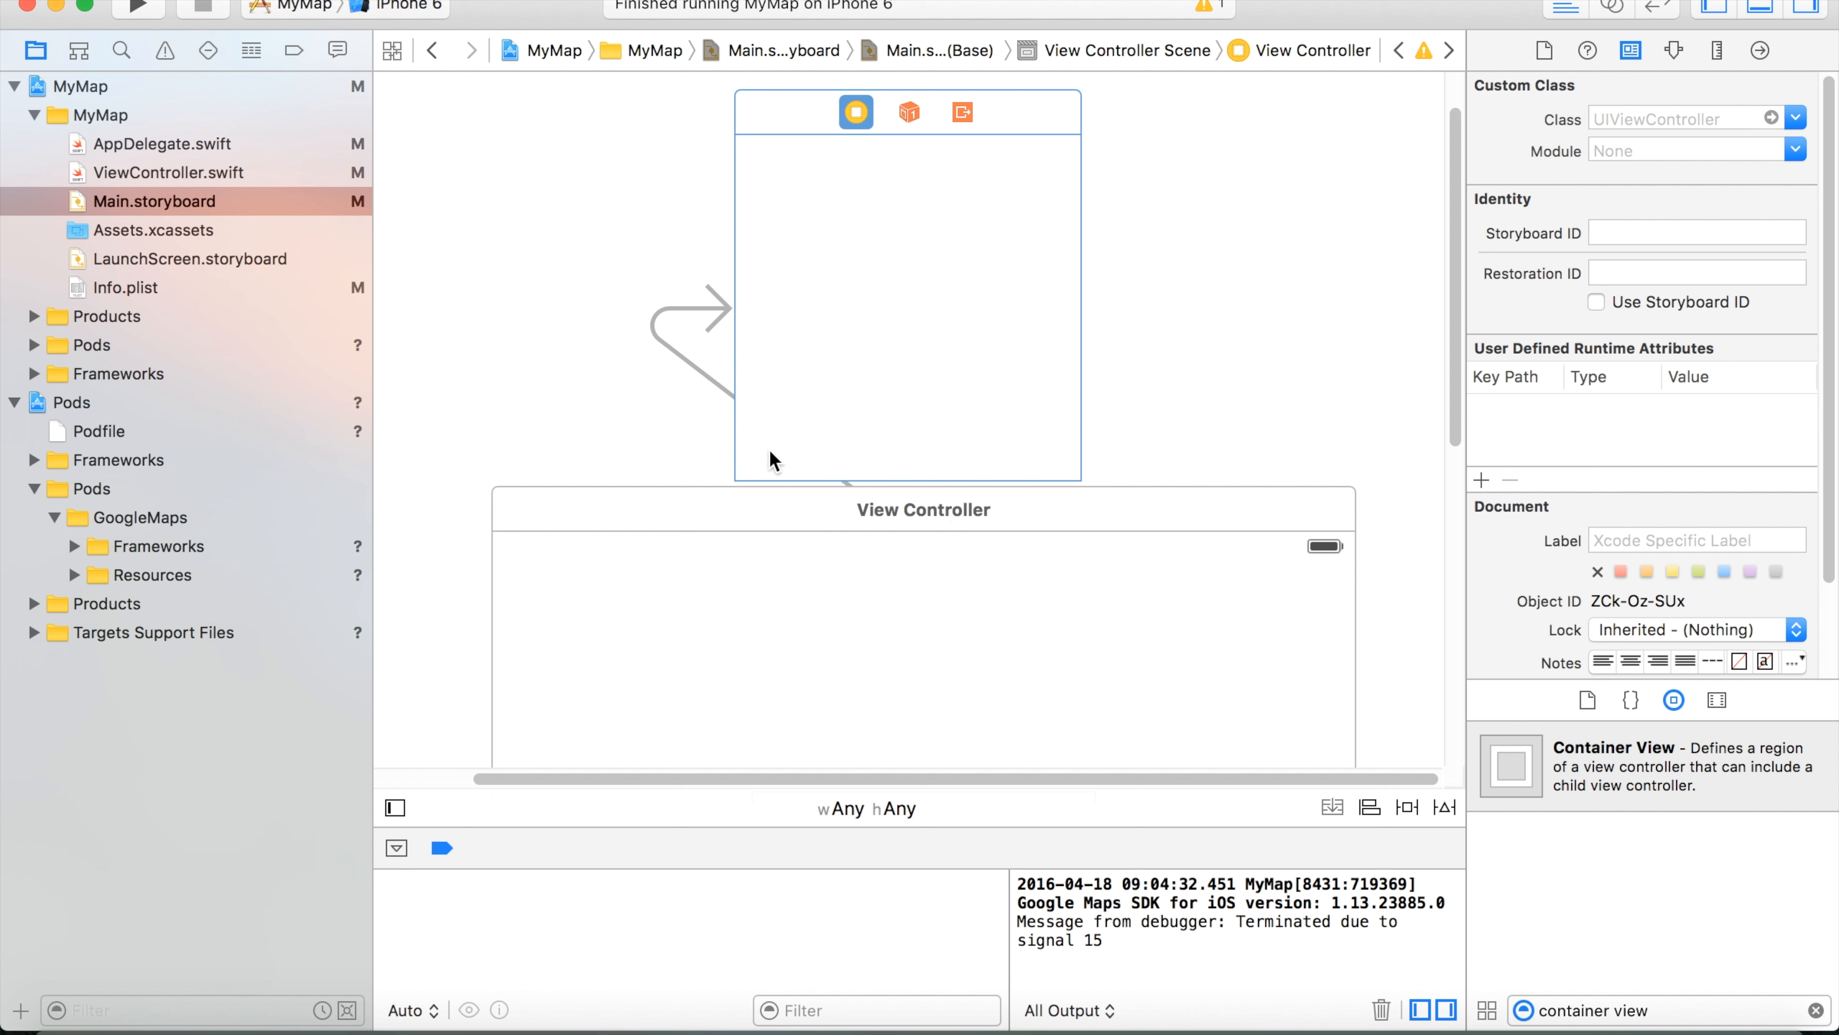
{"action": "mouse_move", "coordinate": [833, 372]}
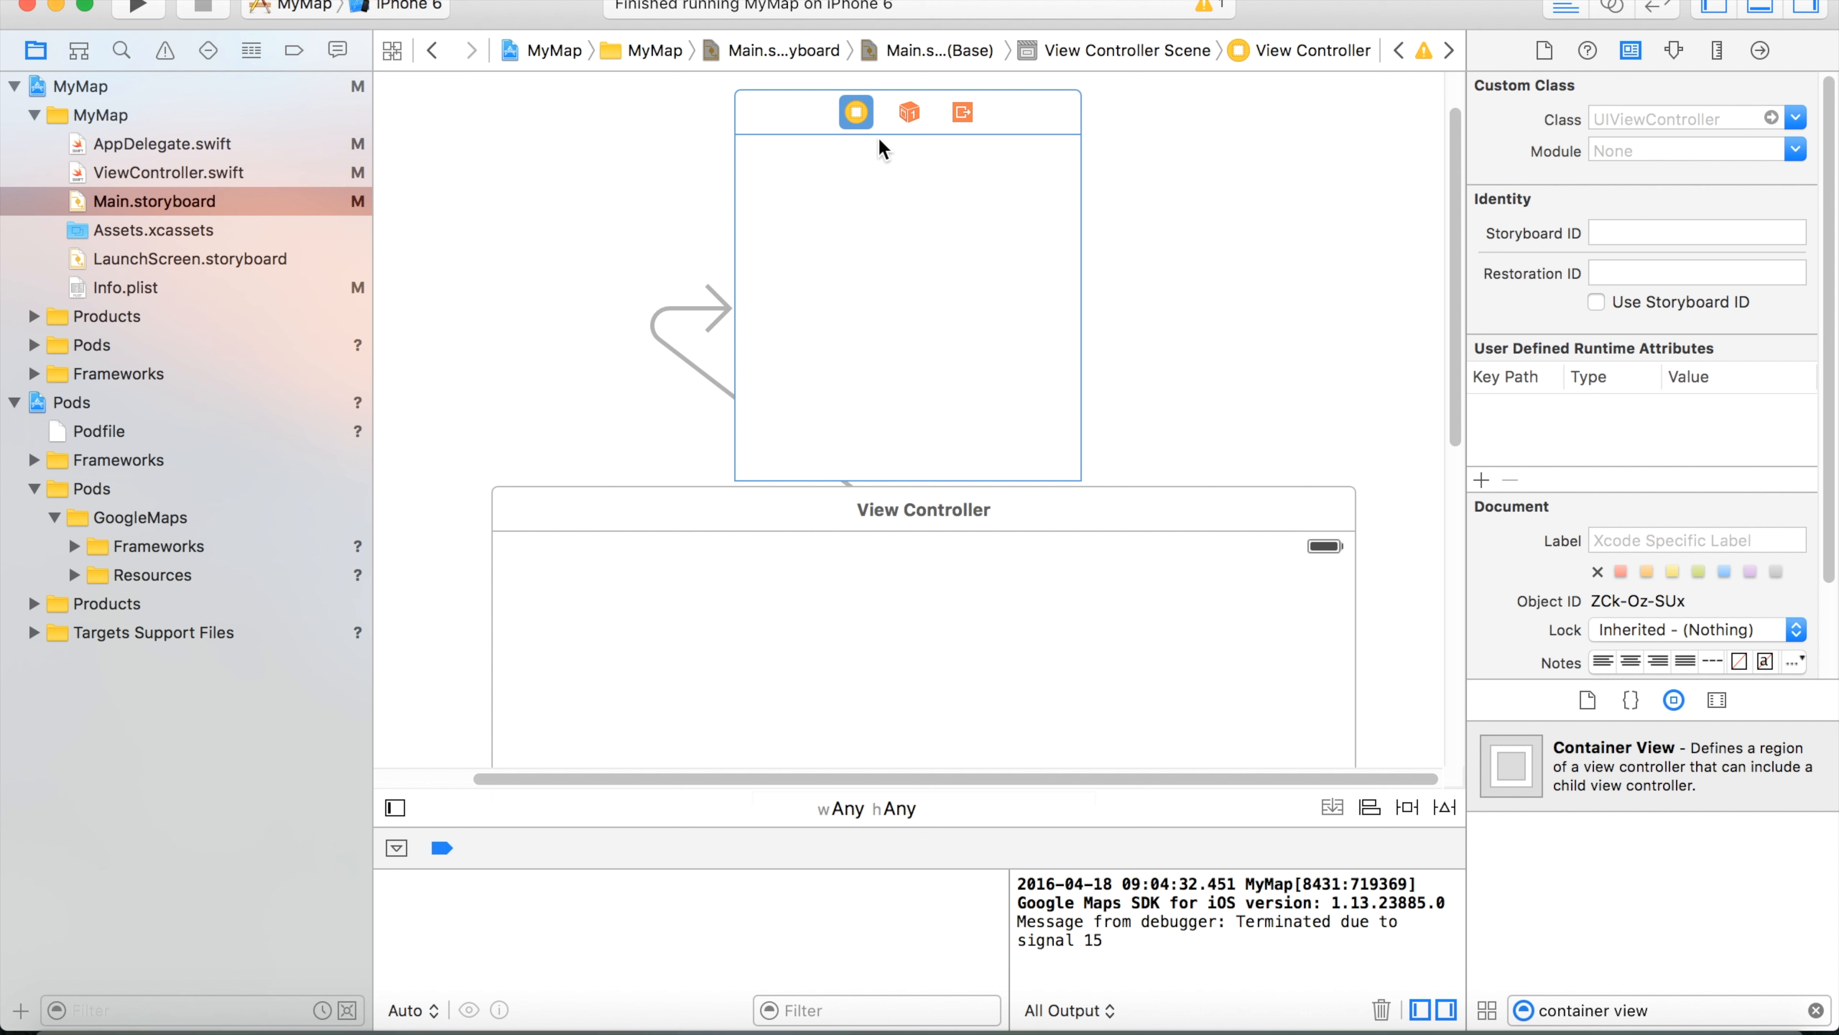
{"action": "mouse_move", "coordinate": [633, 153]}
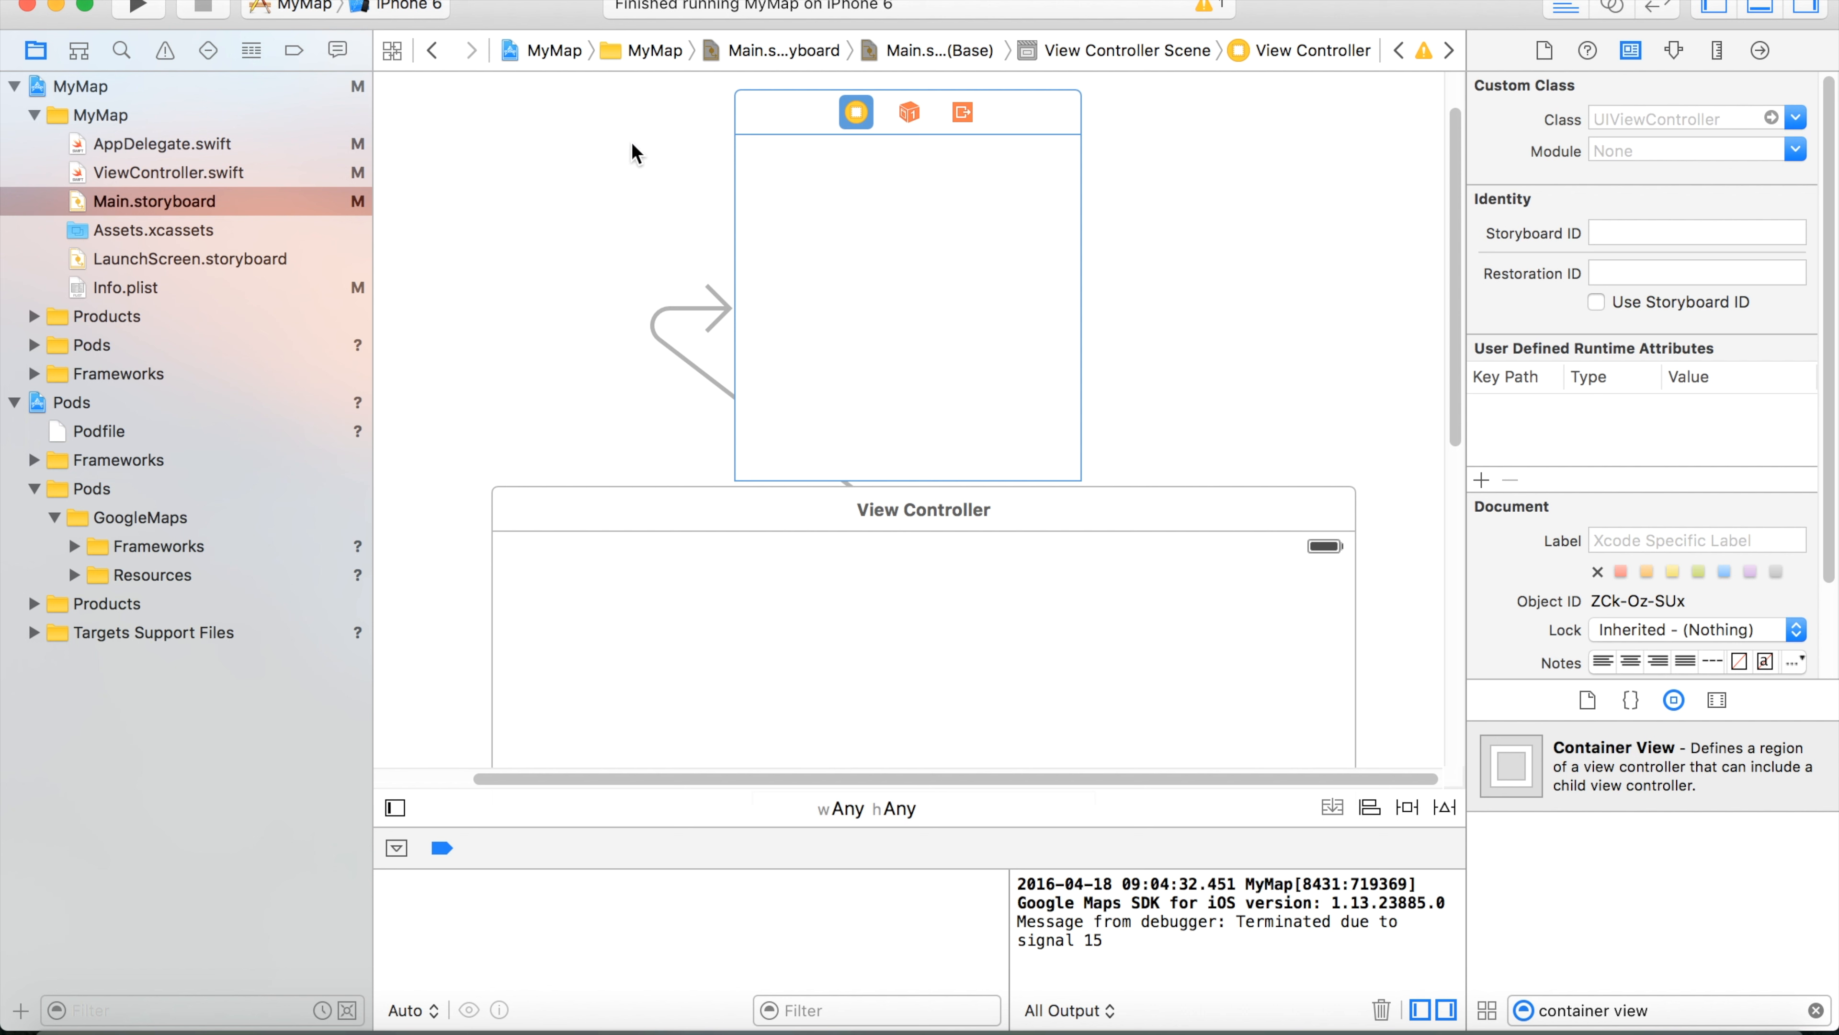
{"action": "mouse_move", "coordinate": [307, 268]}
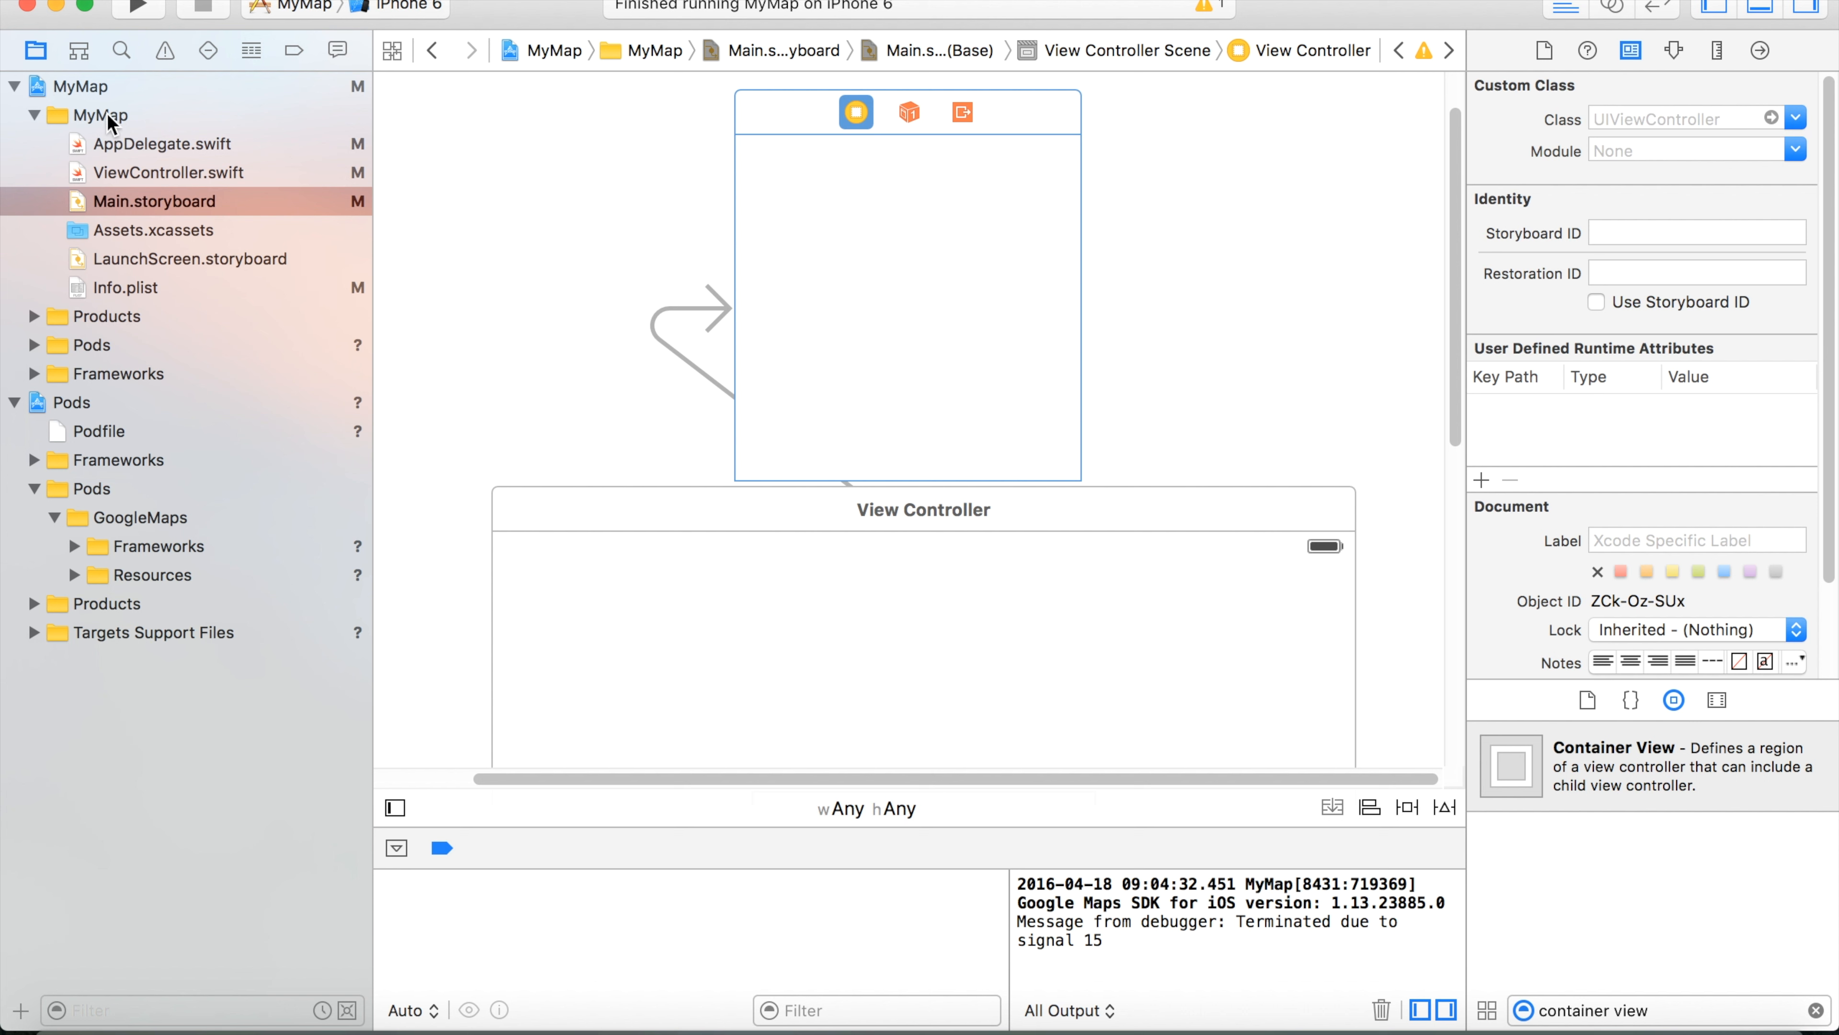
Start a new Swift File from the MyMap group's New File template chooser.
{"action": "right_click", "coordinate": [98, 115]}
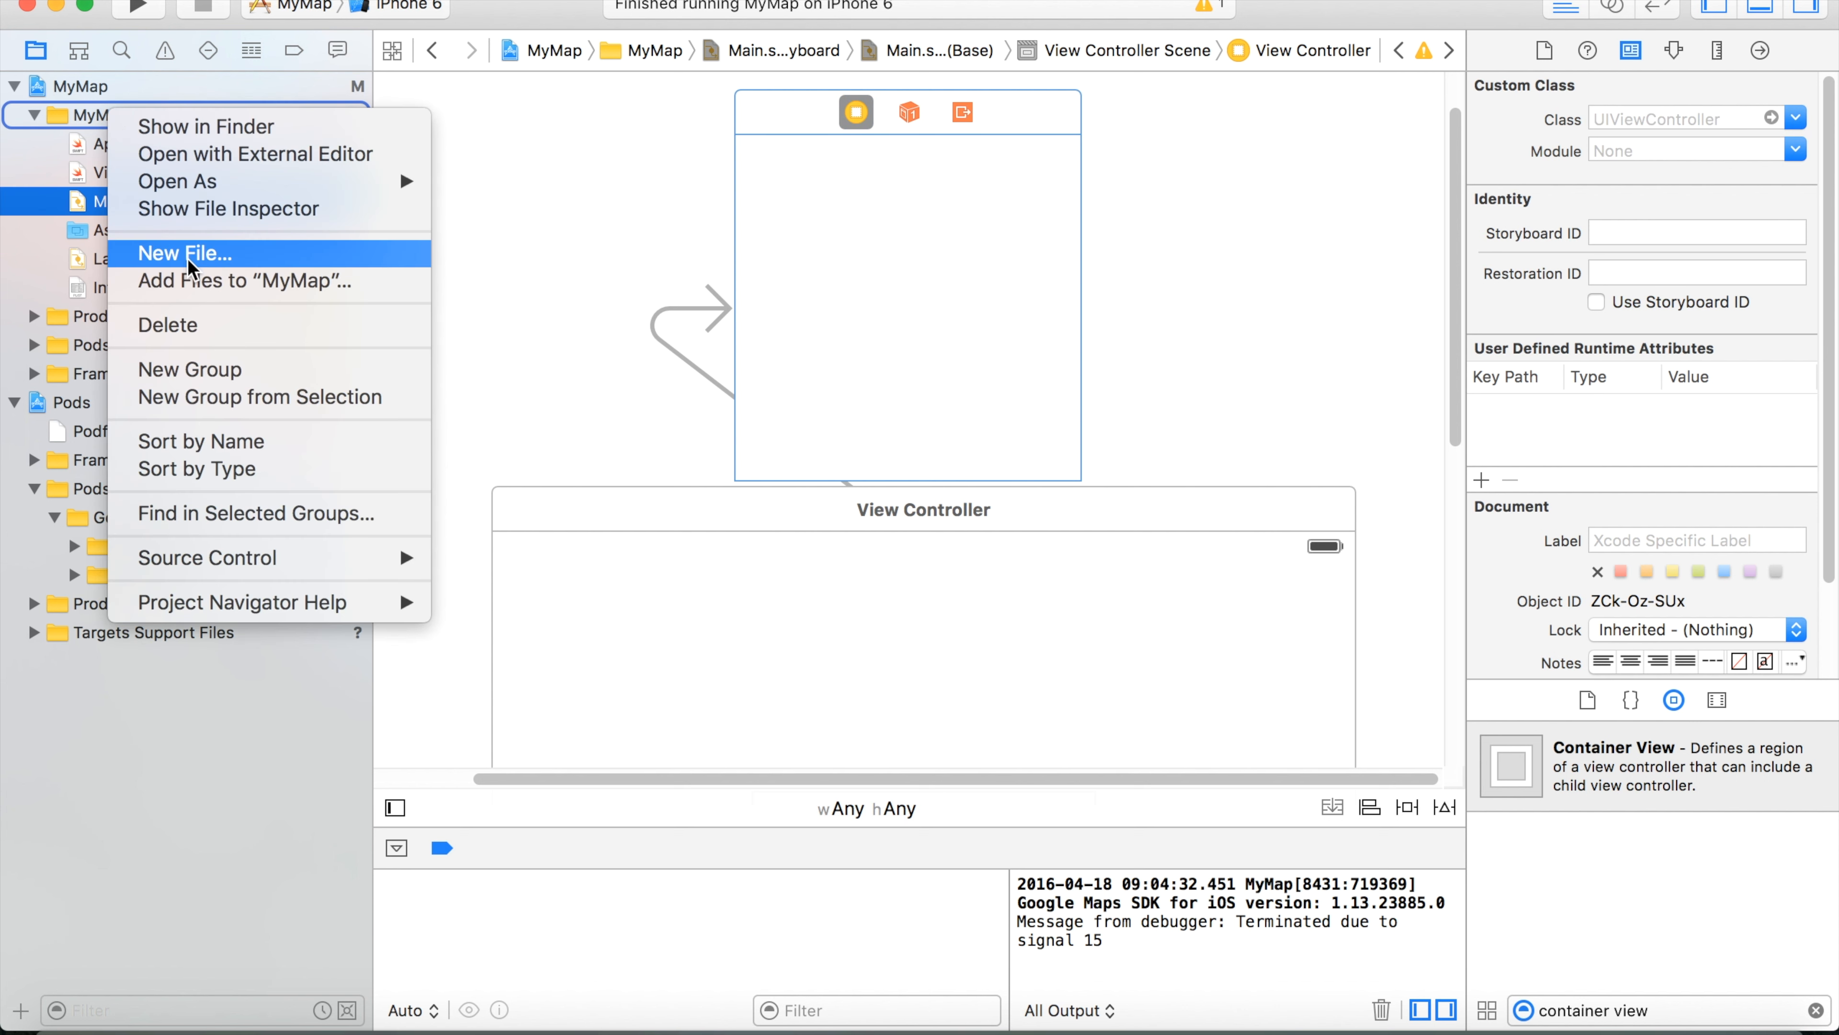
{"action": "left_click", "coordinate": [184, 253]}
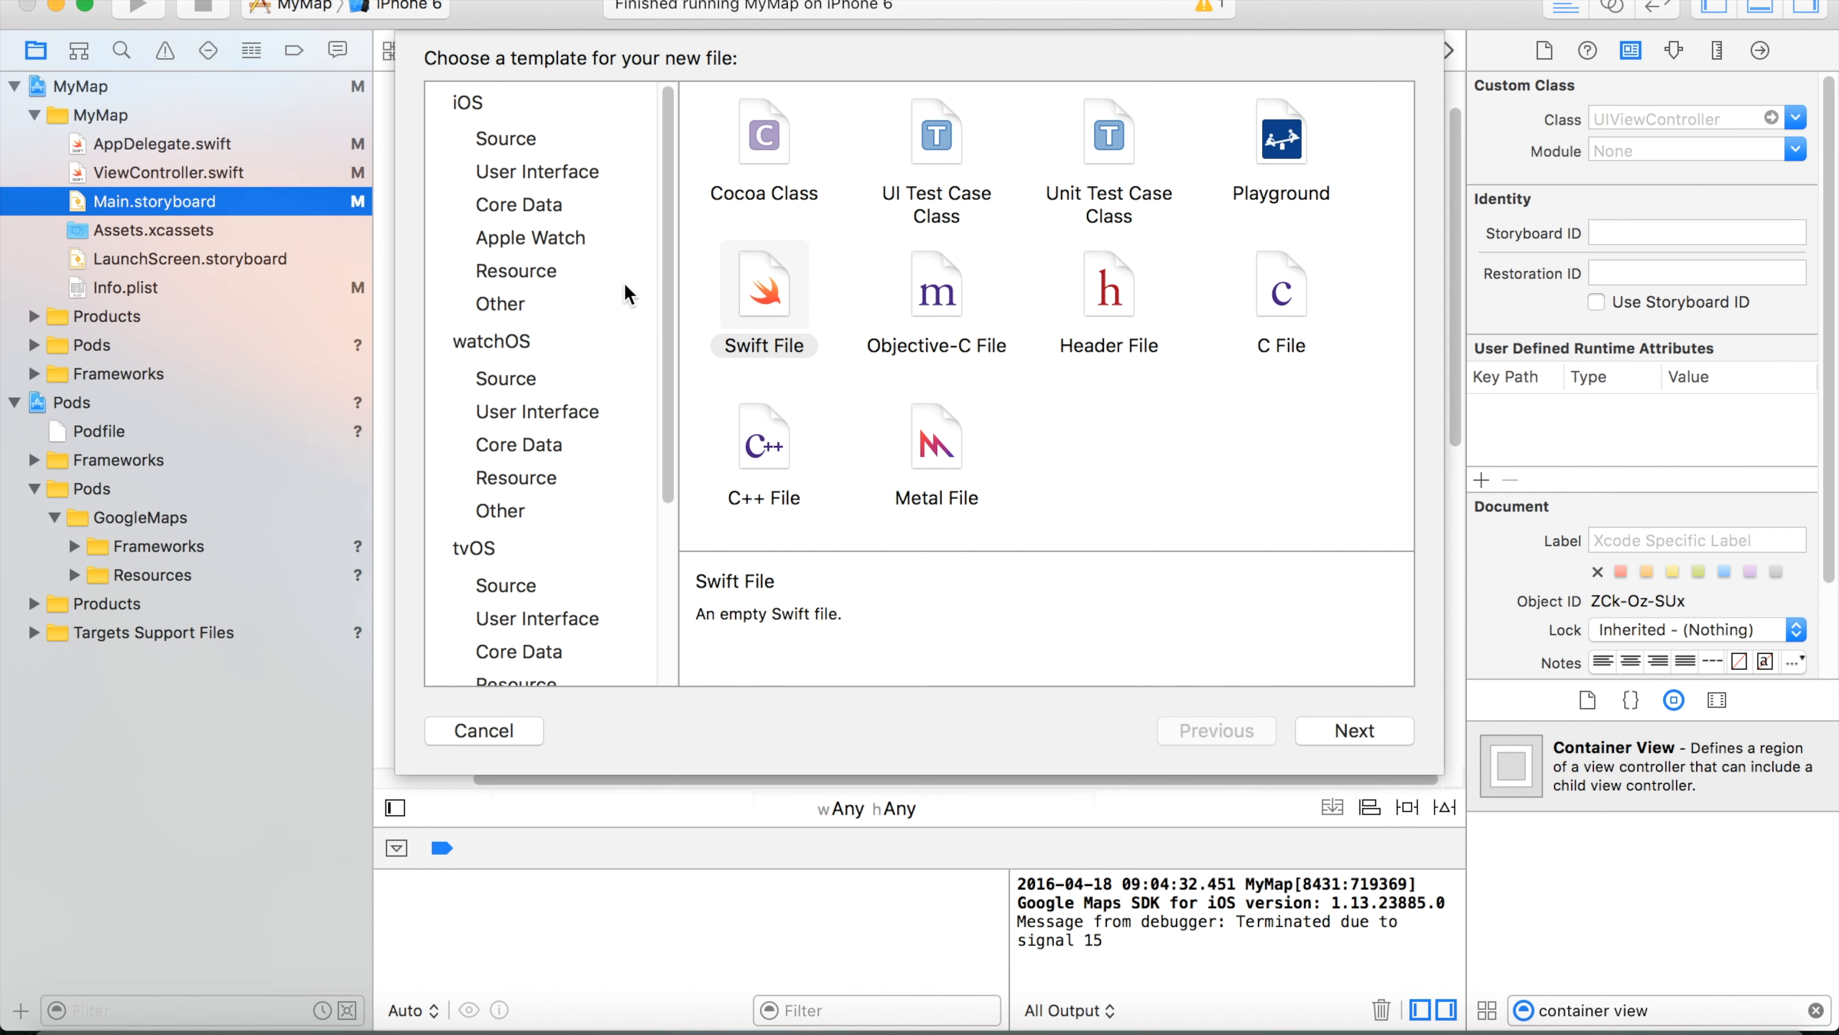
{"action": "left_click", "coordinate": [764, 285]}
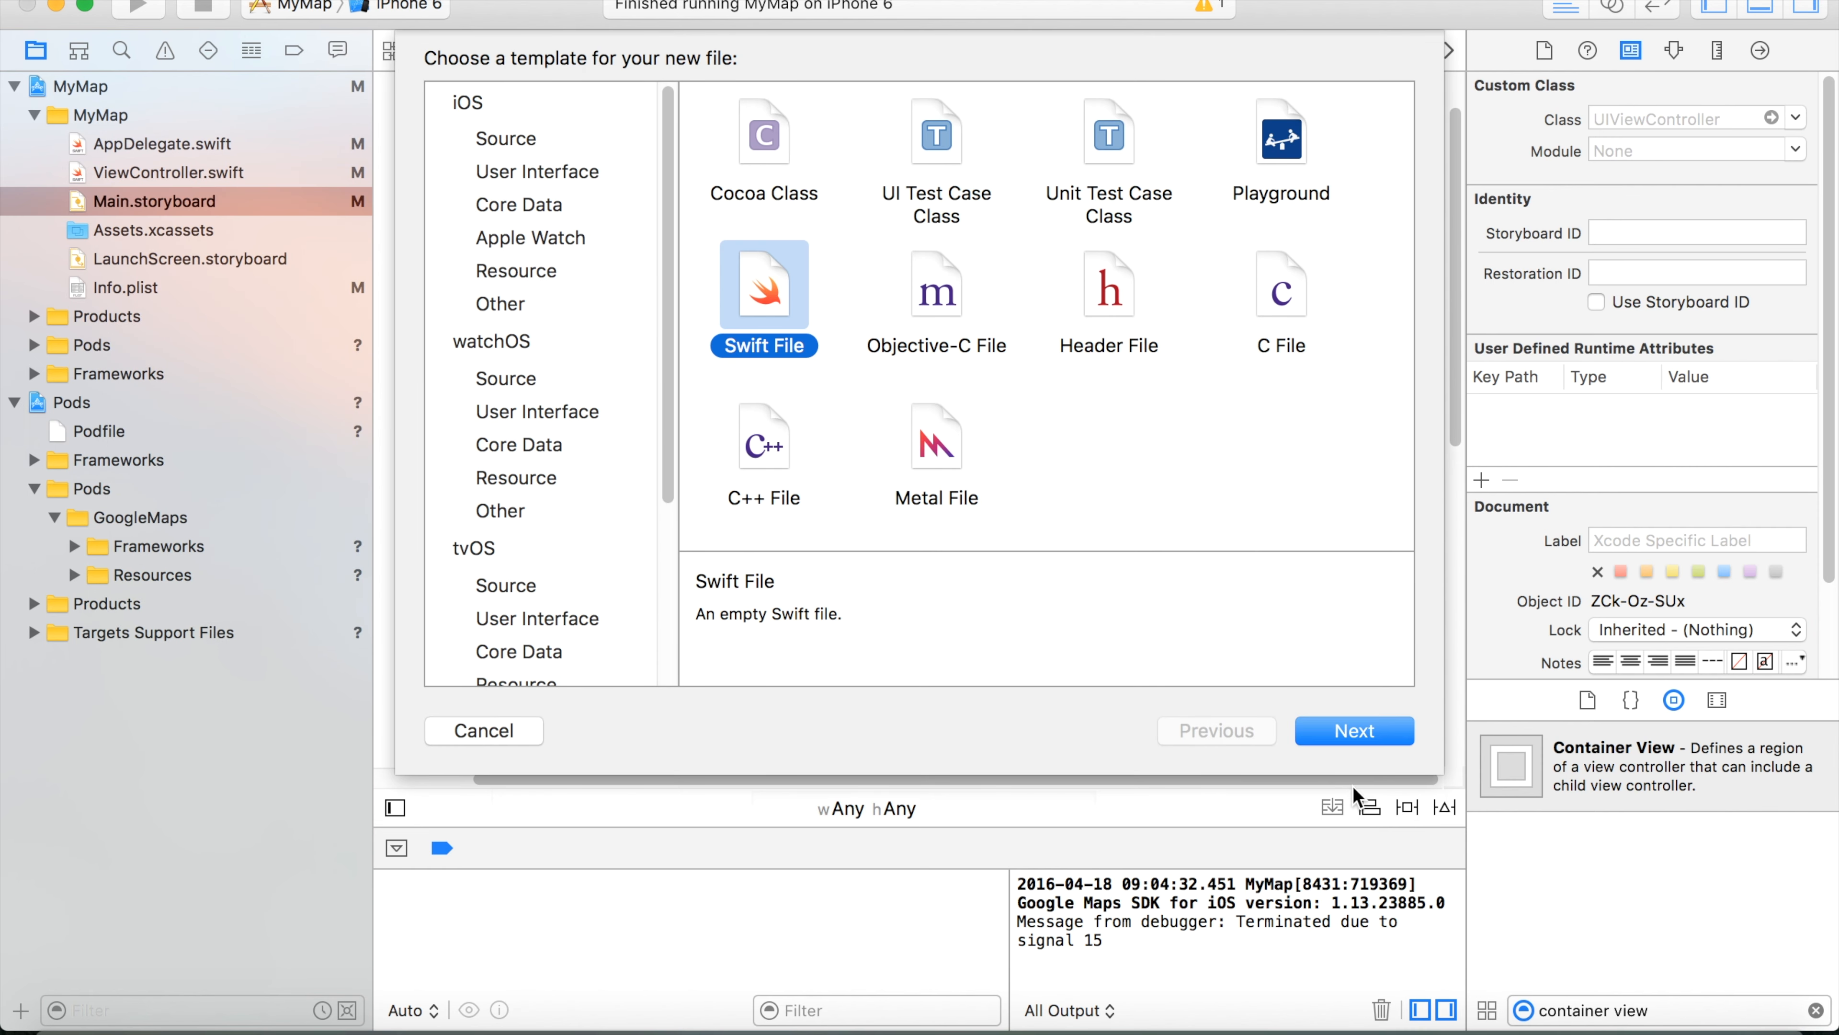
{"action": "left_click", "coordinate": [1352, 730]}
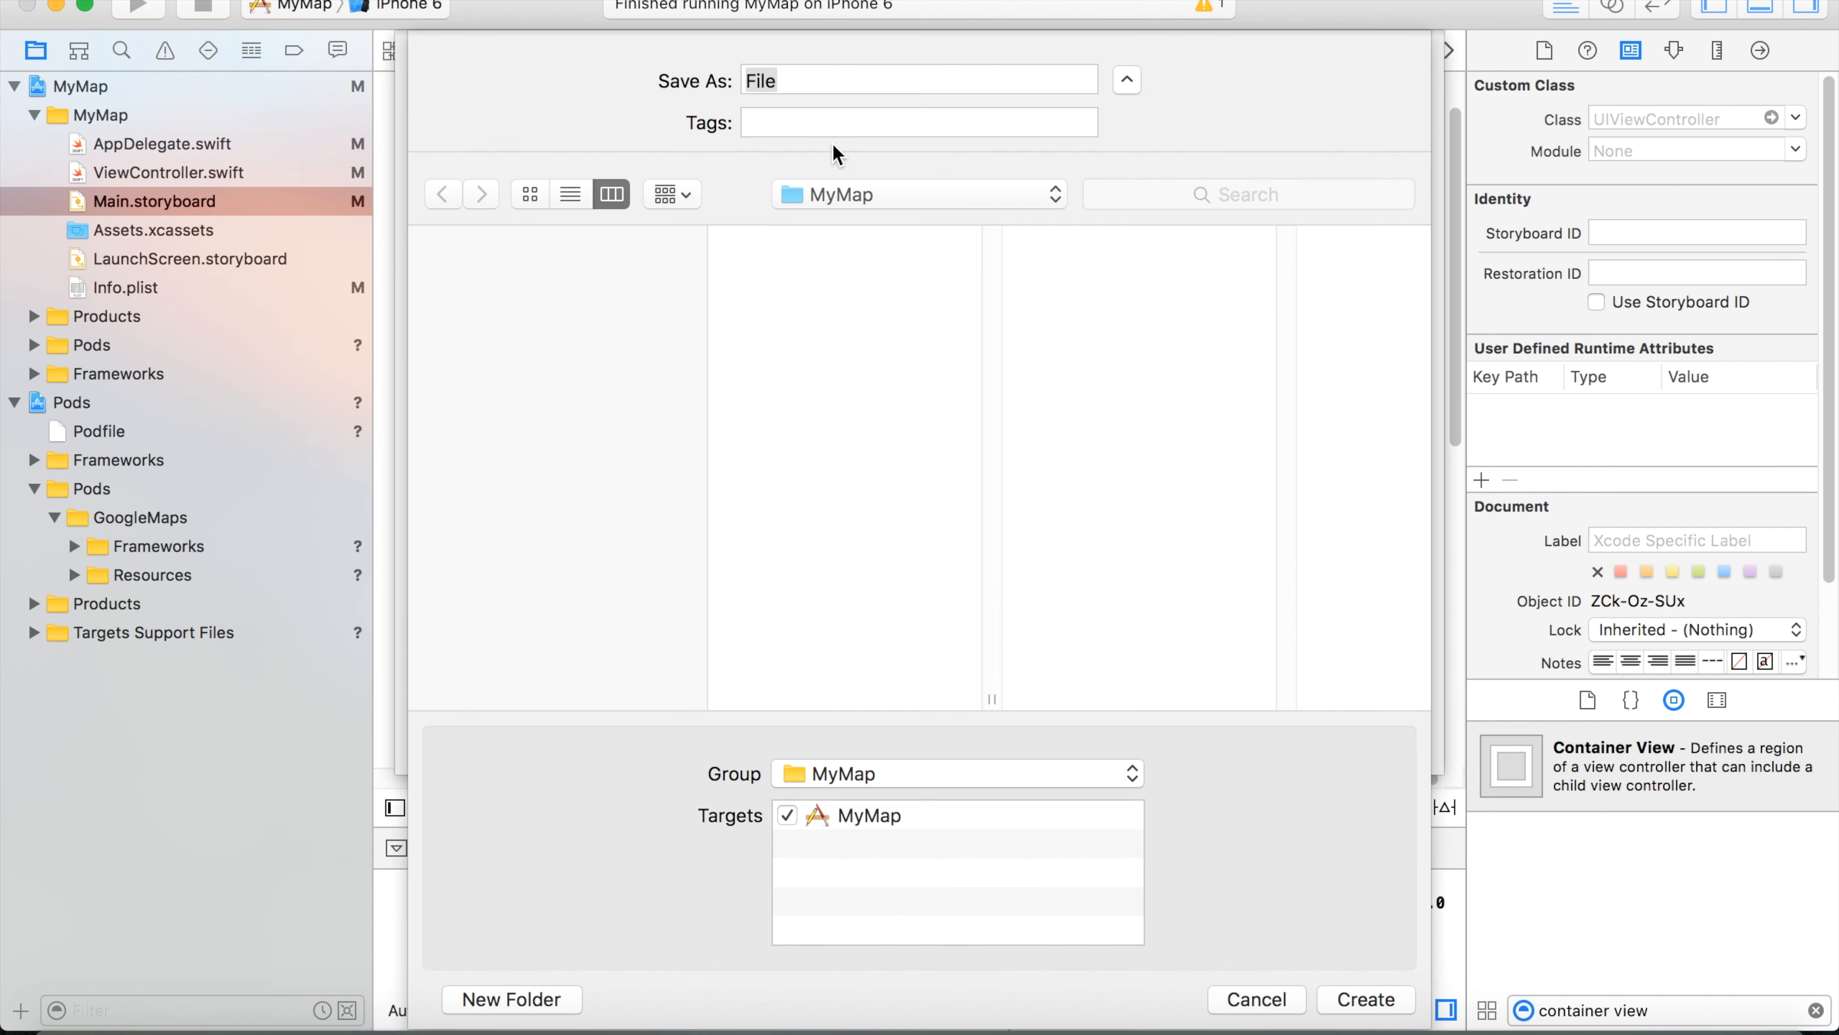
Name the new file MyMapController.
{"action": "type", "text": "m"}
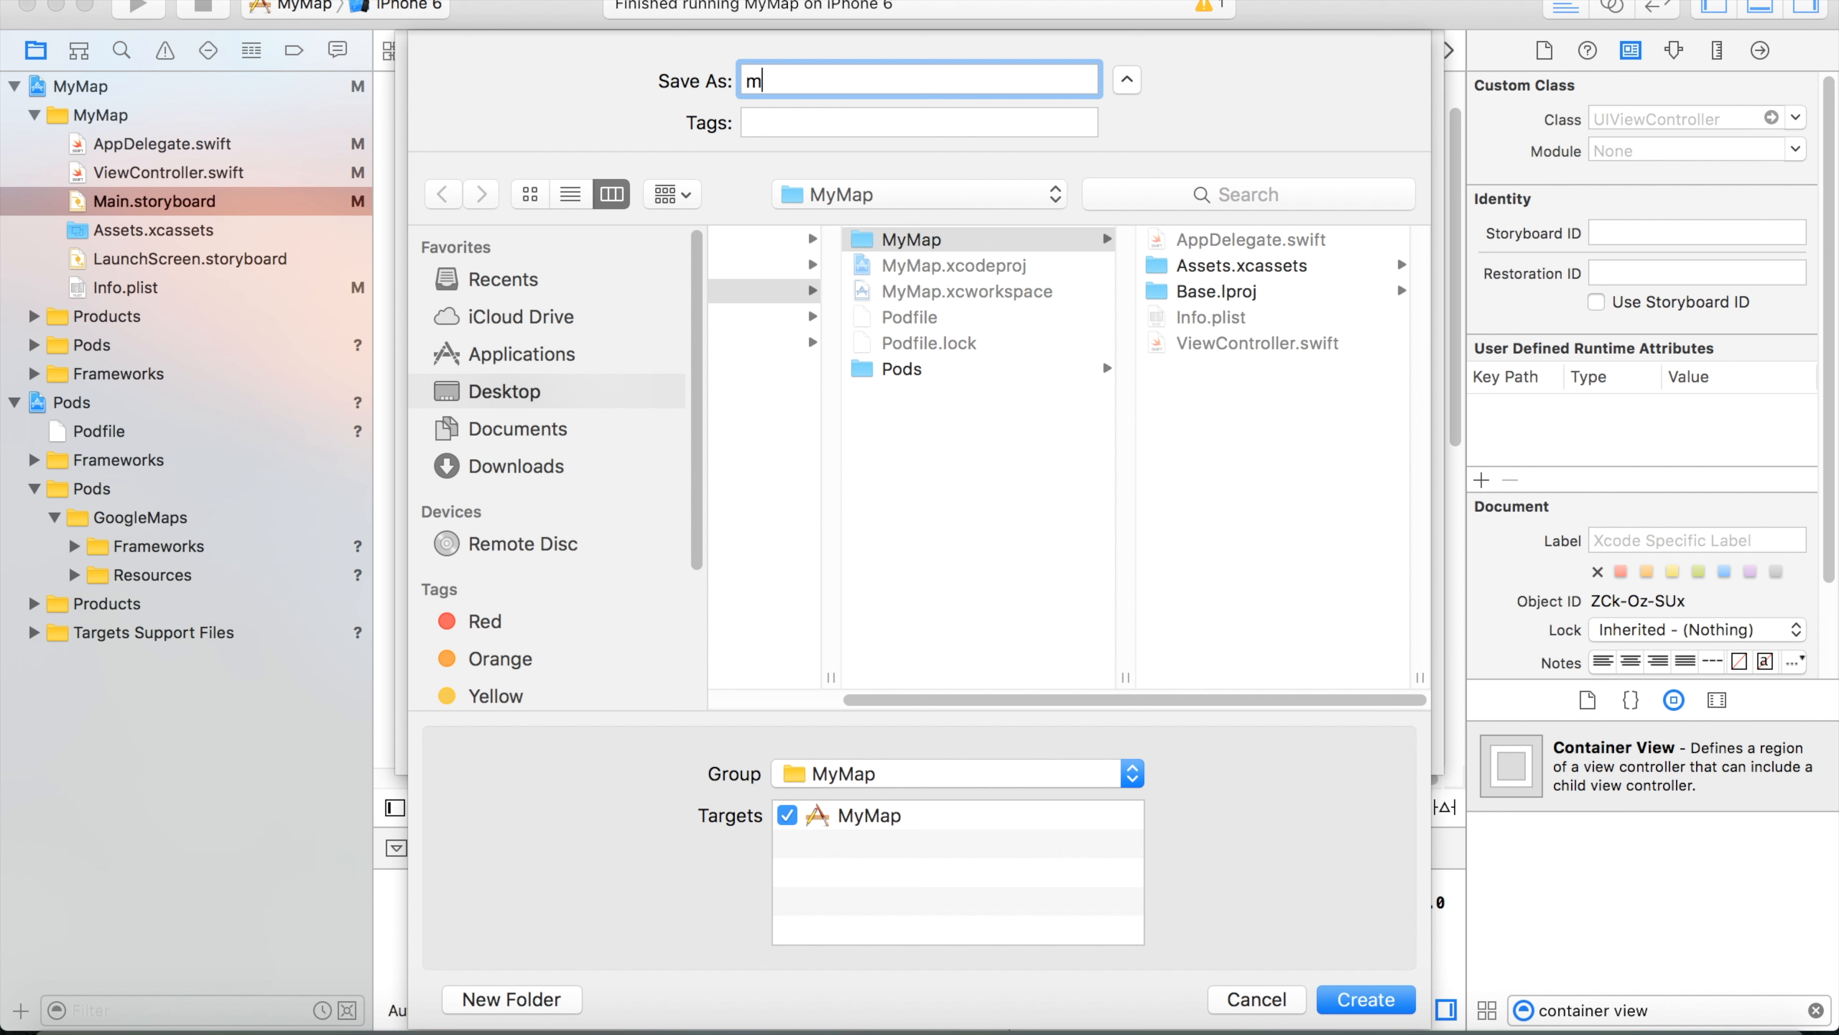
{"action": "type", "text": "yMap"}
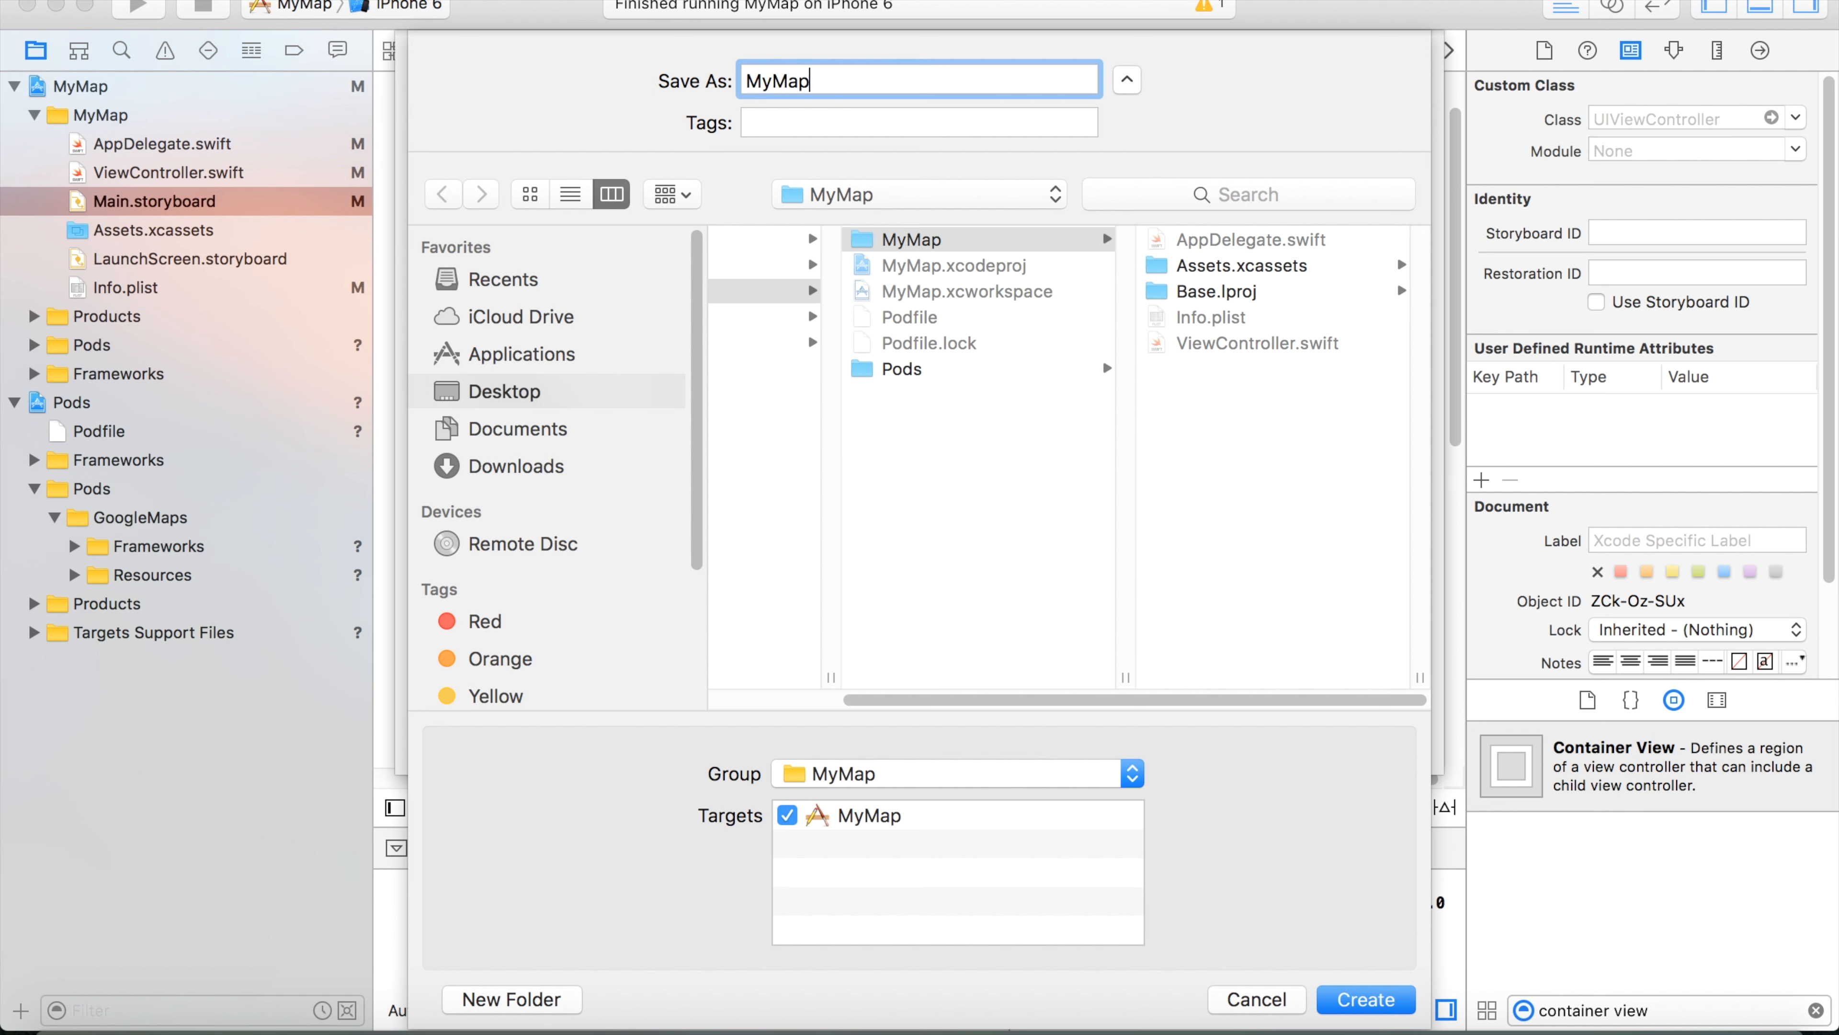
{"action": "type", "text": "Cont"}
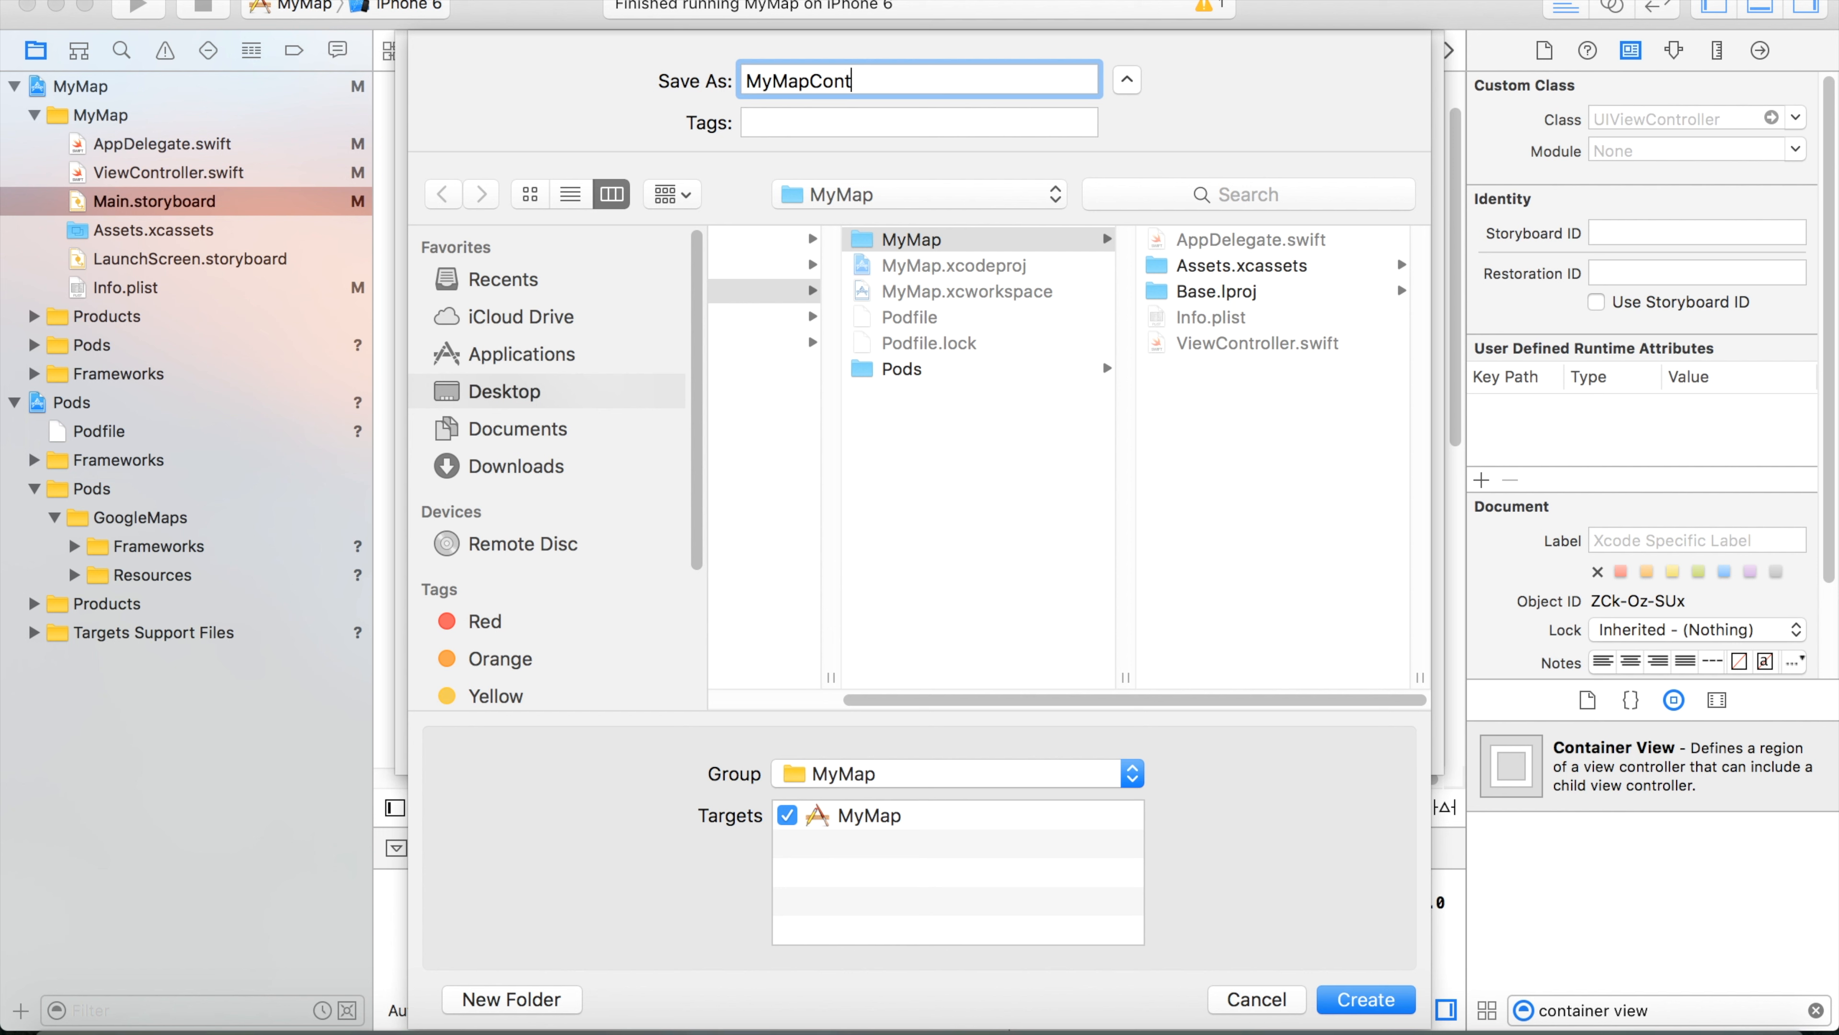
{"action": "type", "text": "roller"}
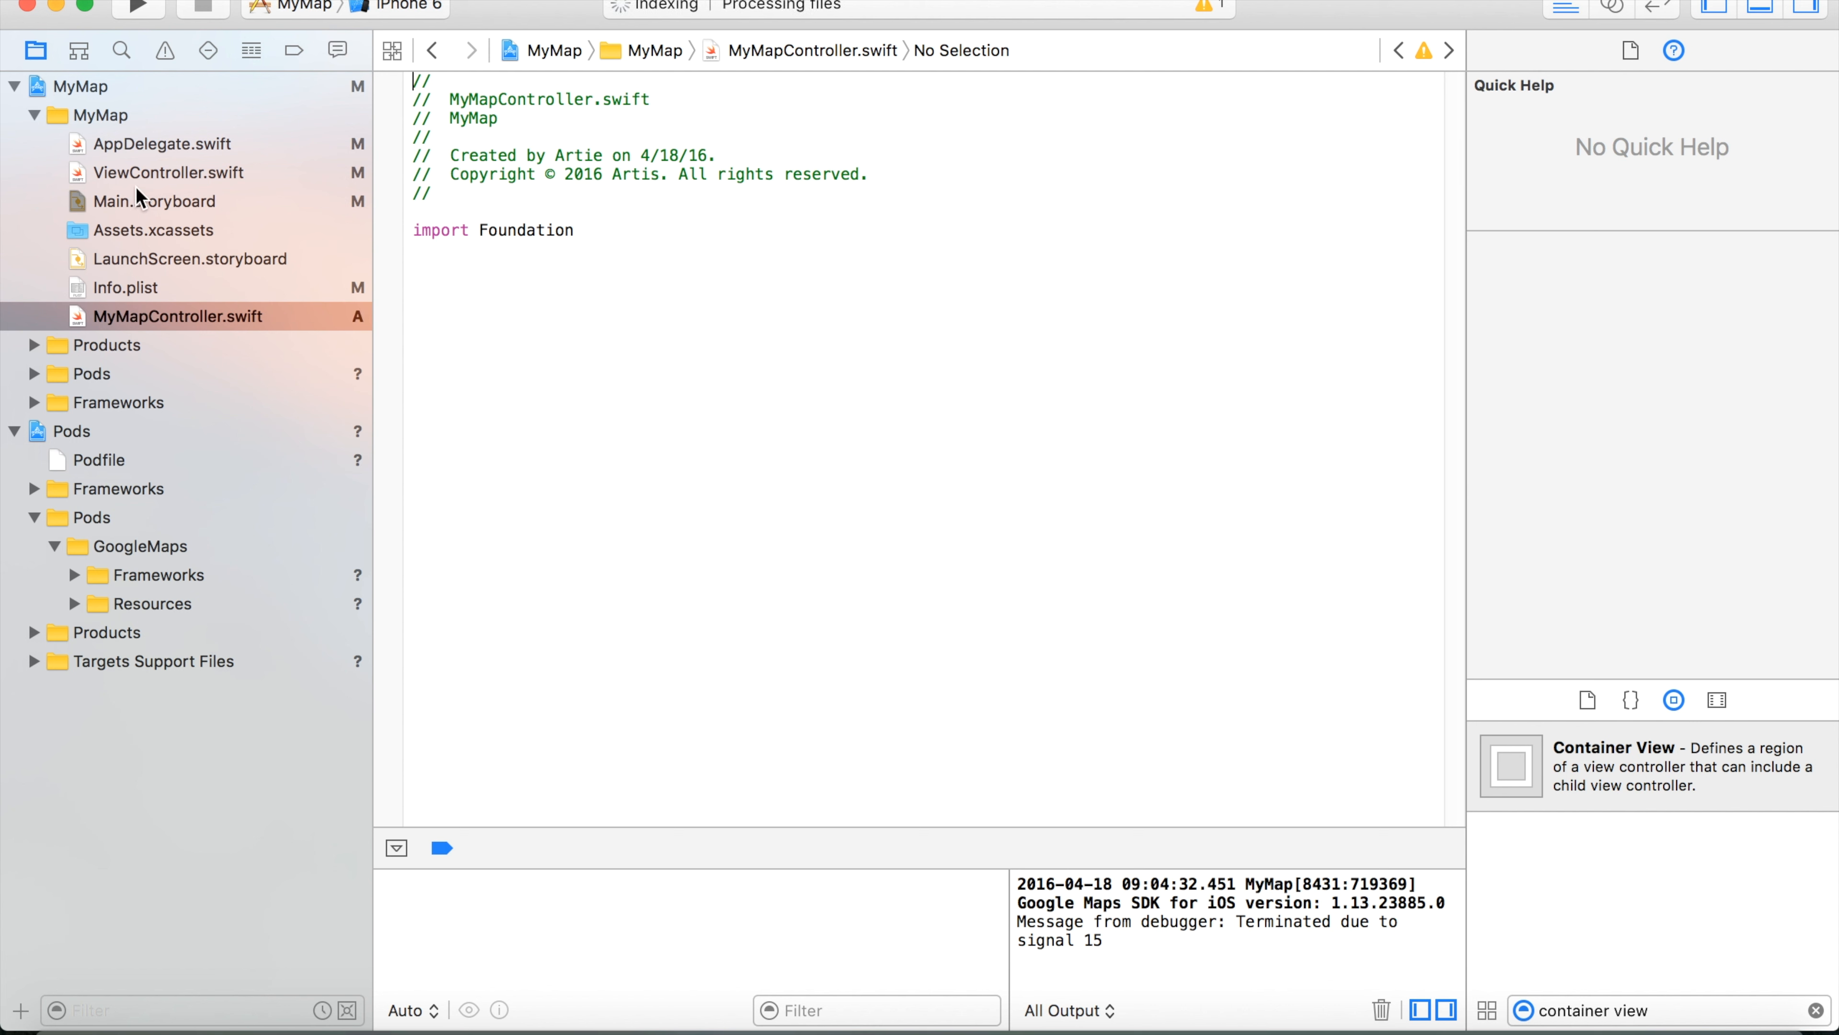
Copy ViewController.swift's map code and paste it into MyMapController.swift.
{"action": "left_click", "coordinate": [168, 173]}
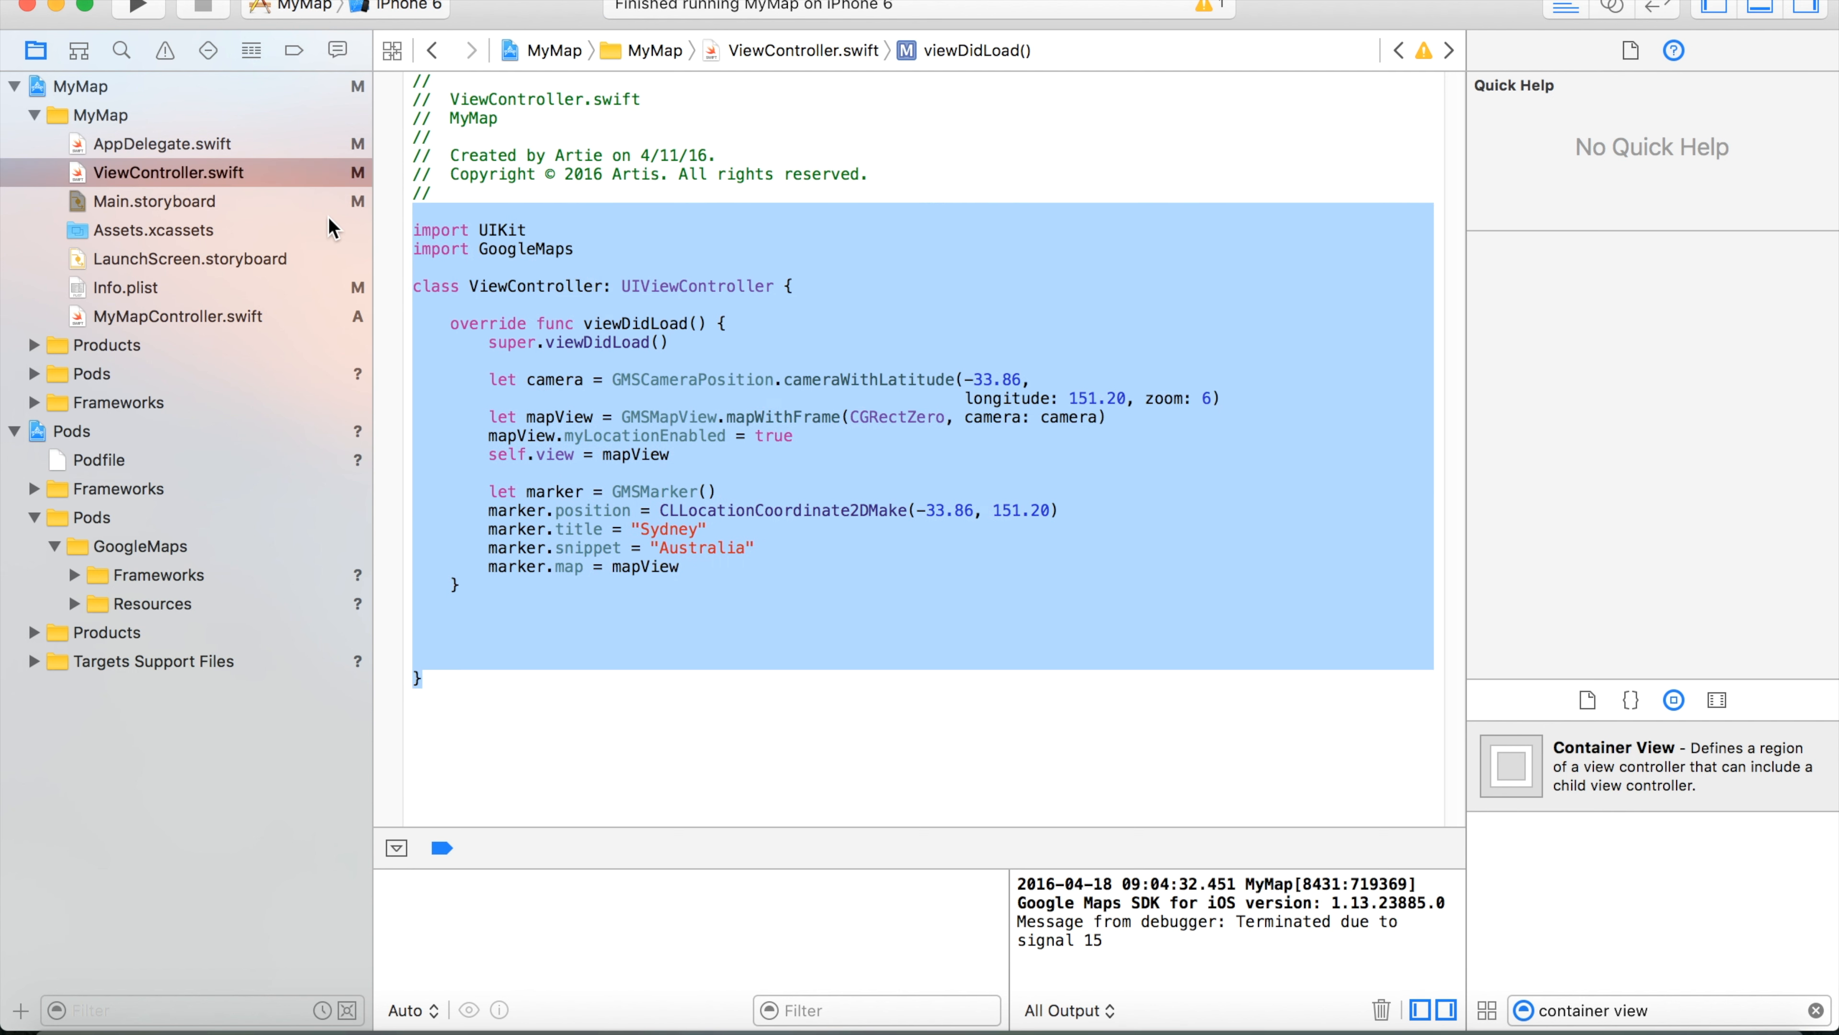
{"action": "left_click", "coordinate": [605, 356]}
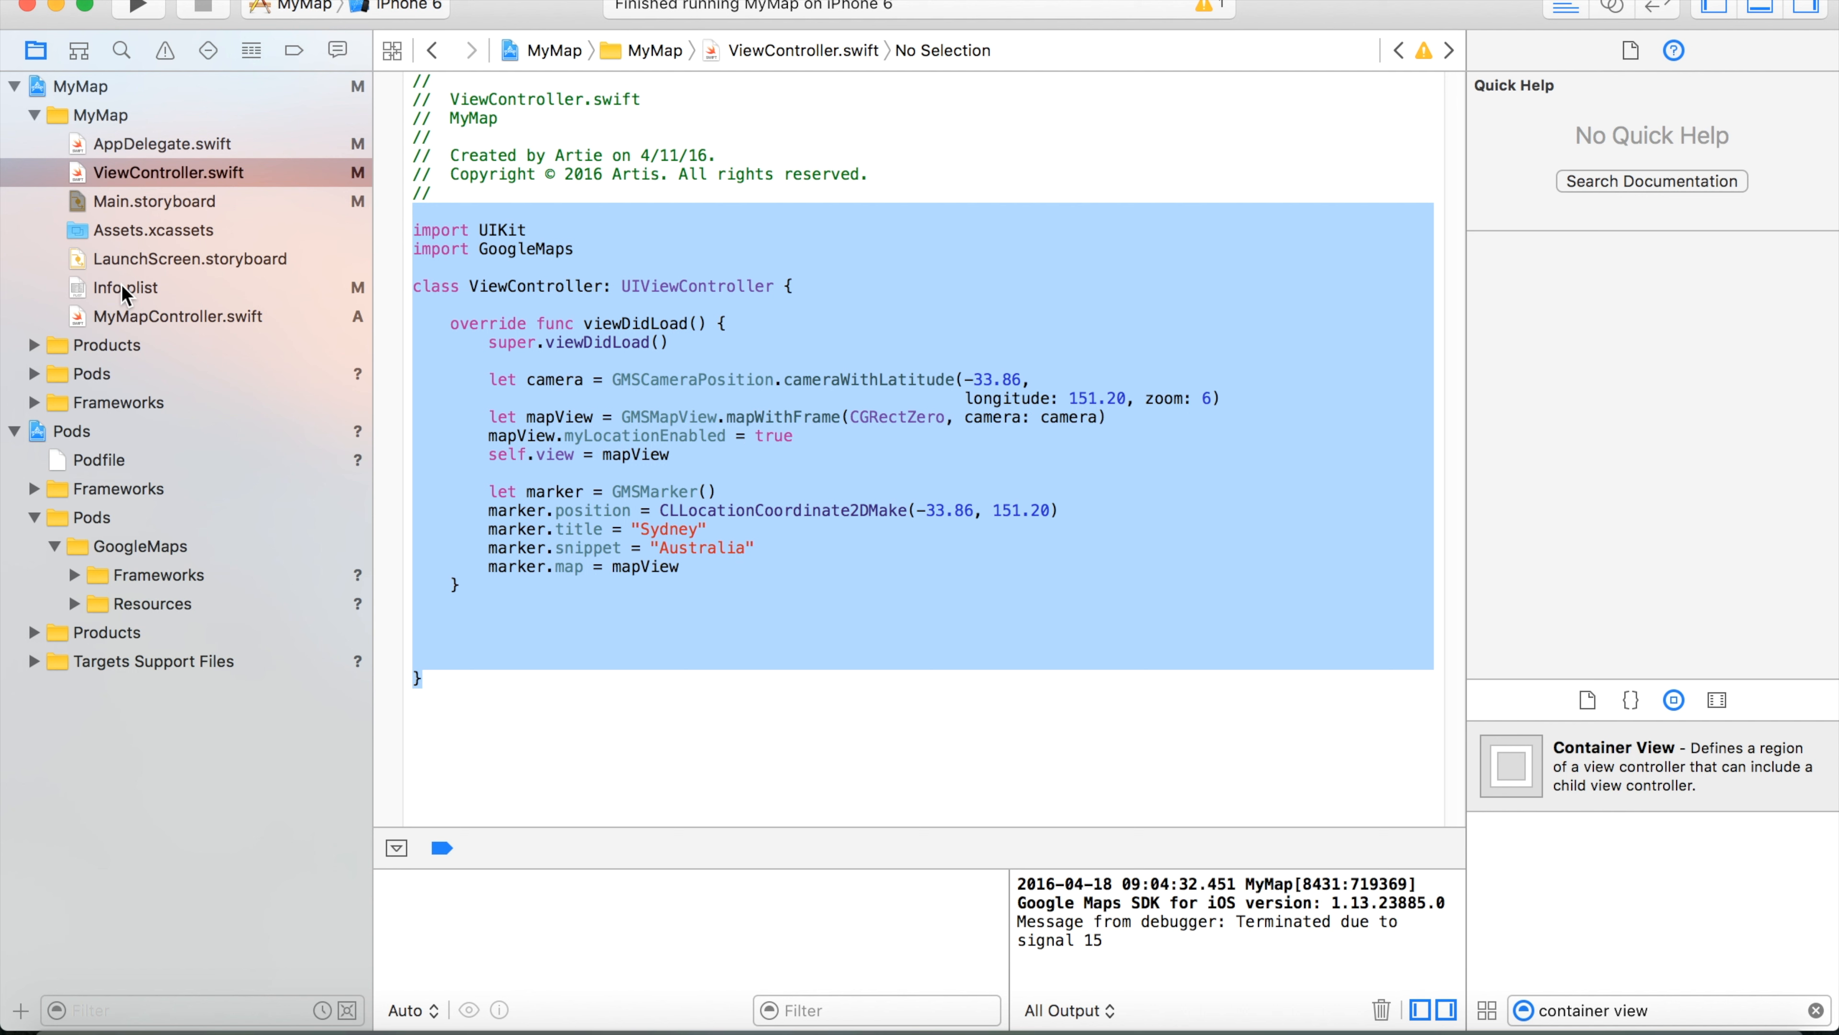
{"action": "left_click", "coordinate": [179, 315]}
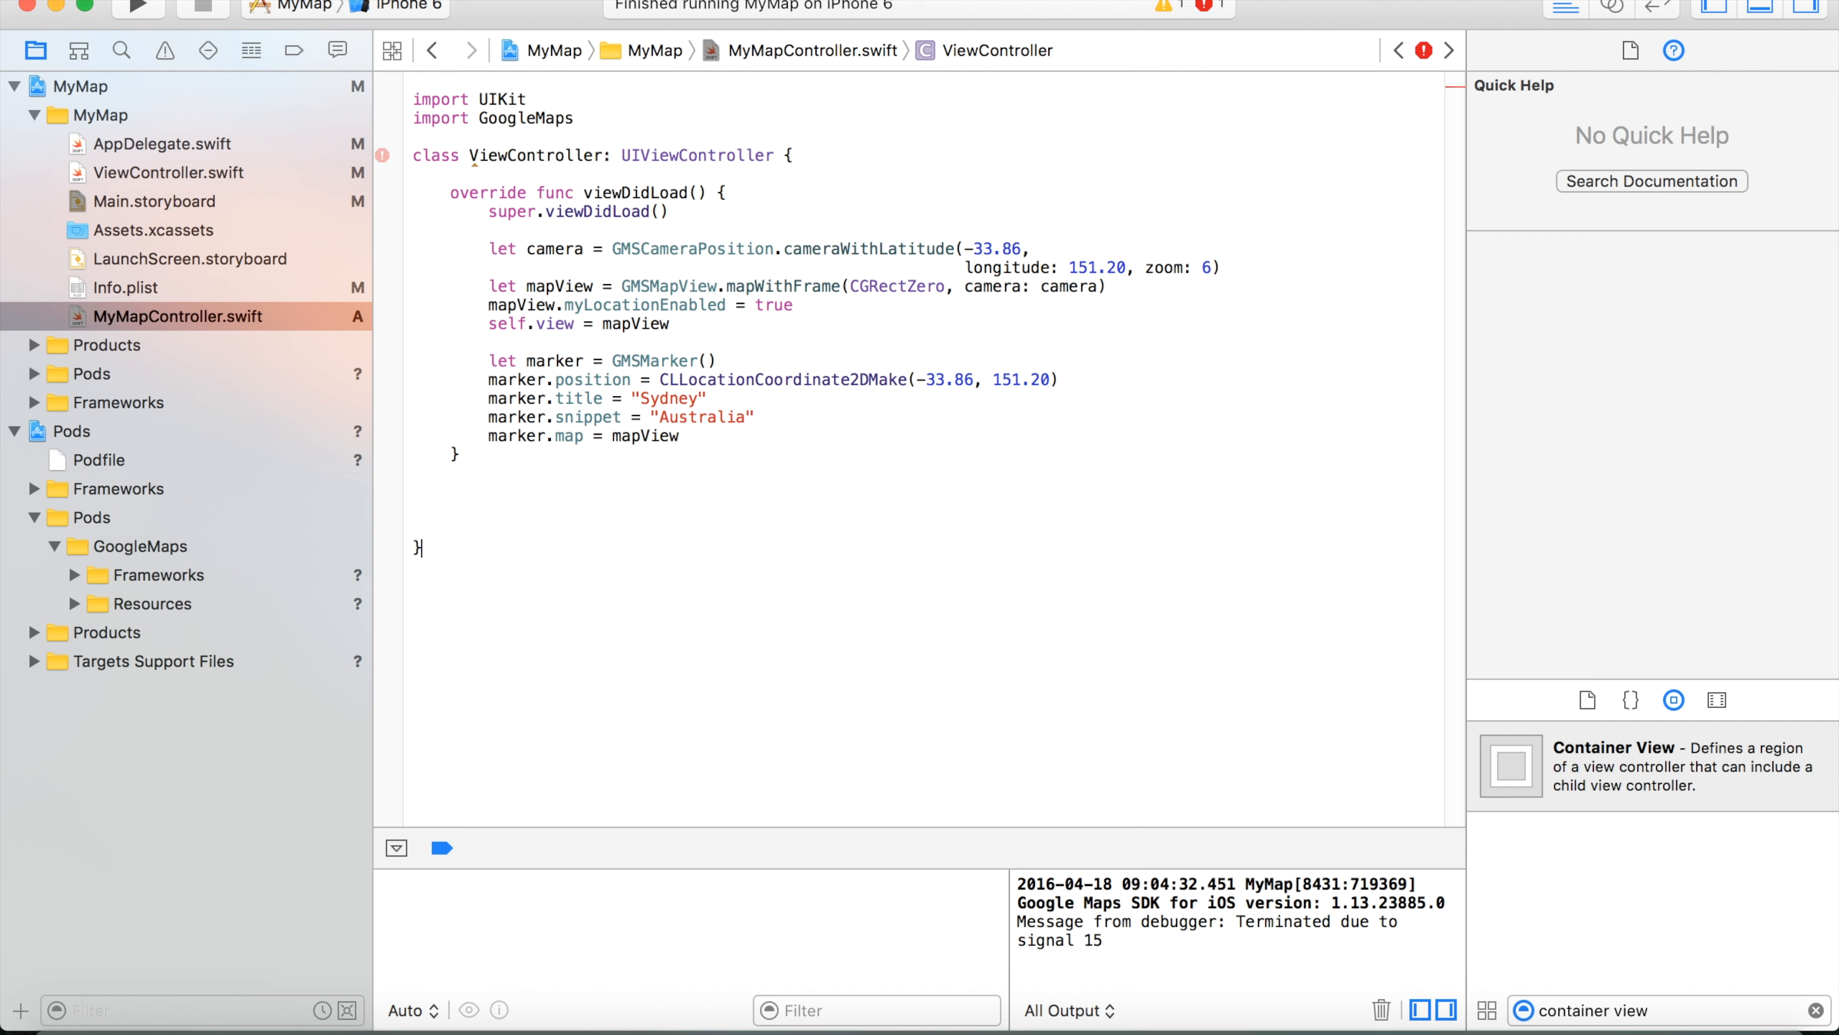
Replace the class name ViewController with MyMapController in the pasted code.
{"action": "left_click", "coordinate": [470, 156]}
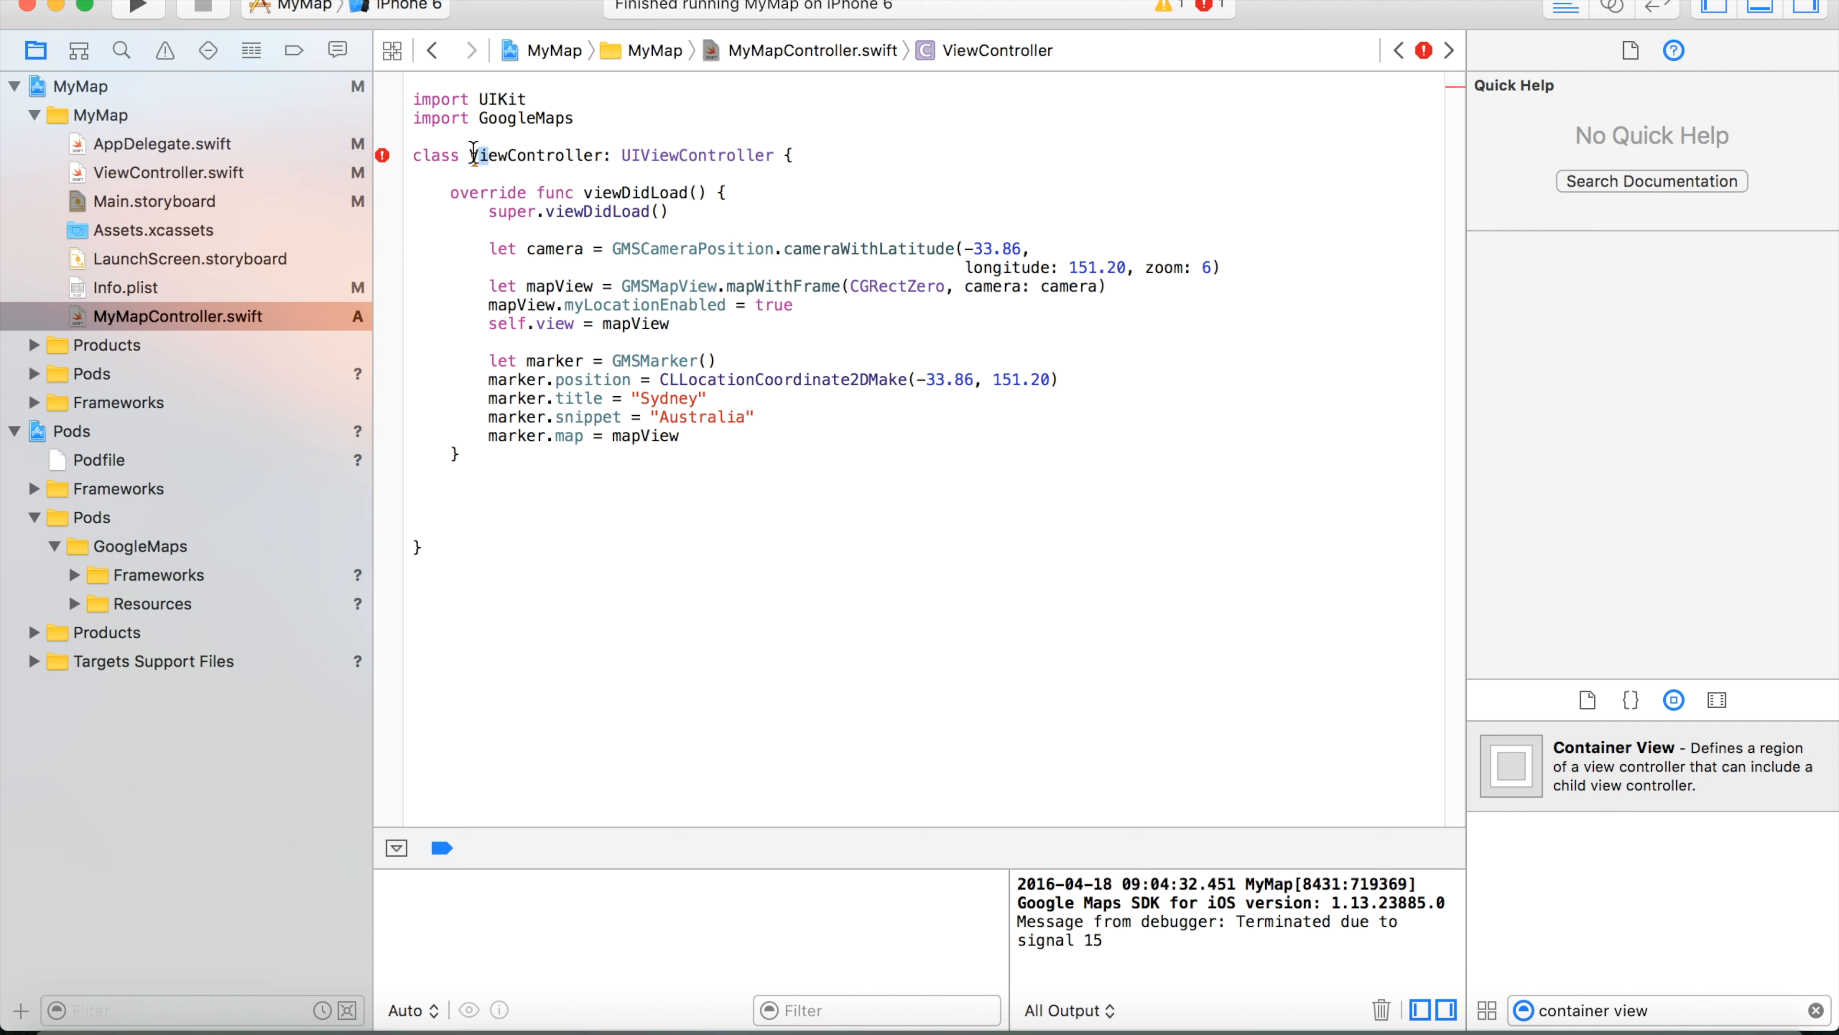
{"action": "double_click", "coordinate": [537, 155]}
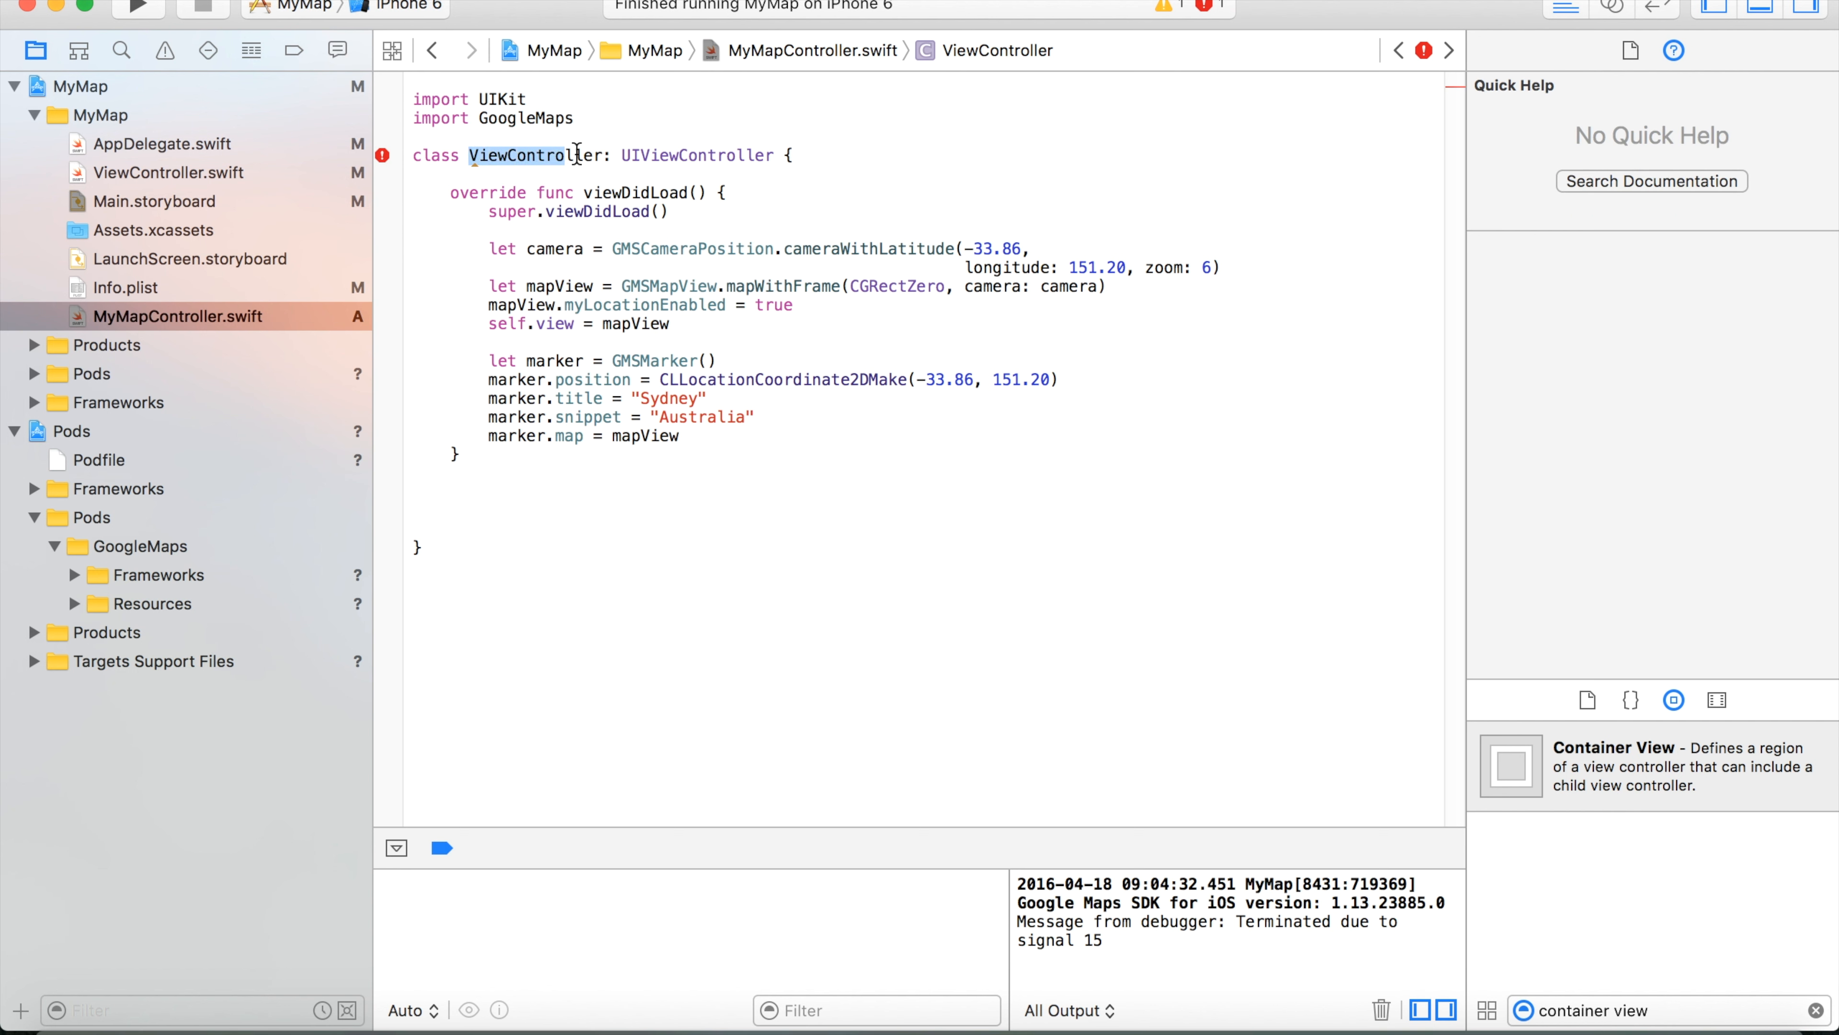
{"action": "left_click", "coordinate": [534, 153]}
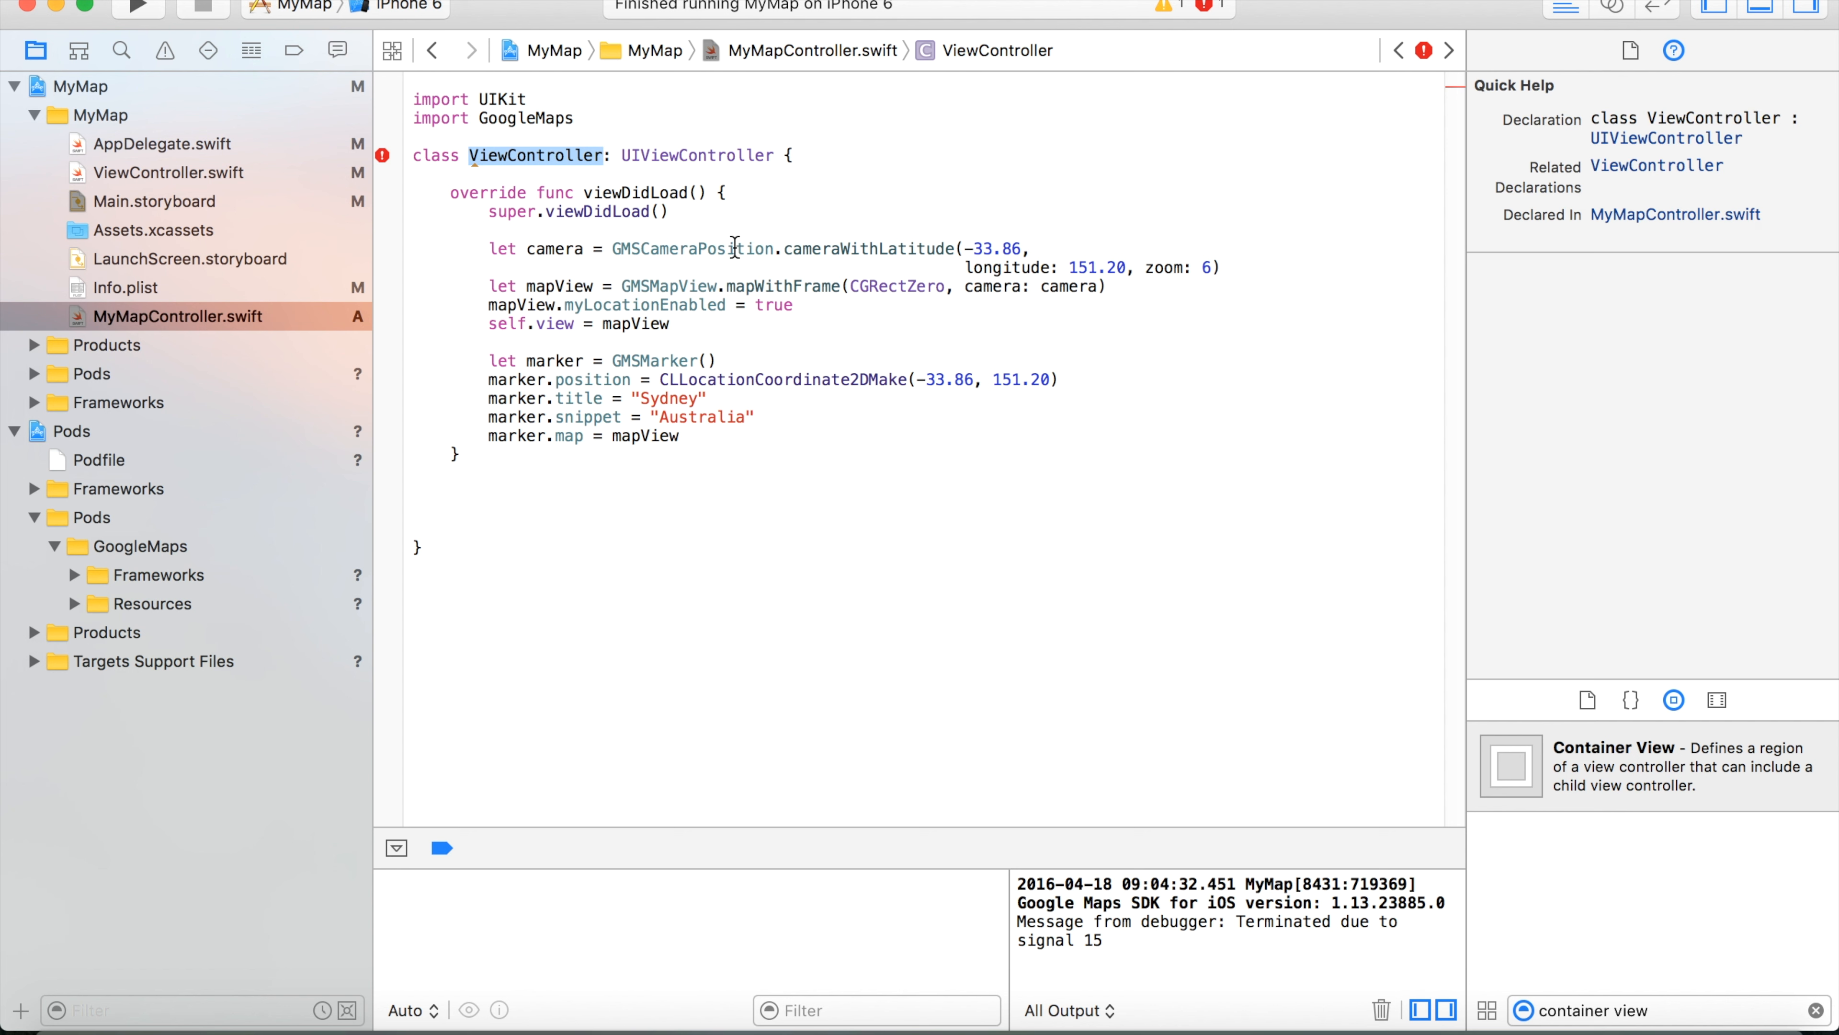
{"action": "type", "text": "MyMap"}
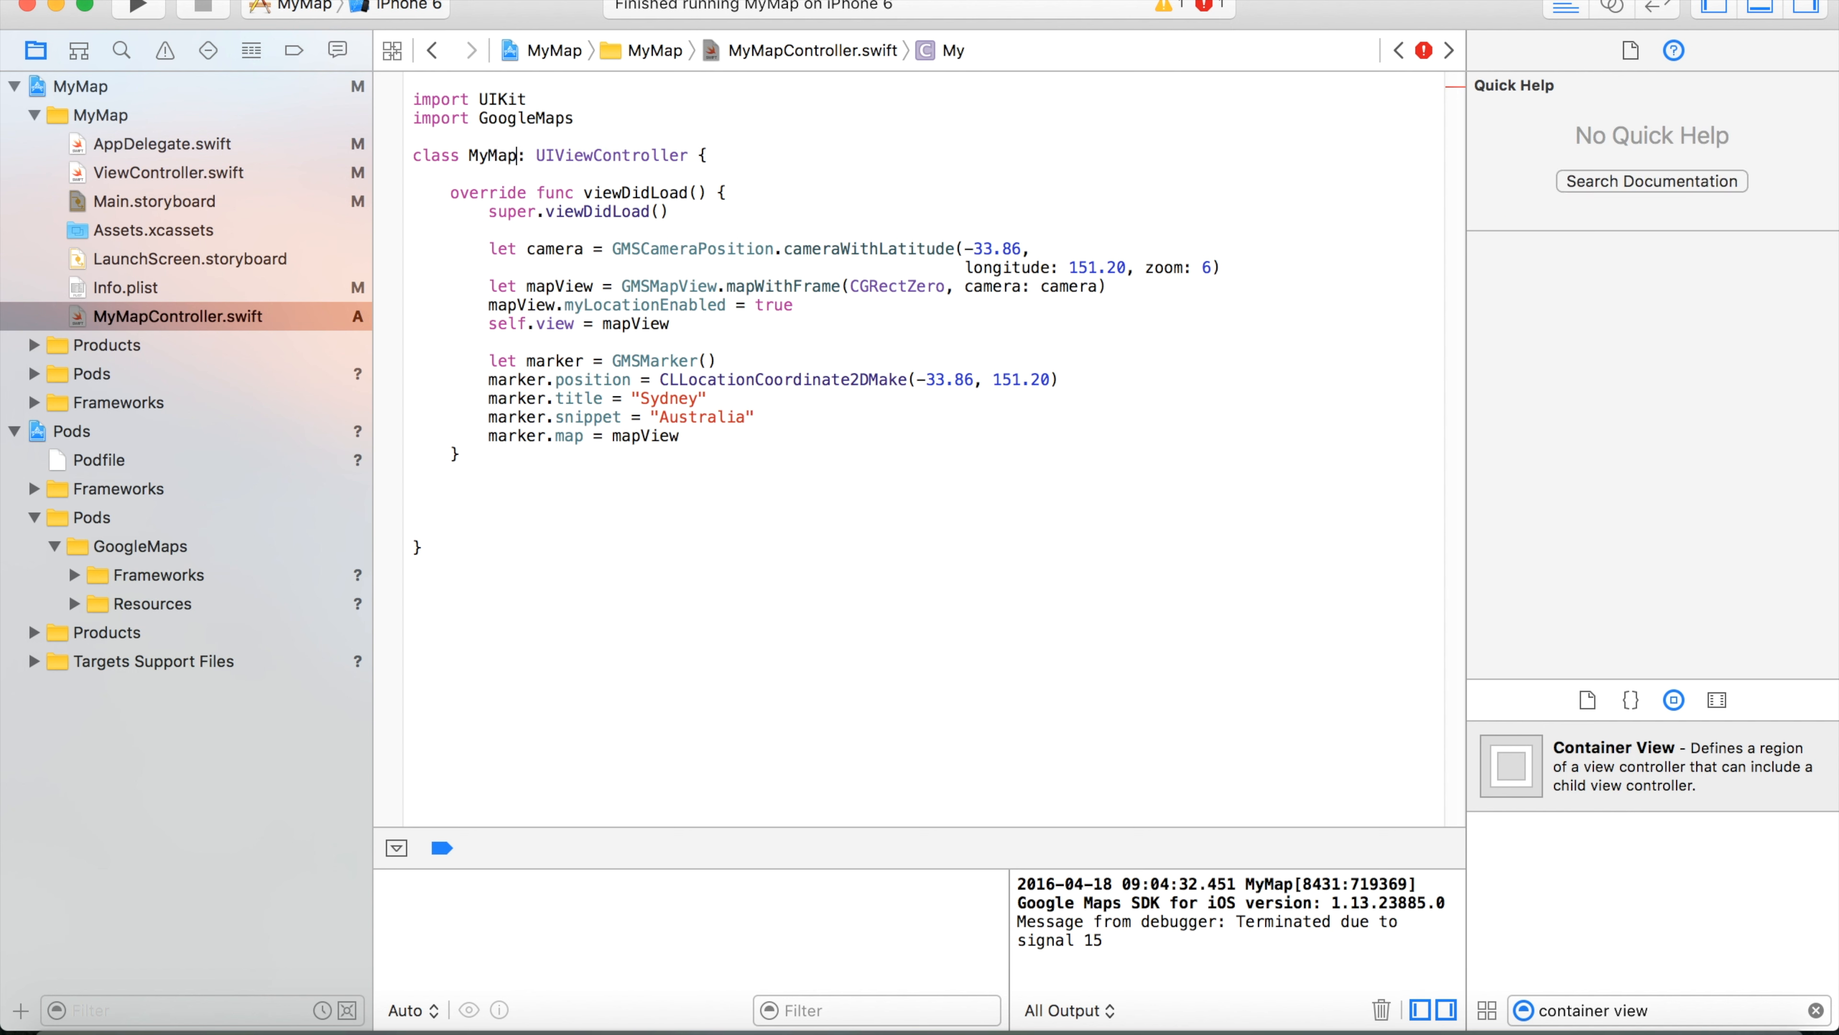
{"action": "type", "text": "Controller"}
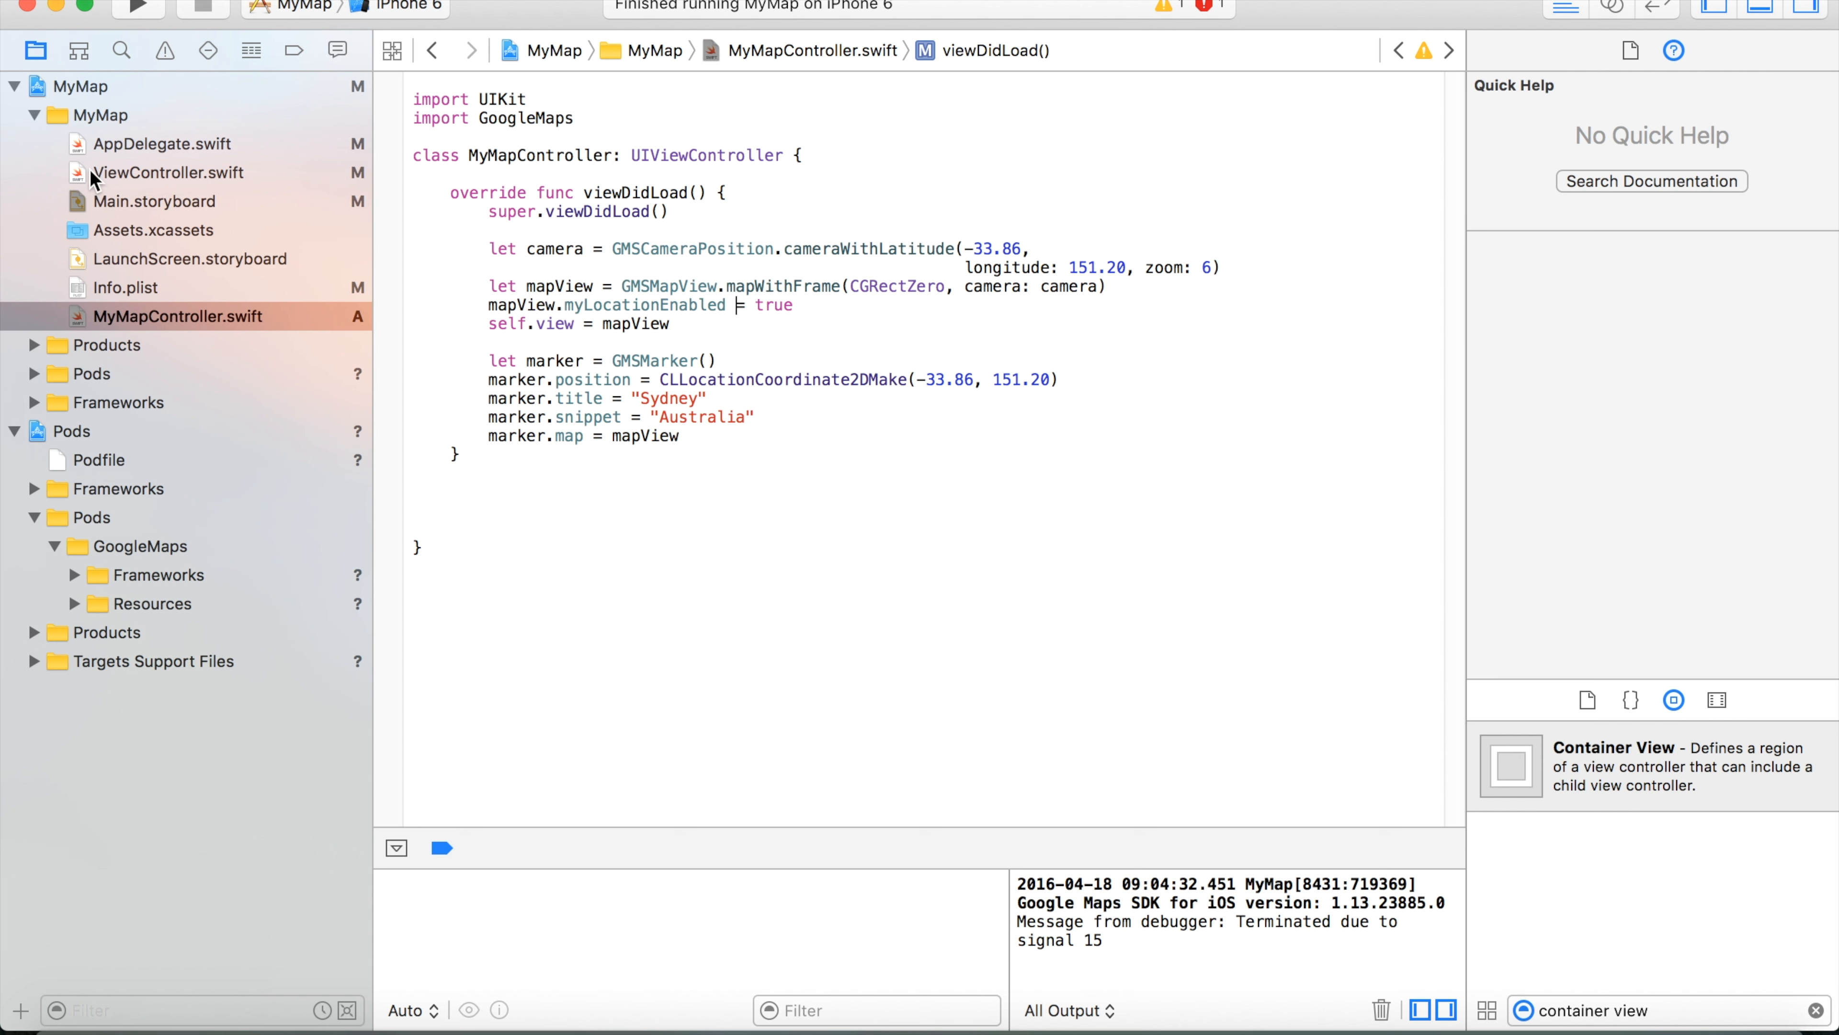
Delete the camera, mapView and marker lines from ViewController.swift's viewDidLoad.
{"action": "left_click", "coordinate": [168, 173]}
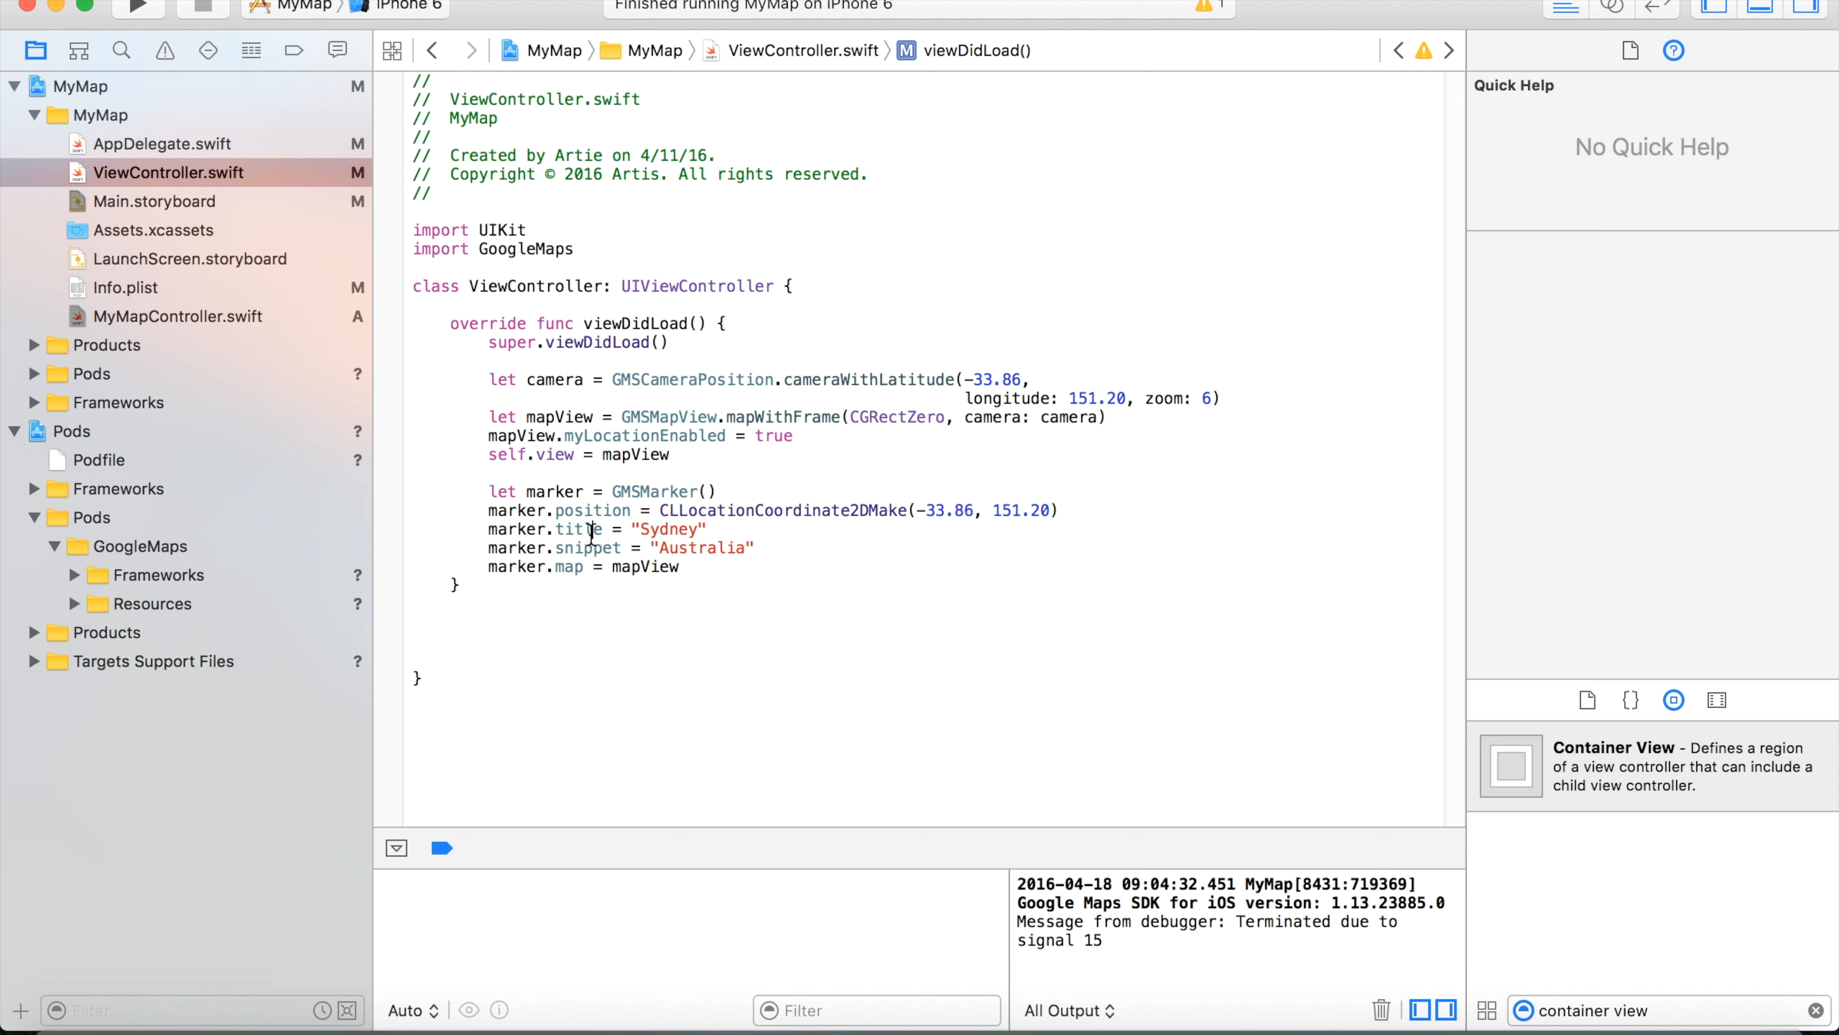
{"action": "left_click", "coordinate": [579, 528]}
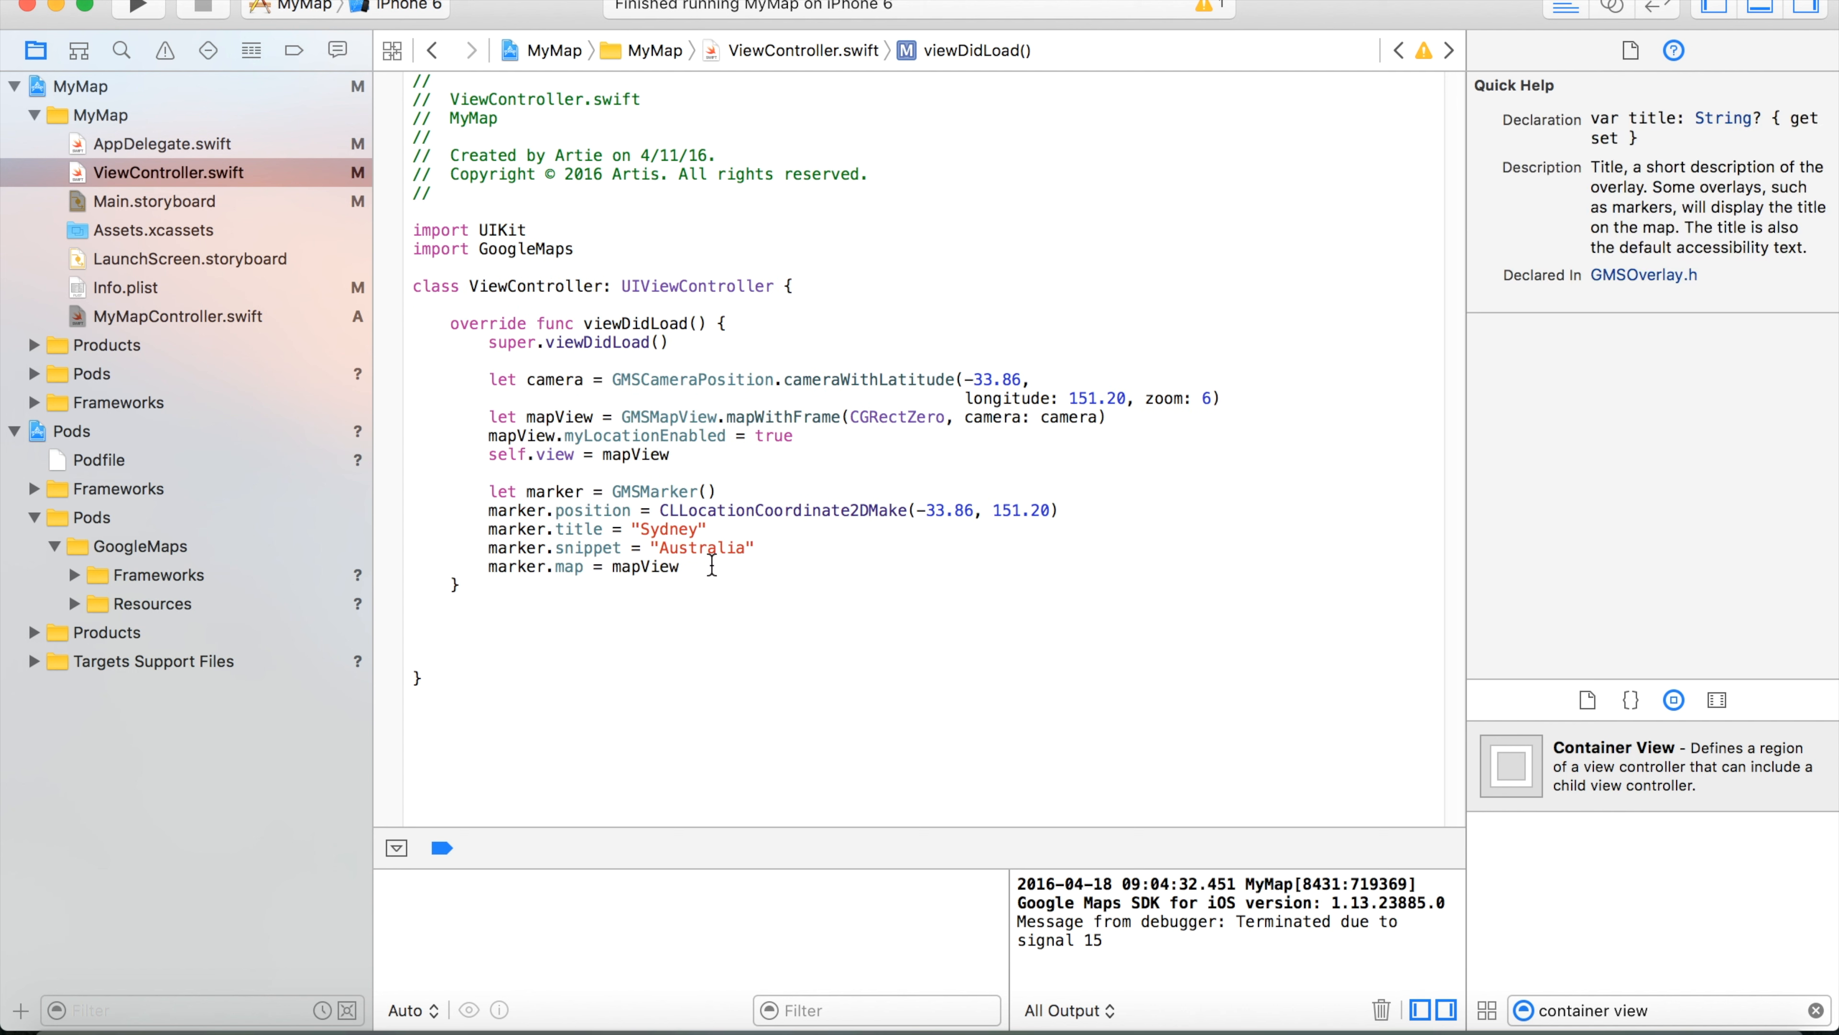
{"action": "left_click_drag", "start_coordinate": [518, 454], "coordinate": [712, 566]}
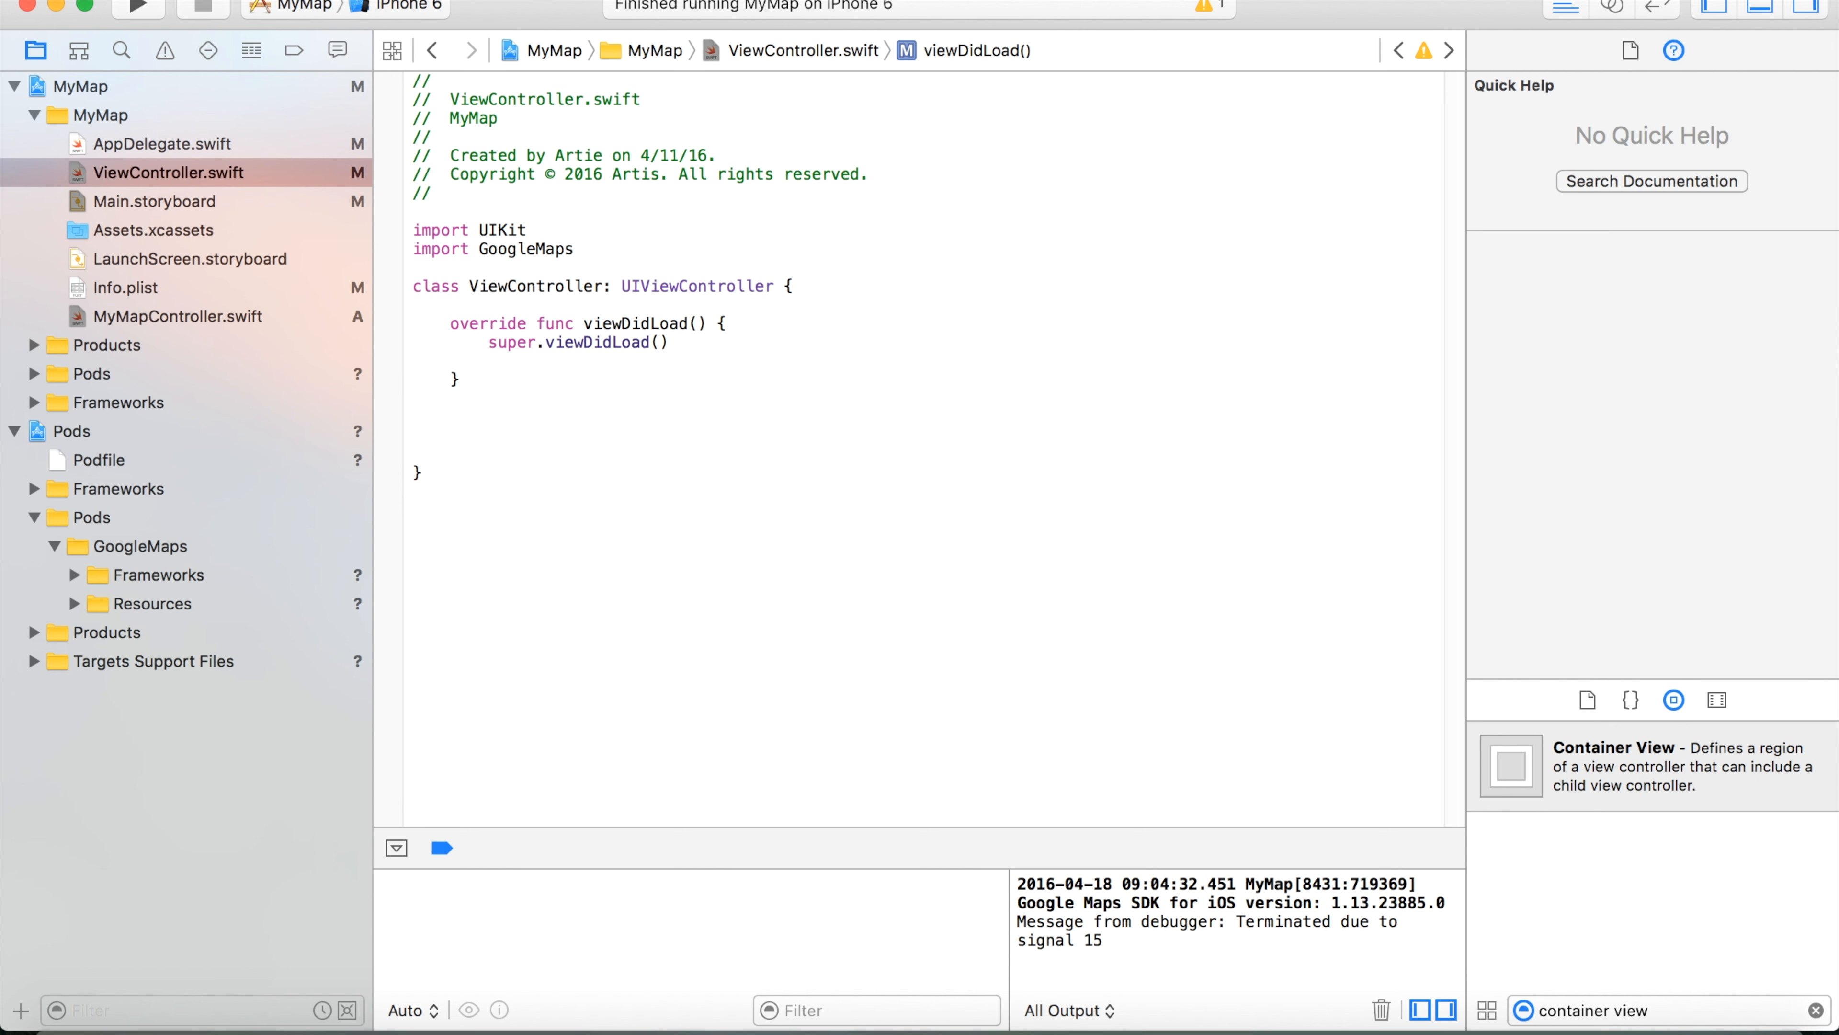
{"action": "mouse_move", "coordinate": [253, 324]}
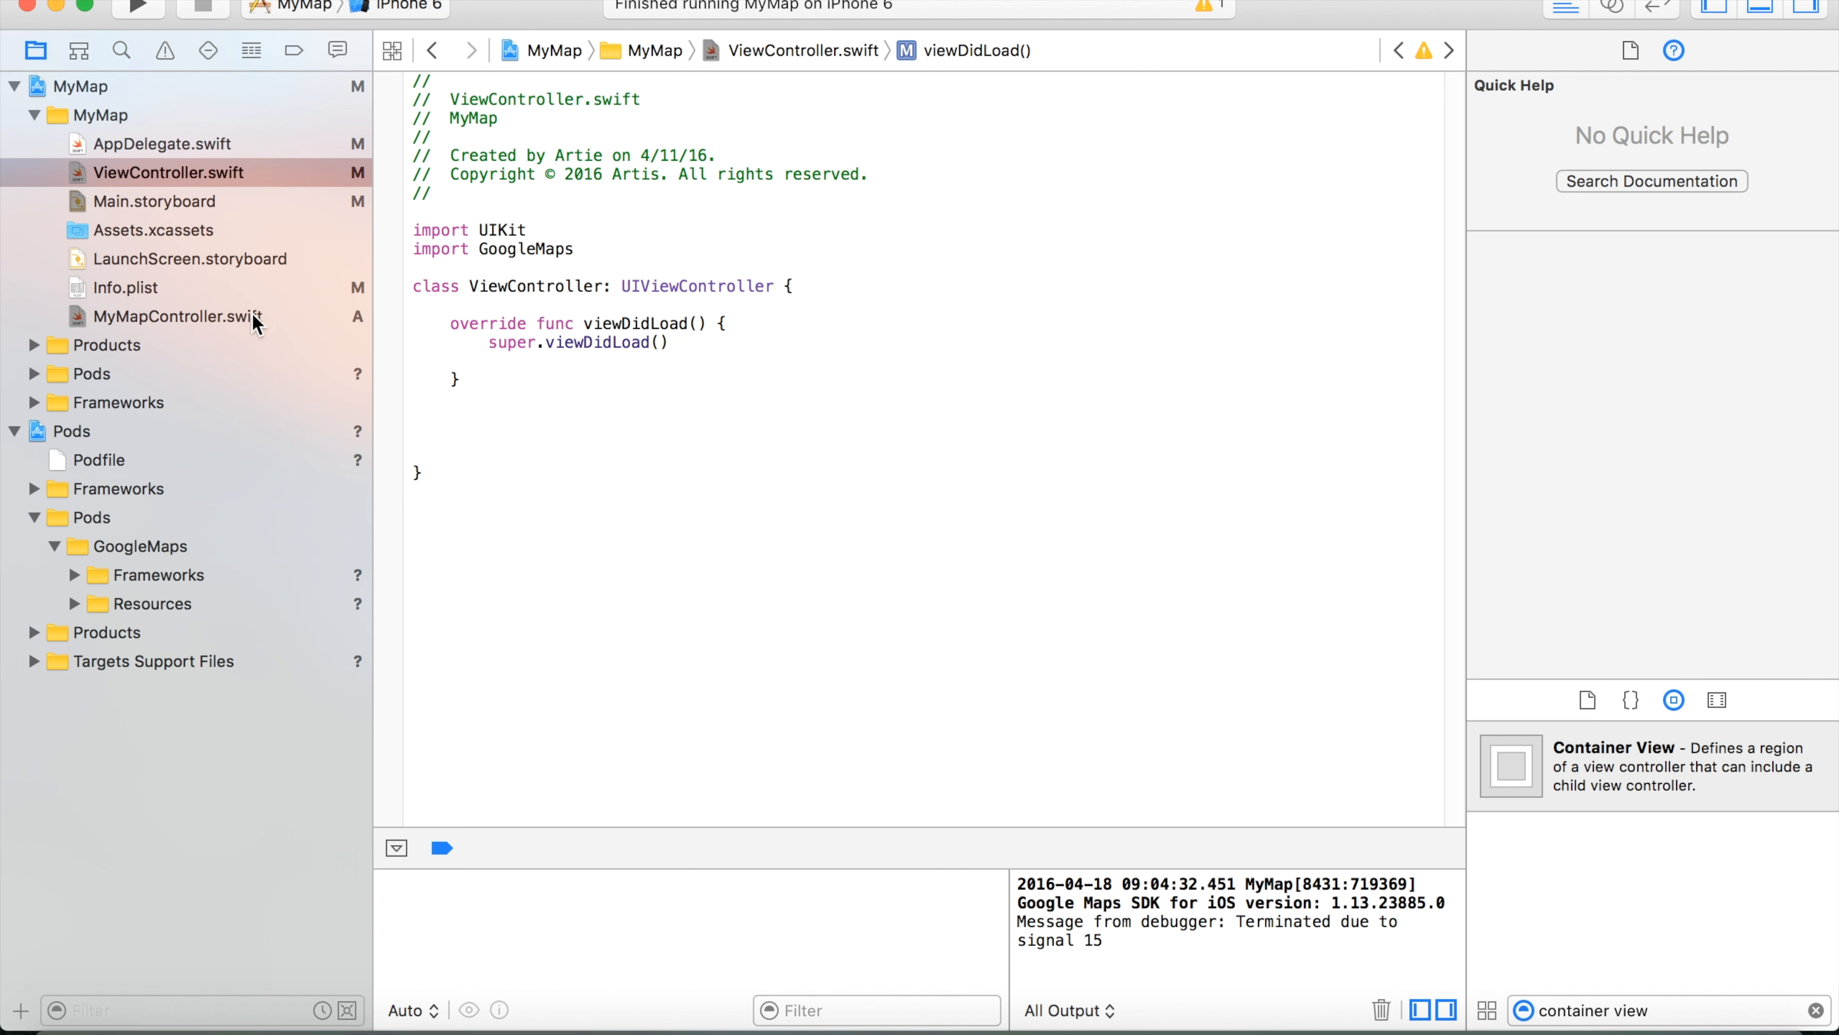
{"action": "mouse_move", "coordinate": [360, 332]}
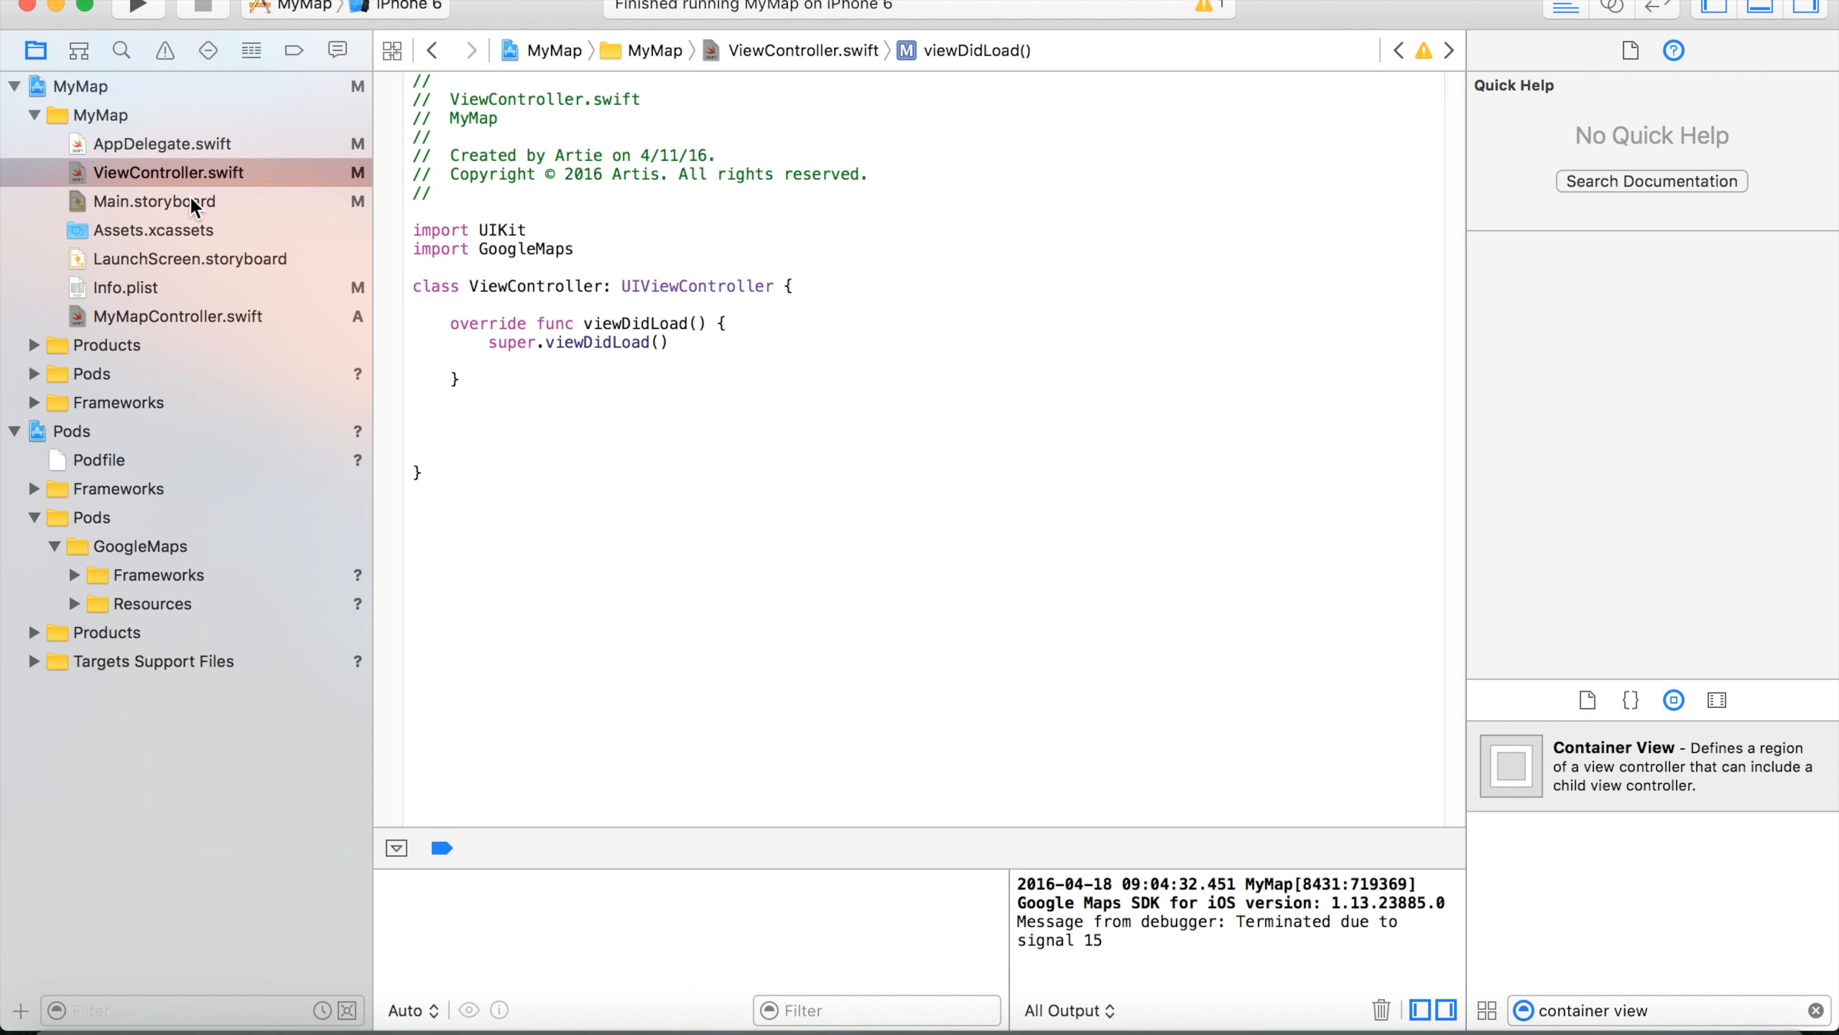
{"action": "left_click", "coordinate": [152, 200]}
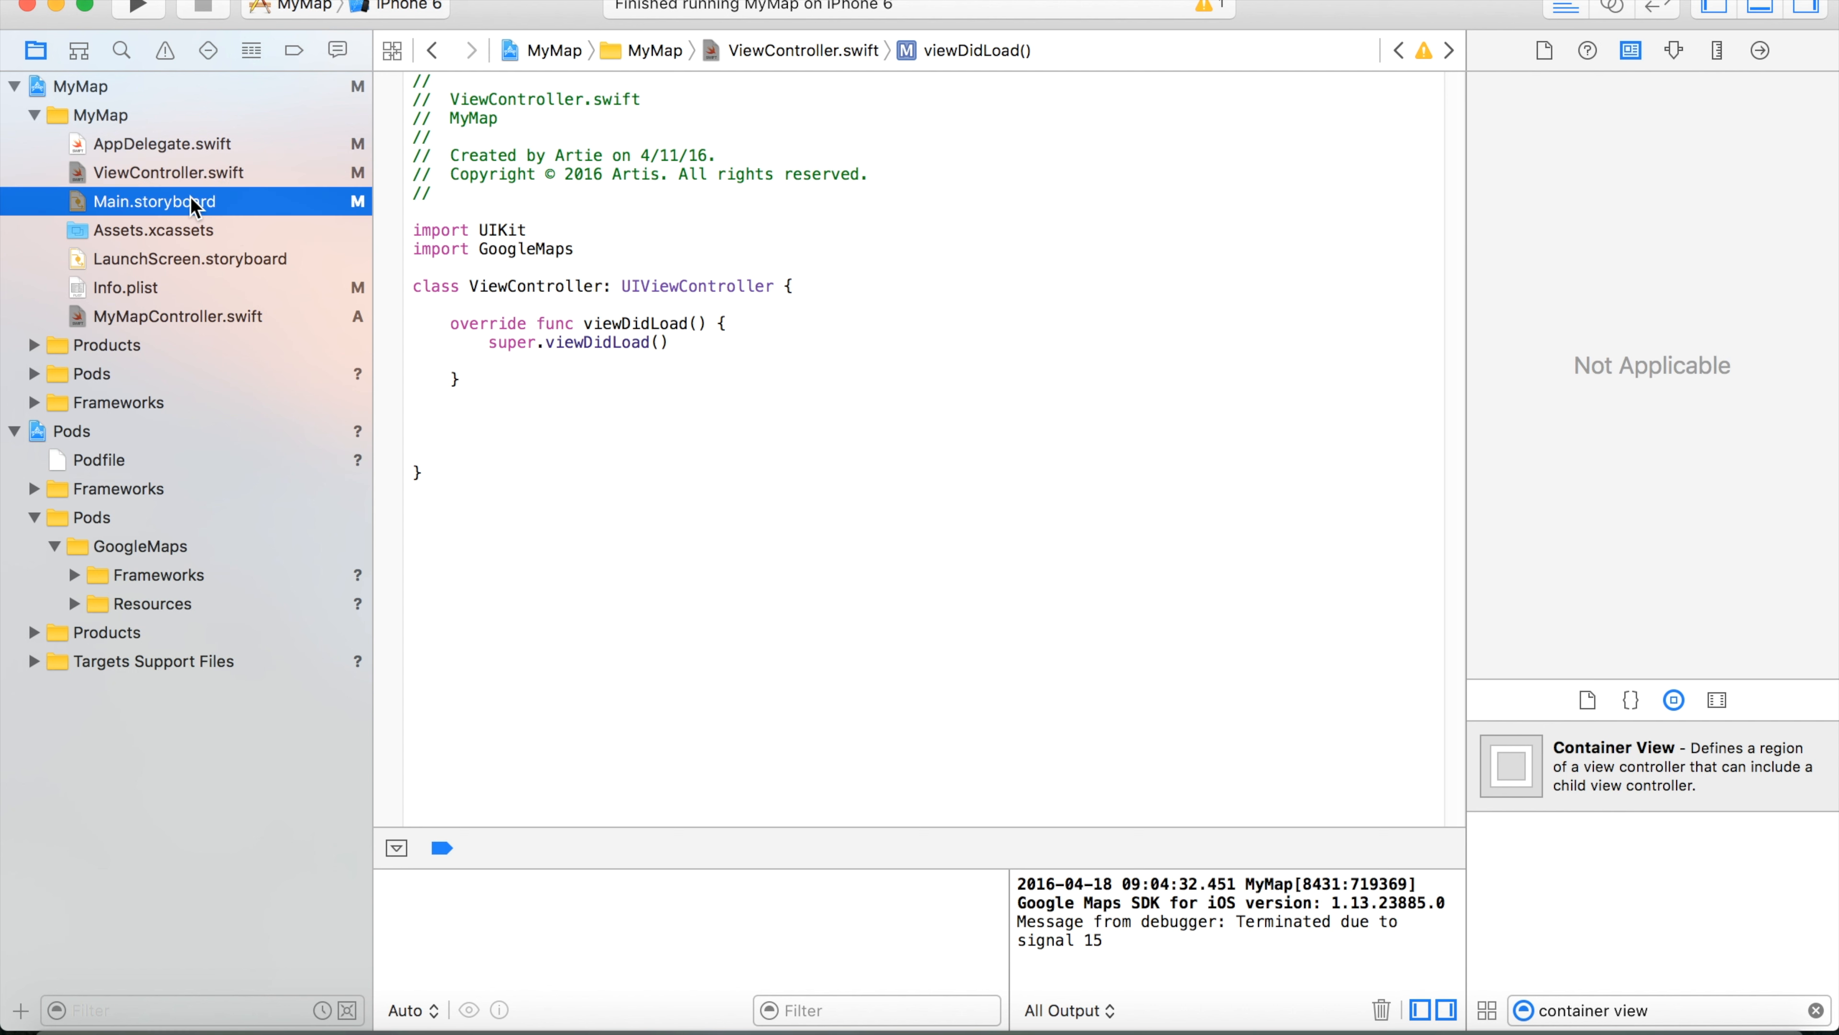
Assign MyMapController as the custom class of the container's embedded view controller.
{"action": "left_click", "coordinate": [153, 200]}
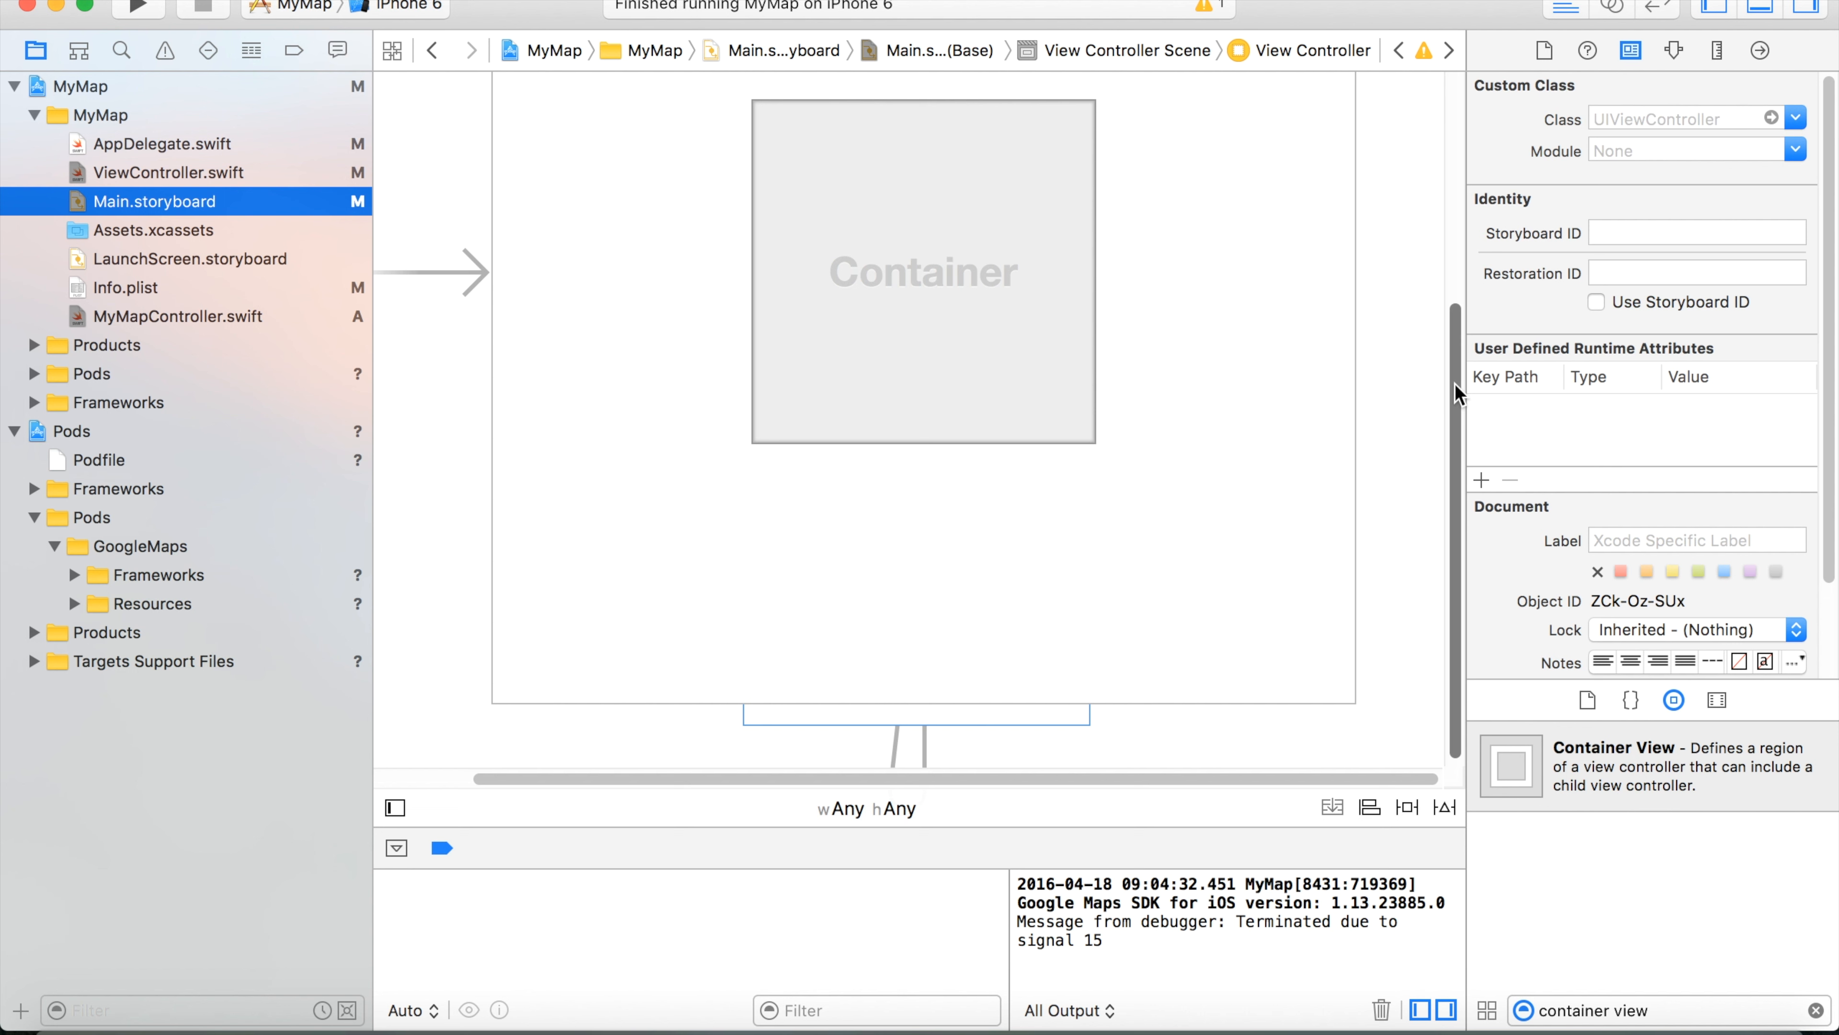
{"action": "scroll", "scroll_direction": "down", "scroll_amount": 3}
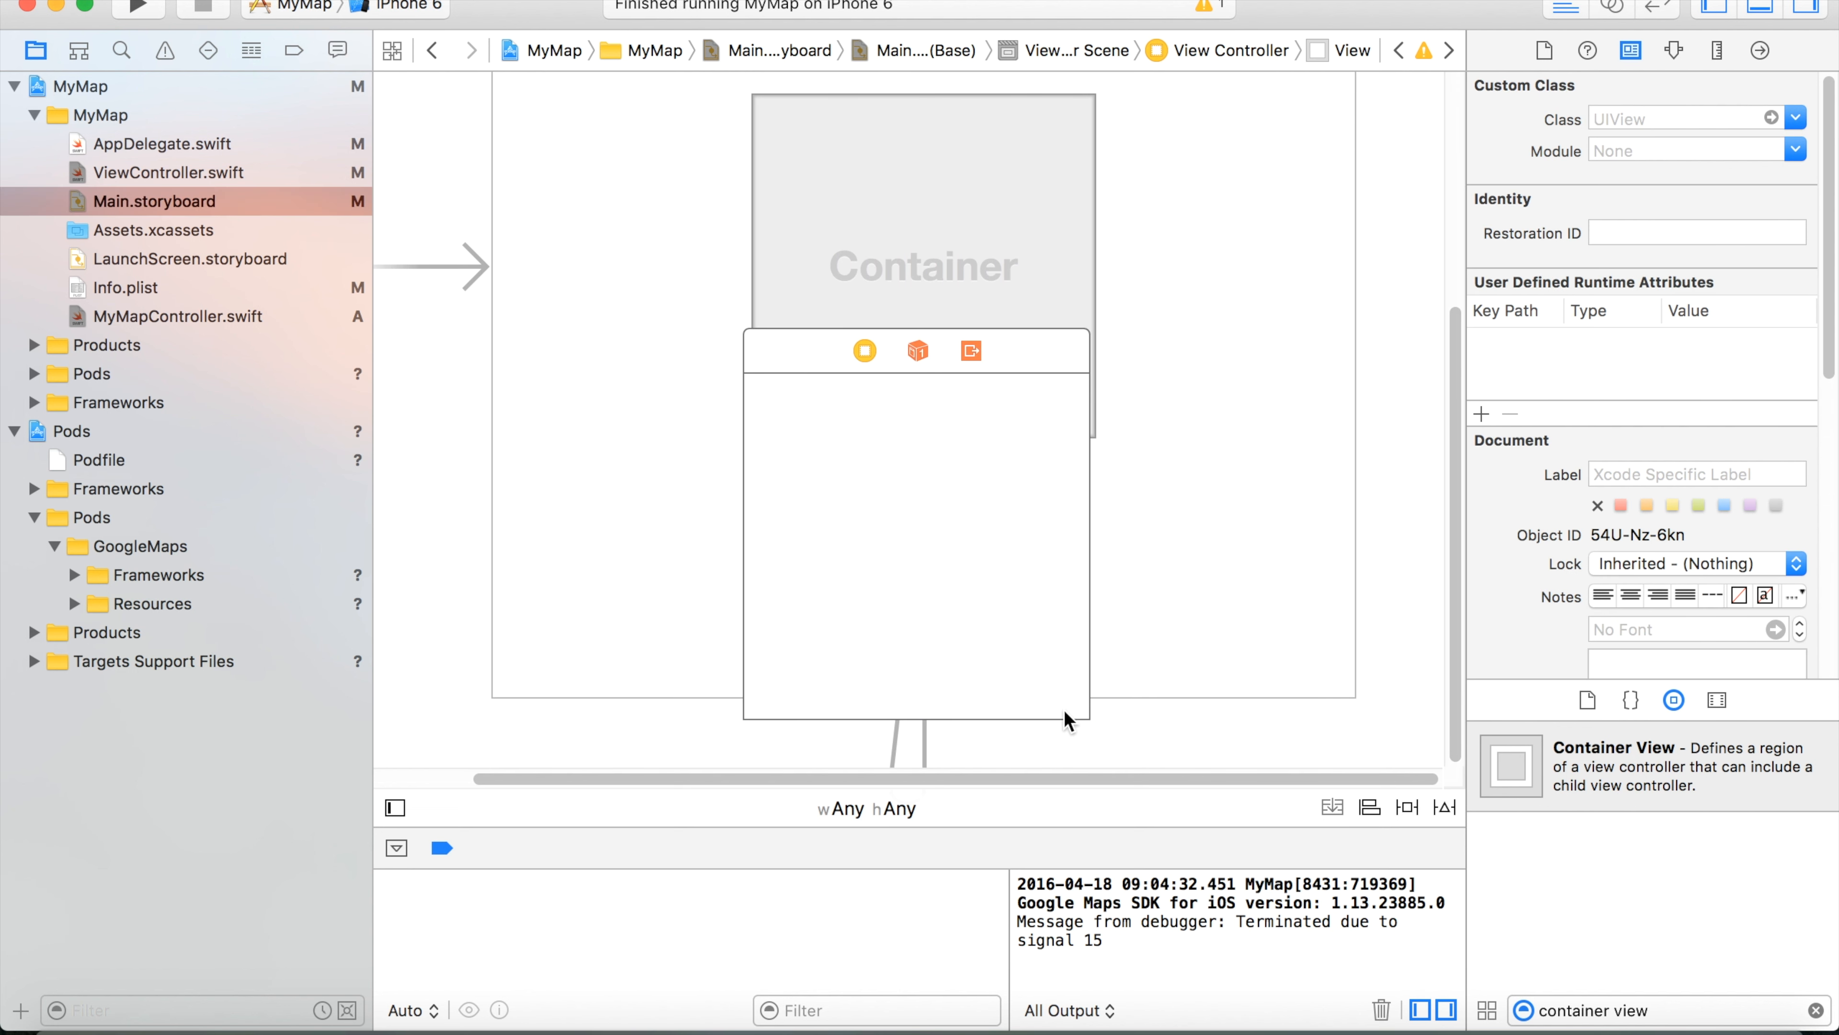
{"action": "left_click", "coordinate": [864, 350]}
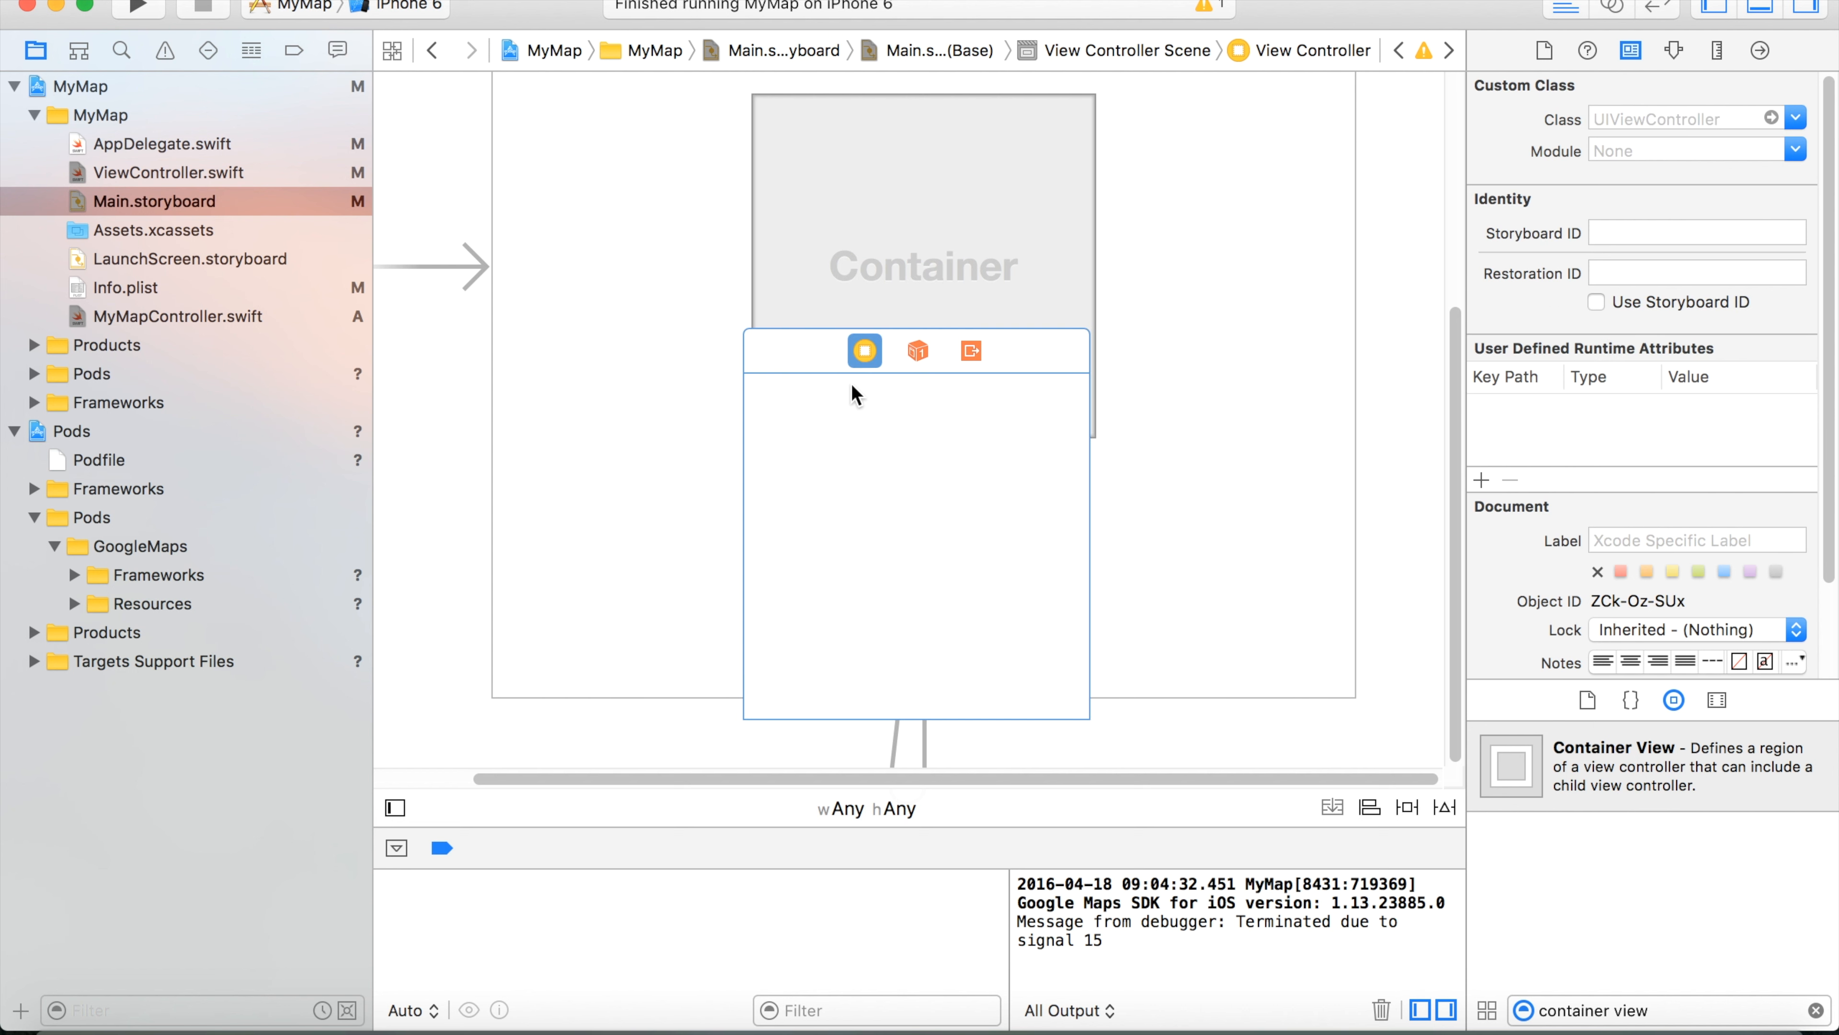
{"action": "mouse_move", "coordinate": [864, 351]}
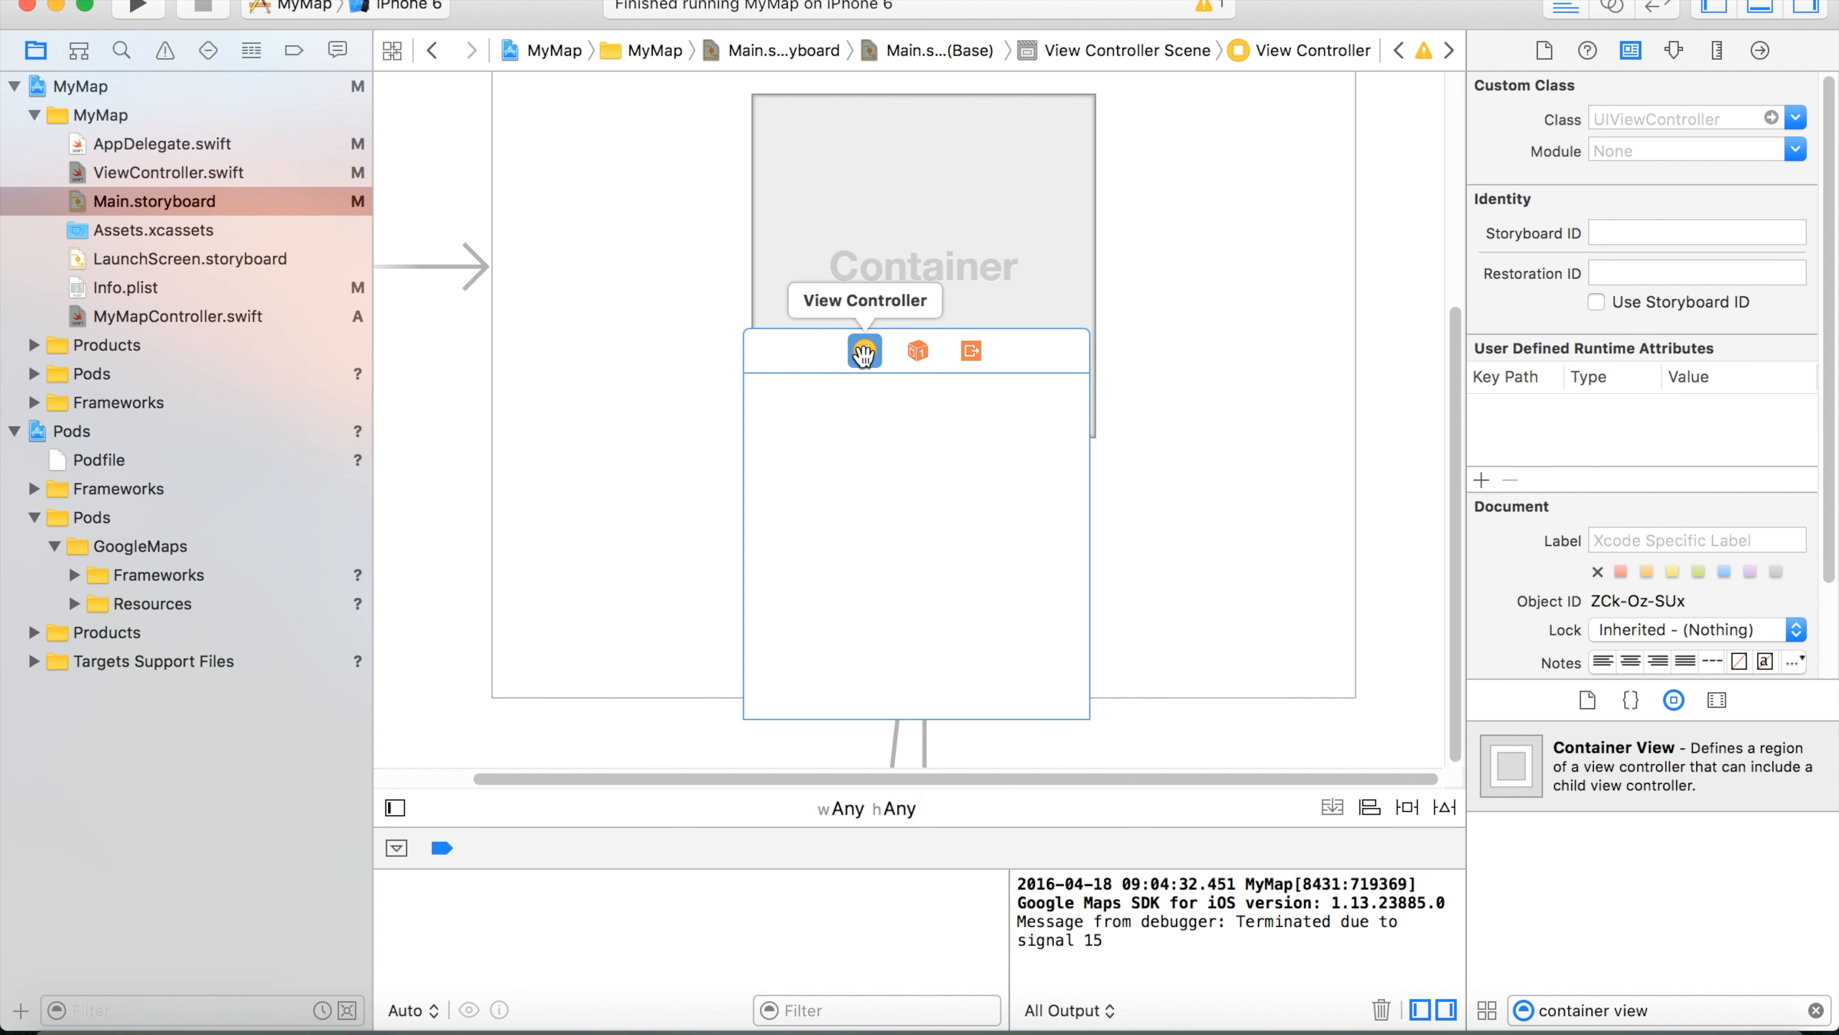
{"action": "left_click", "coordinate": [1687, 119]}
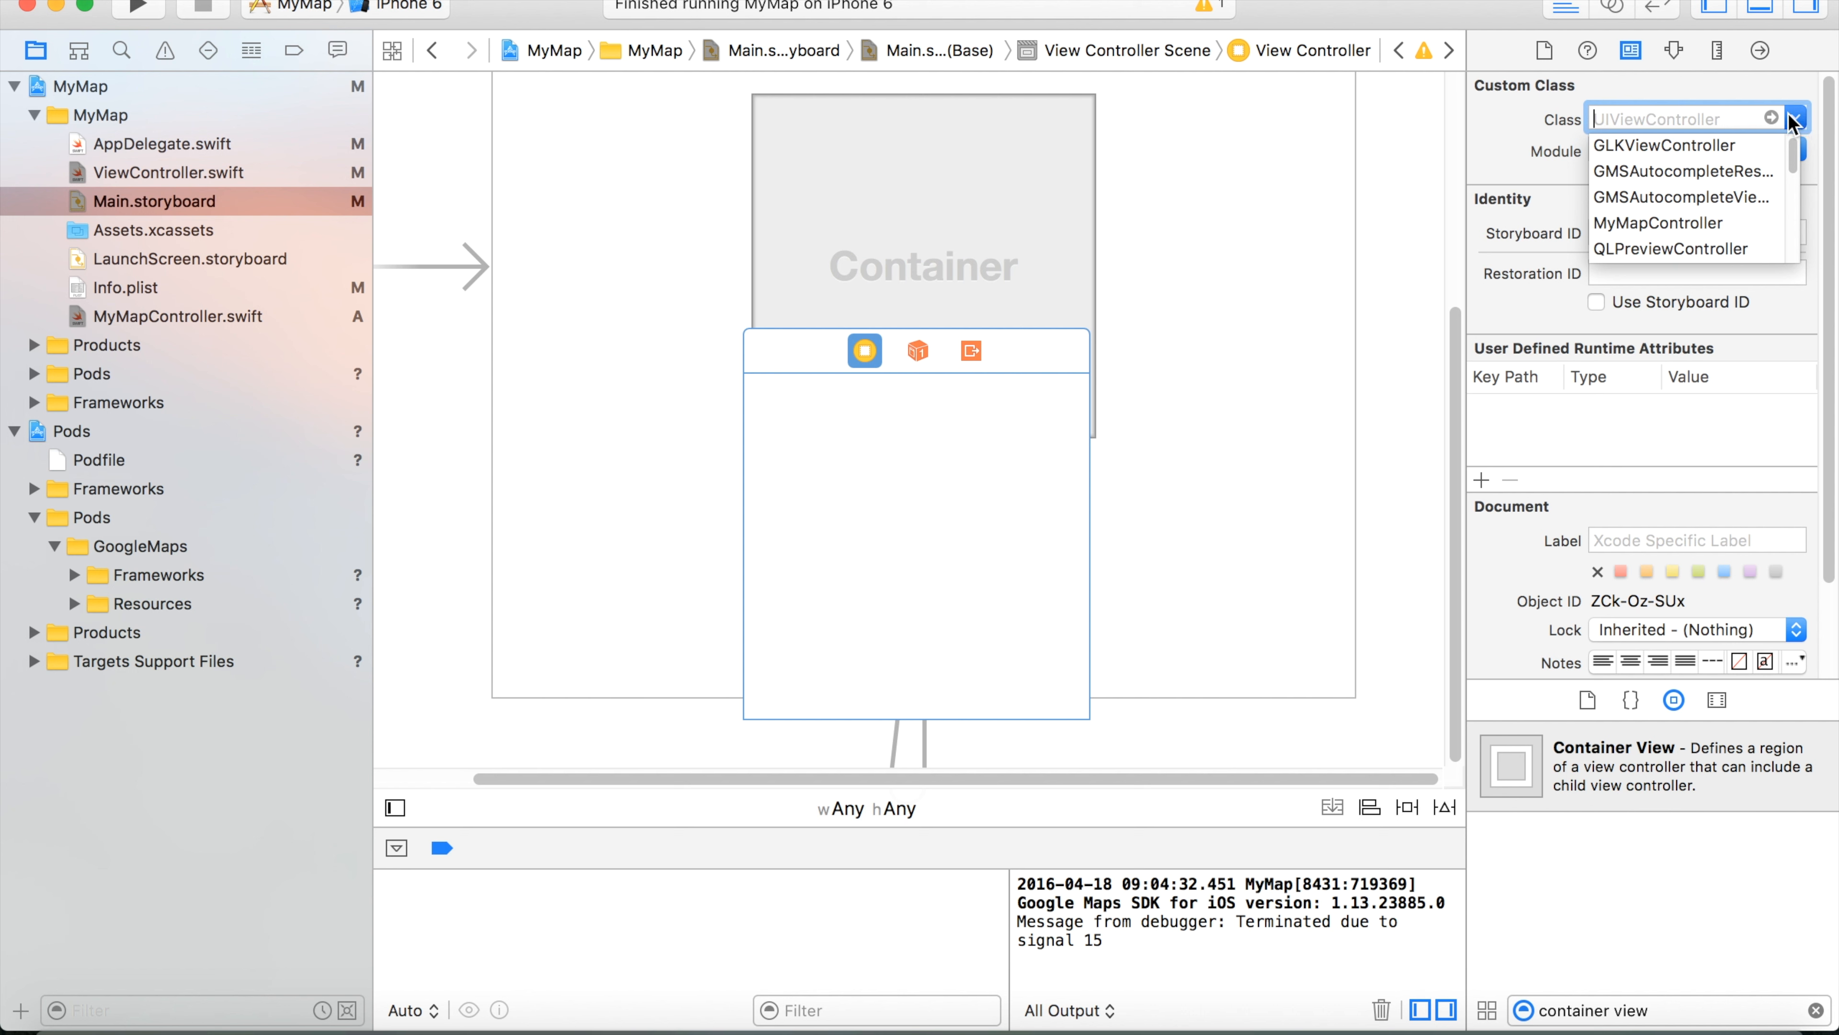
{"action": "left_click", "coordinate": [1657, 223]}
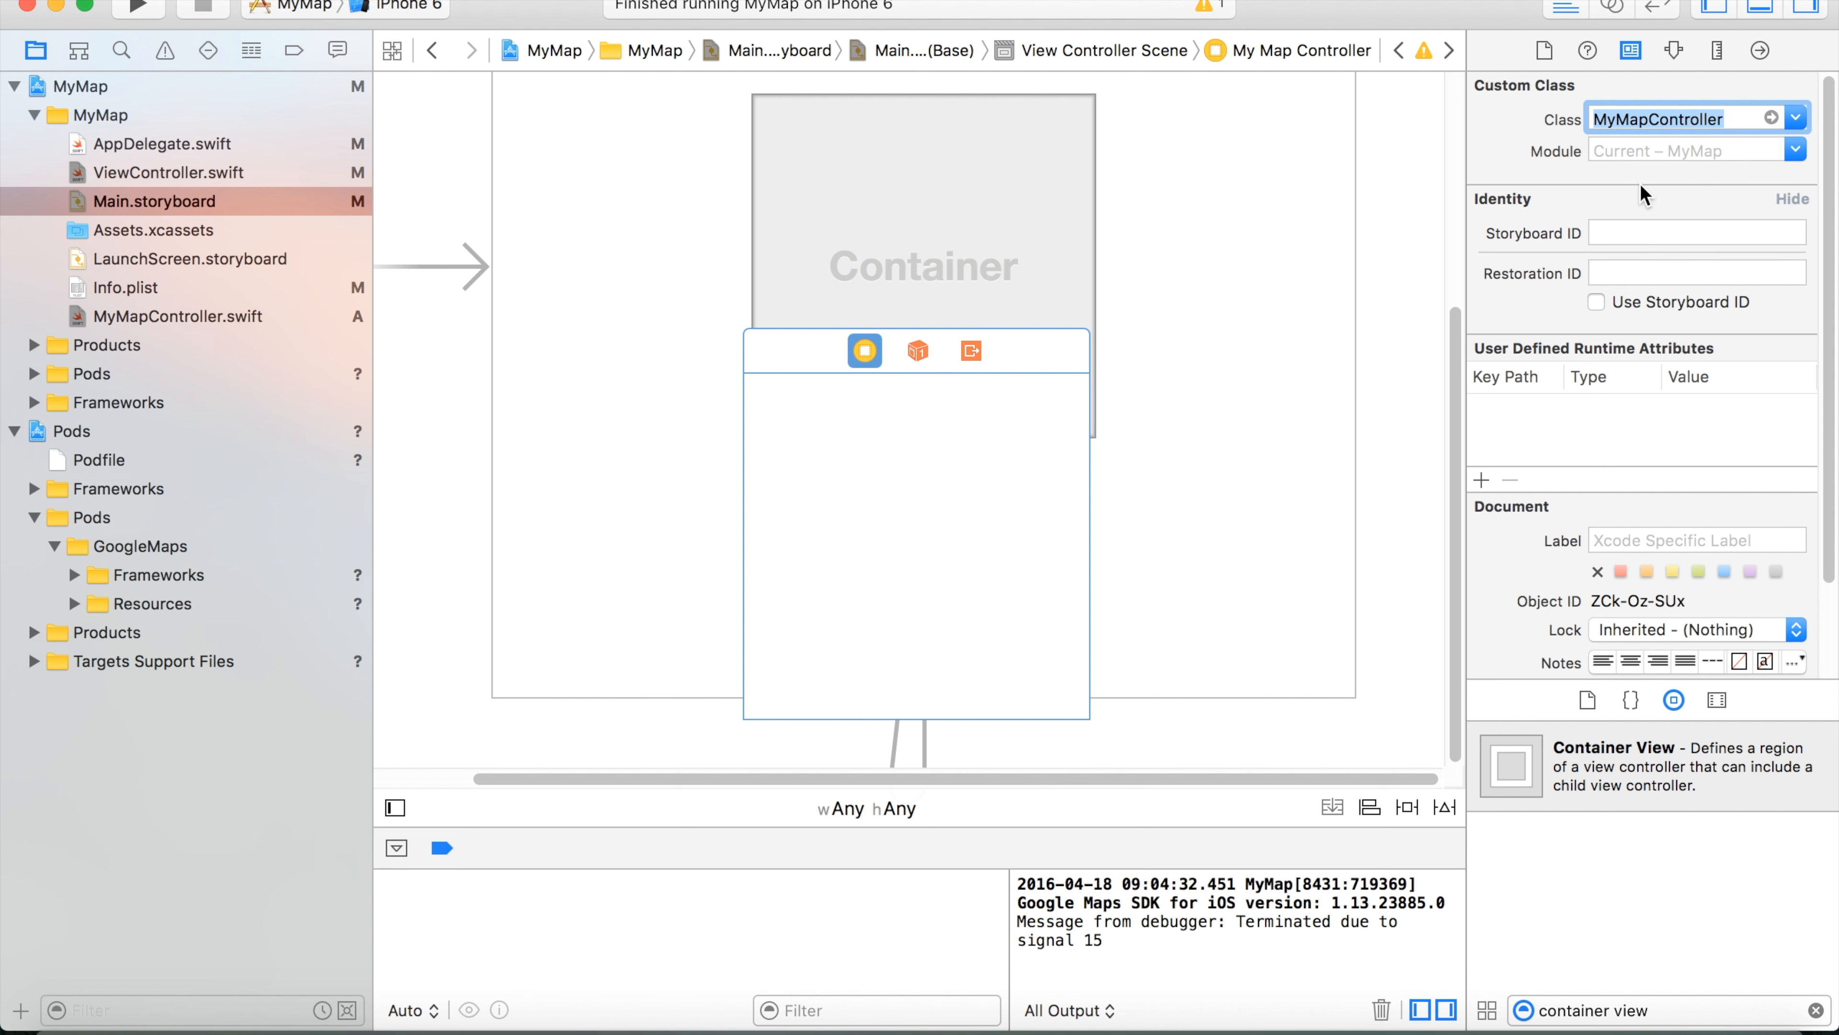
{"action": "mouse_move", "coordinate": [927, 494]}
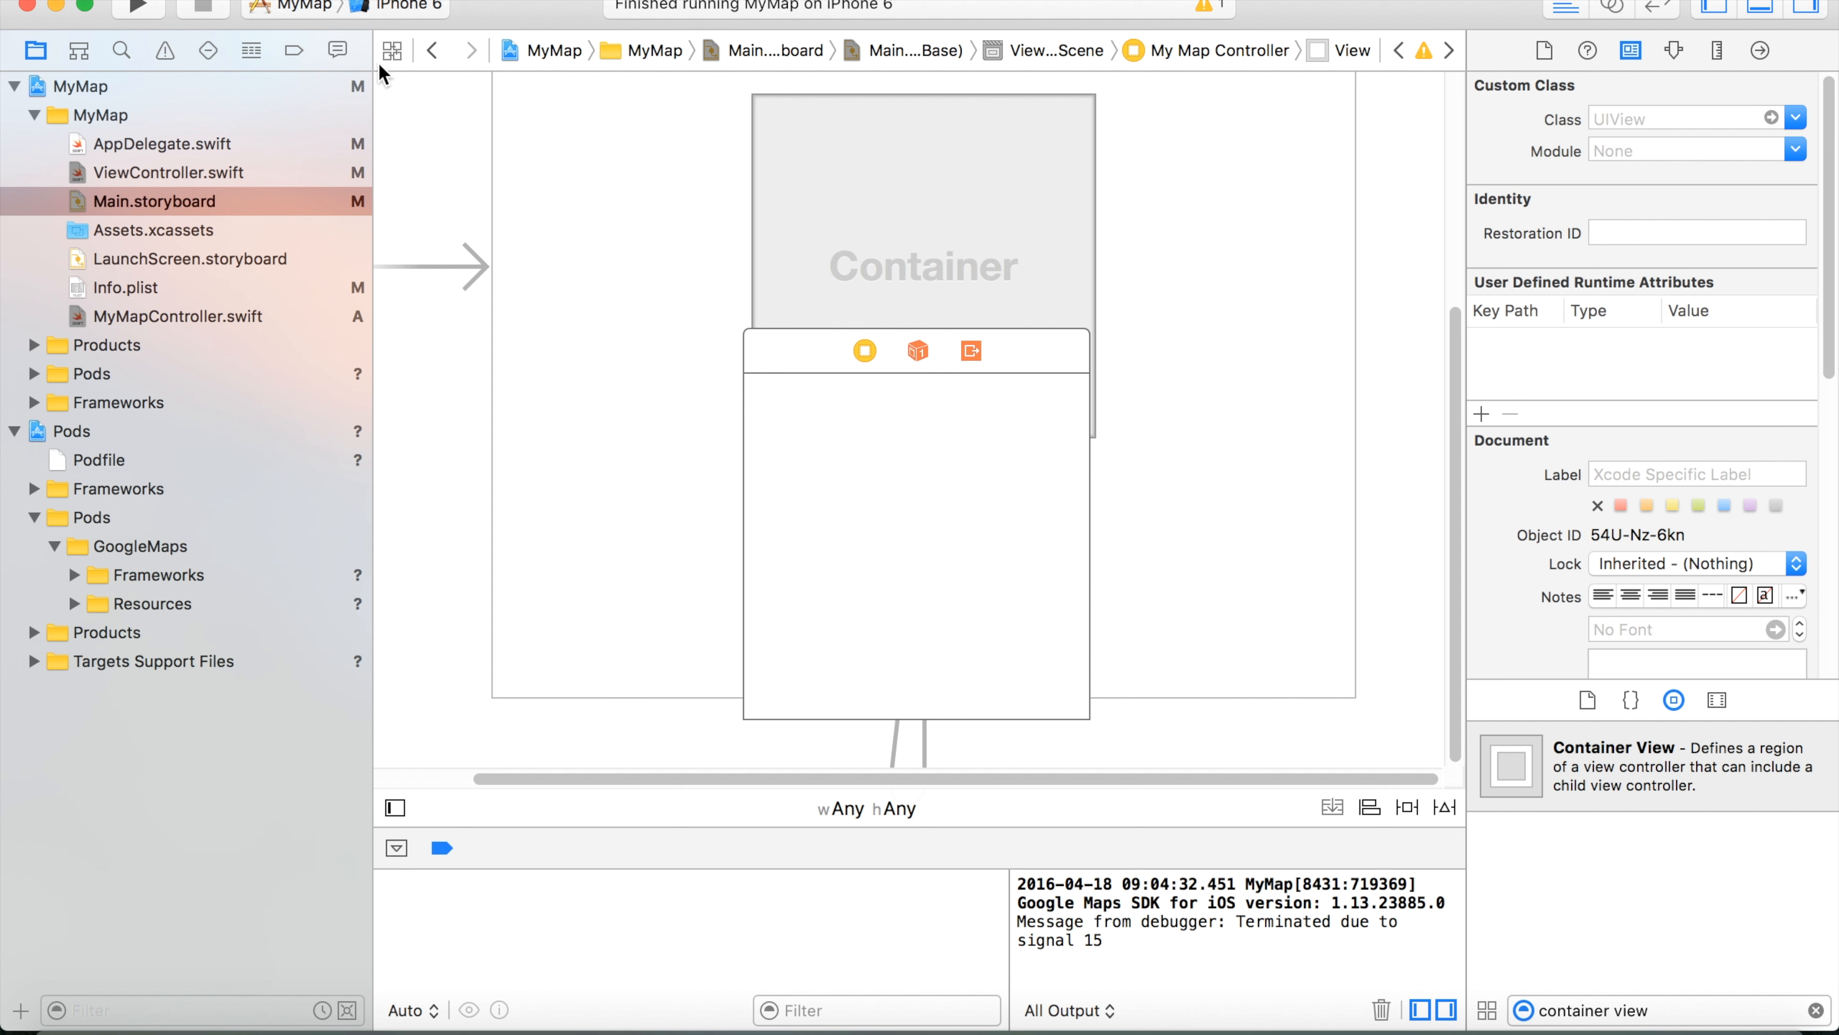
{"action": "mouse_move", "coordinate": [137, 10]}
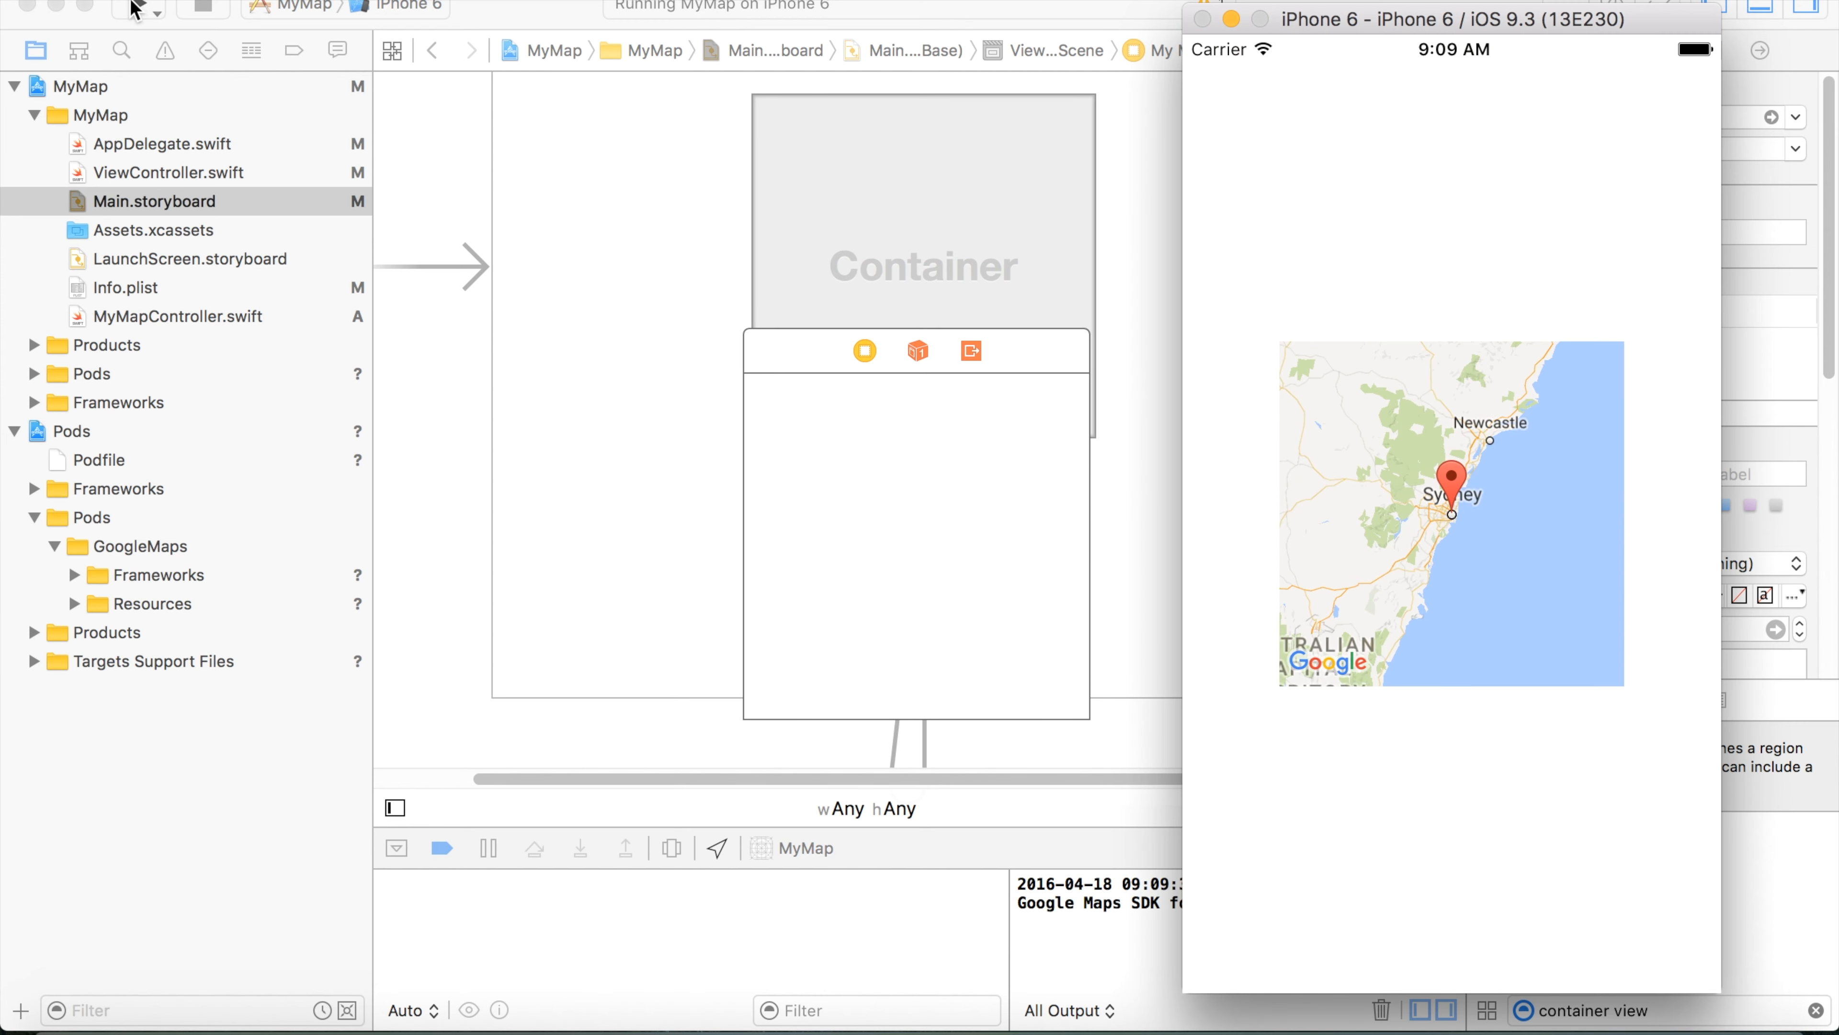
{"action": "mouse_move", "coordinate": [1012, 523]}
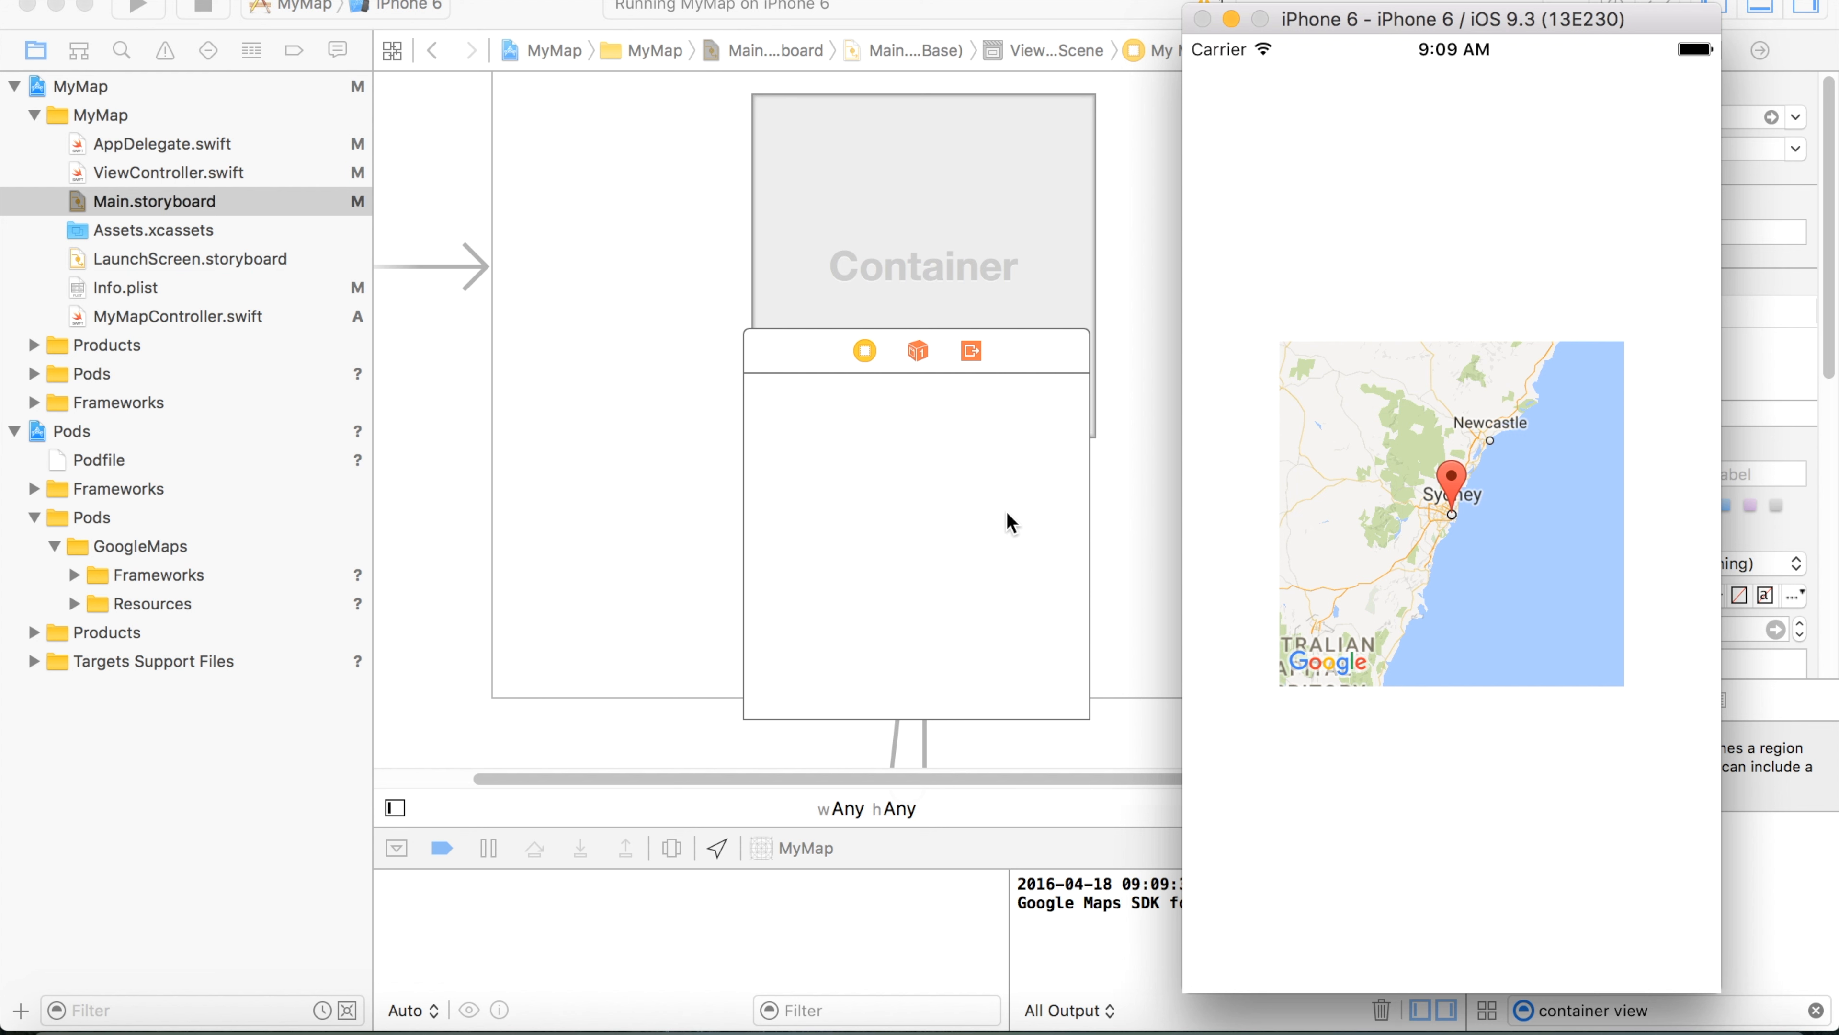
{"action": "mouse_move", "coordinate": [993, 513]}
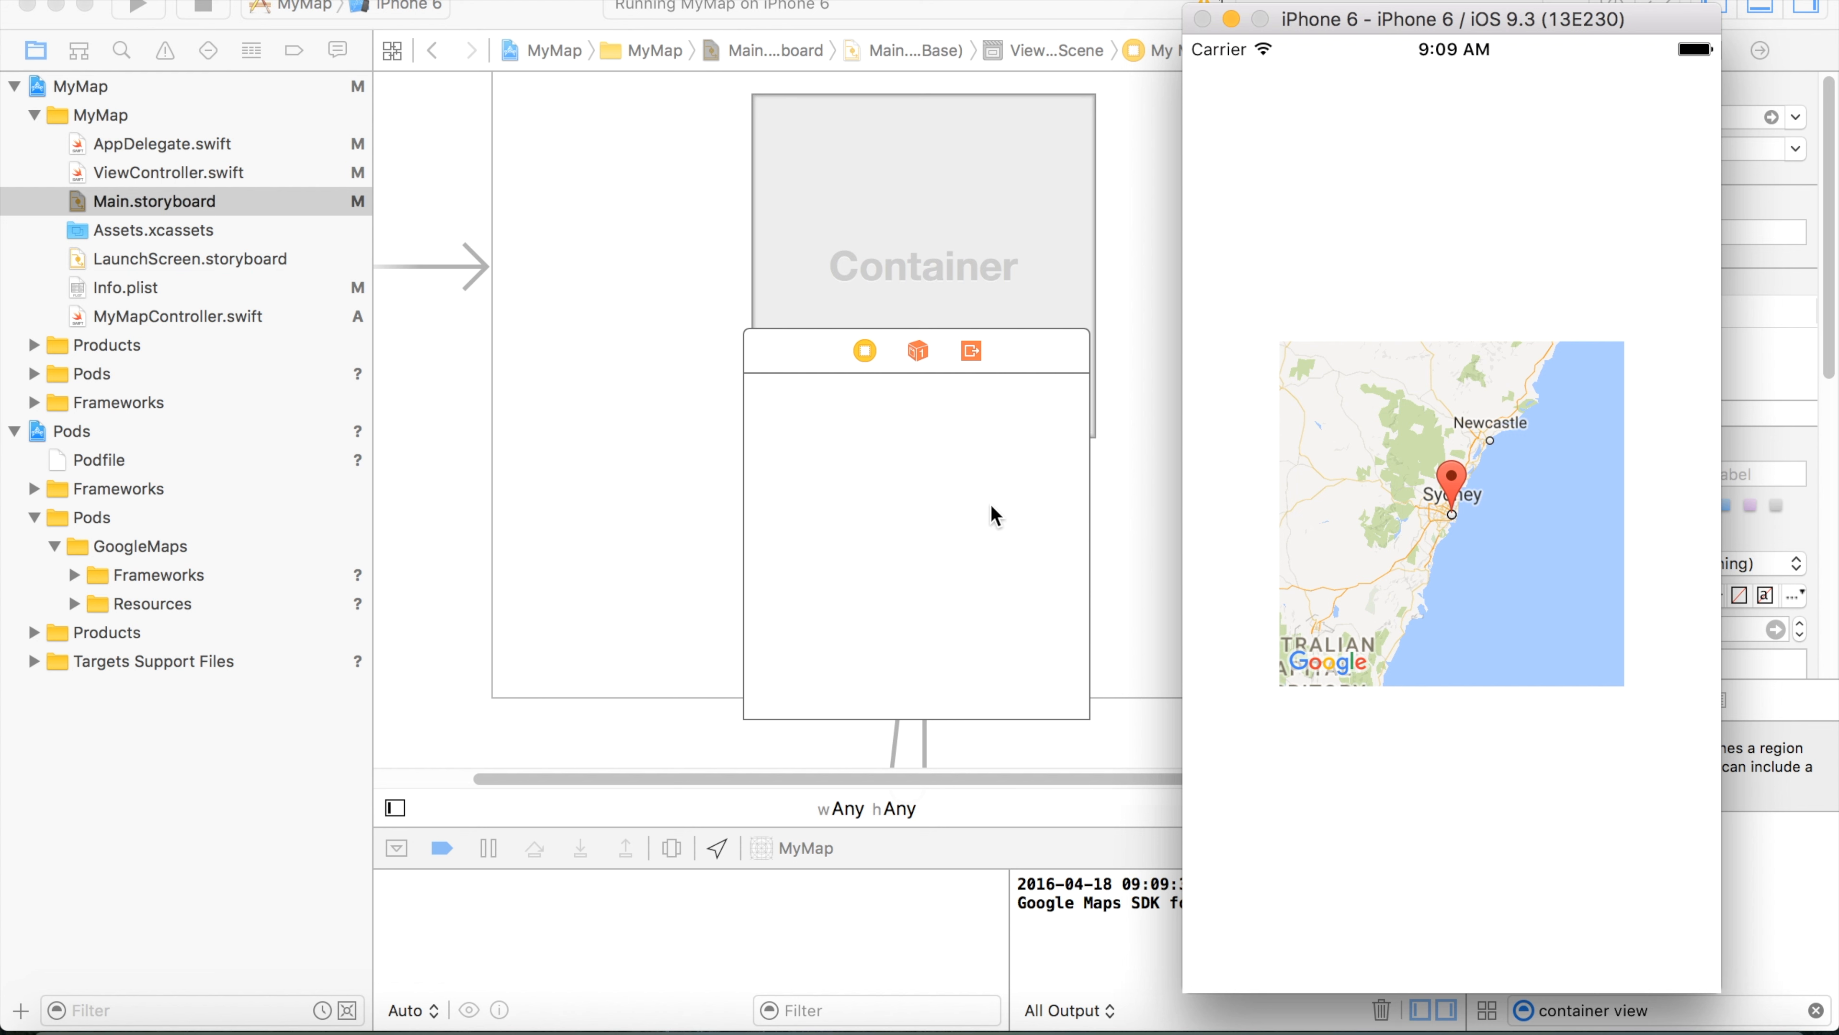